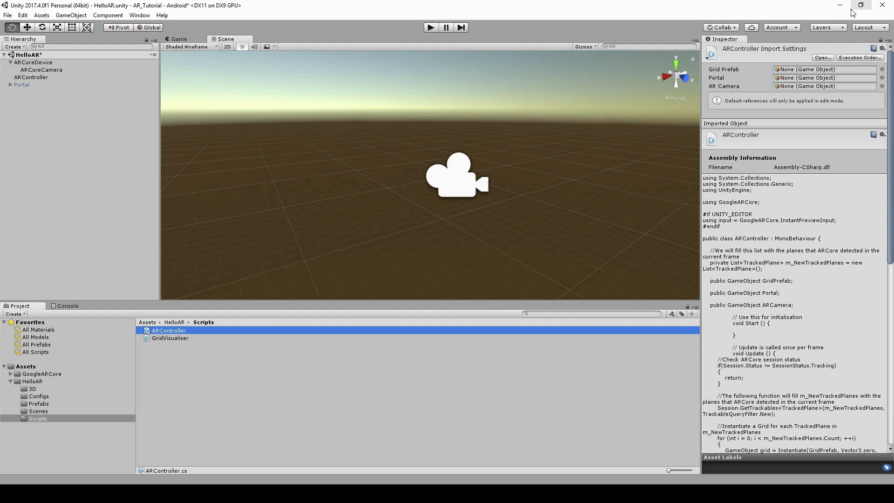
{"action": "mouse_move", "coordinate": [805, 42]}
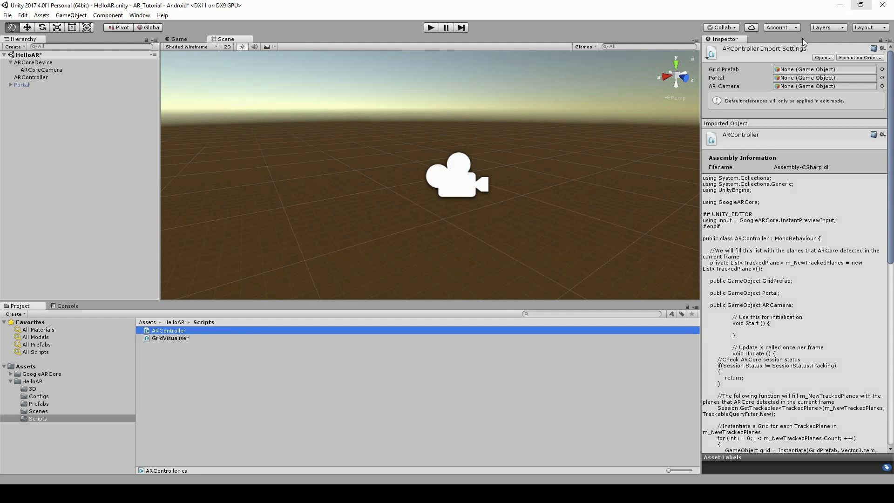
- Create a 'Textures' folder under HelloAR, with a 'Sponza' folder inside it
{"action": "right_click", "coordinate": [32, 381]}
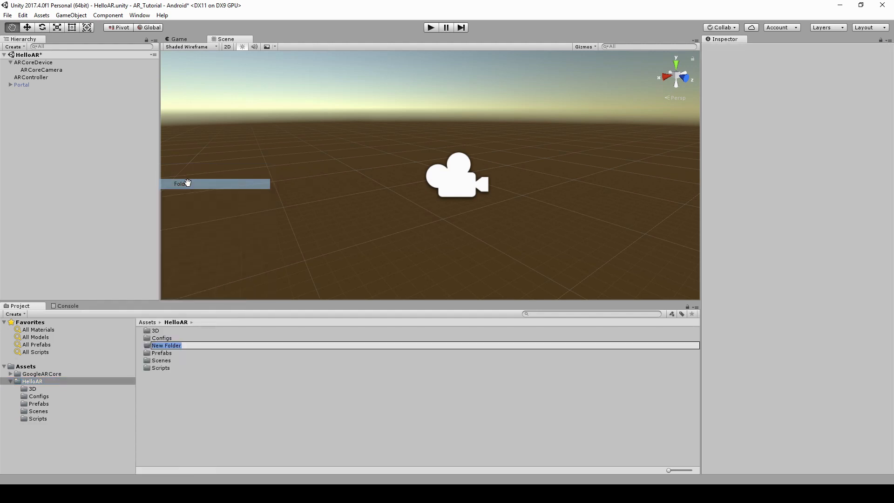
{"action": "type", "text": "Textu"}
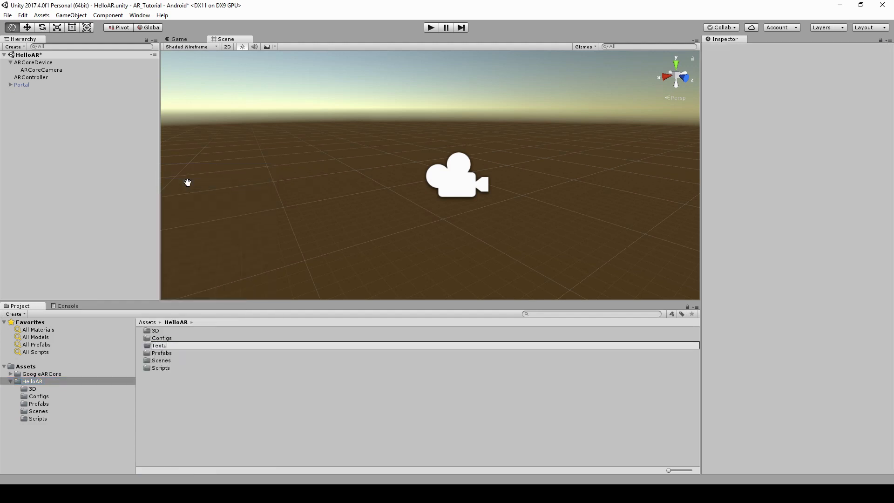
{"action": "key", "text": "Return"}
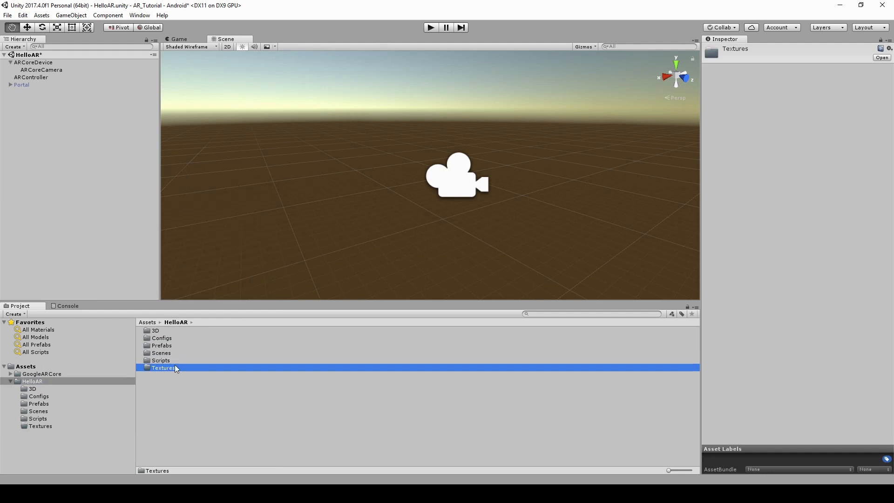
{"action": "right_click", "coordinate": [163, 368]}
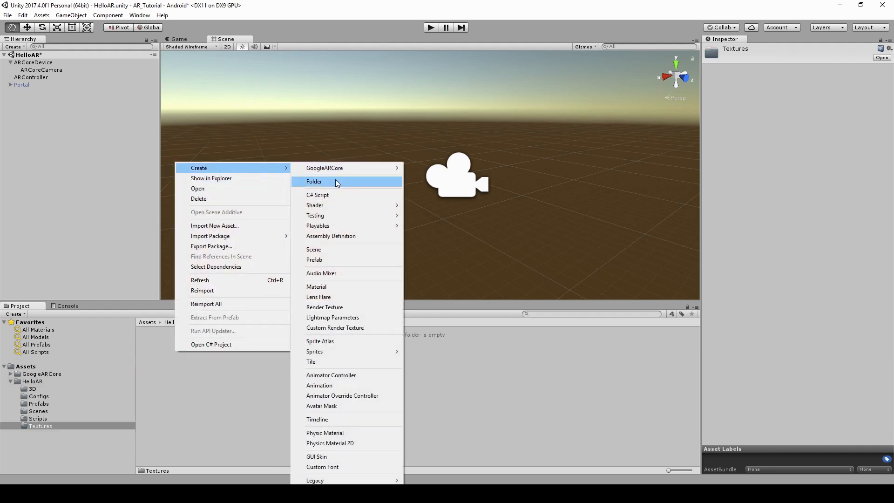
{"action": "left_click", "coordinate": [314, 181]}
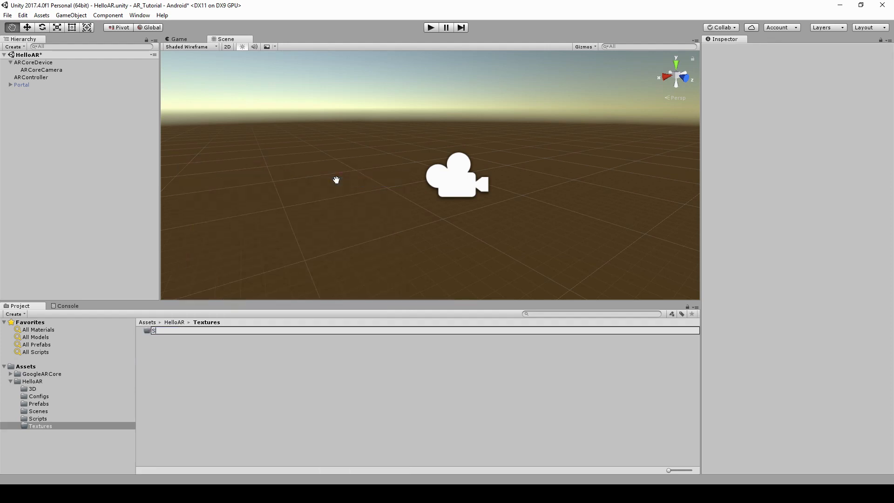
{"action": "type", "text": "ponza"}
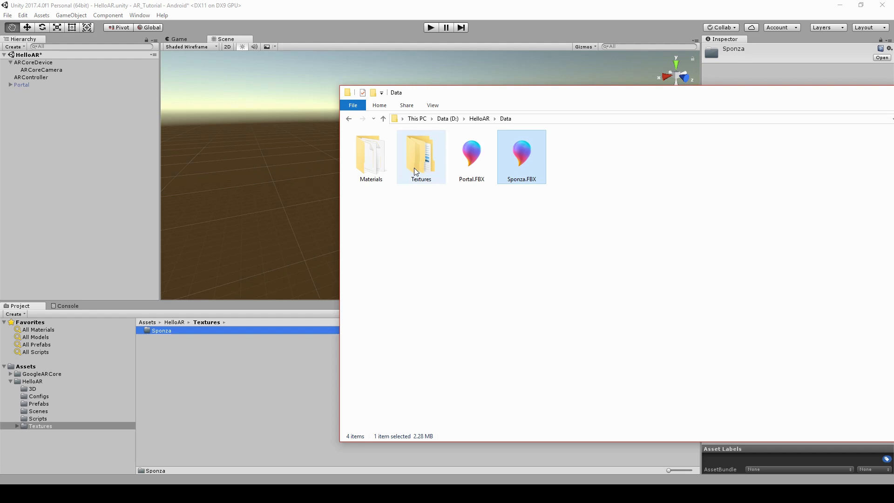
- Copy every image from Data/Textures/Sponza into Unity's Textures/Sponza folder
{"action": "double_click", "coordinate": [421, 153]}
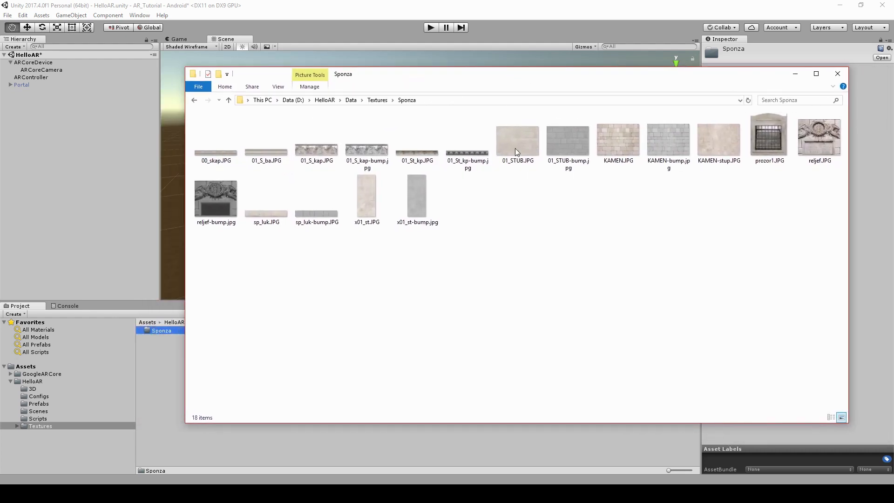
{"action": "key", "text": "ctrl+a"}
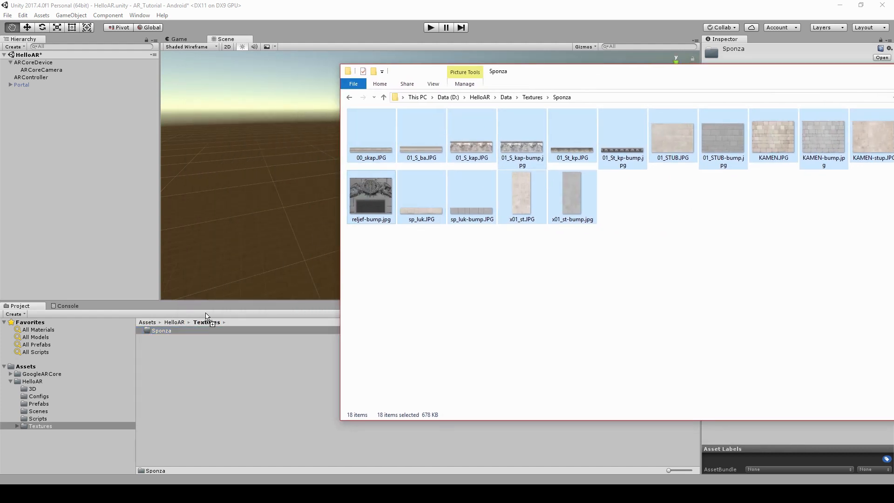
{"action": "left_click", "coordinate": [161, 331]}
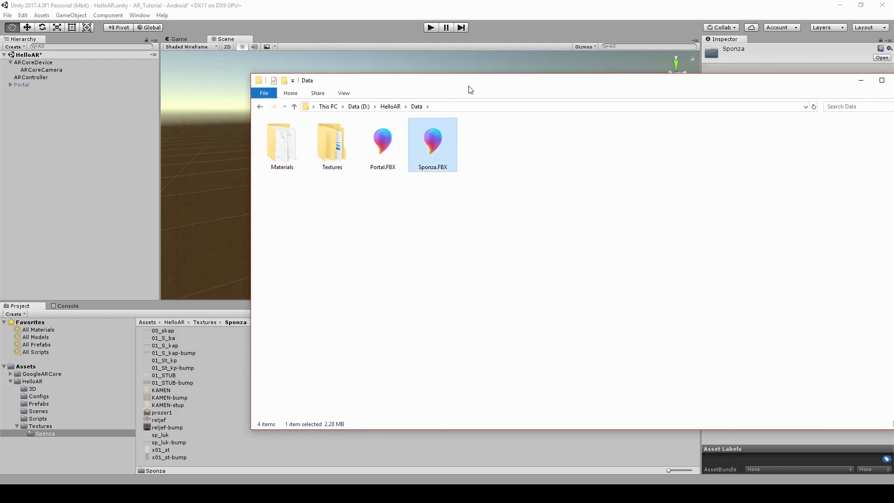
{"action": "left_click", "coordinate": [32, 389]}
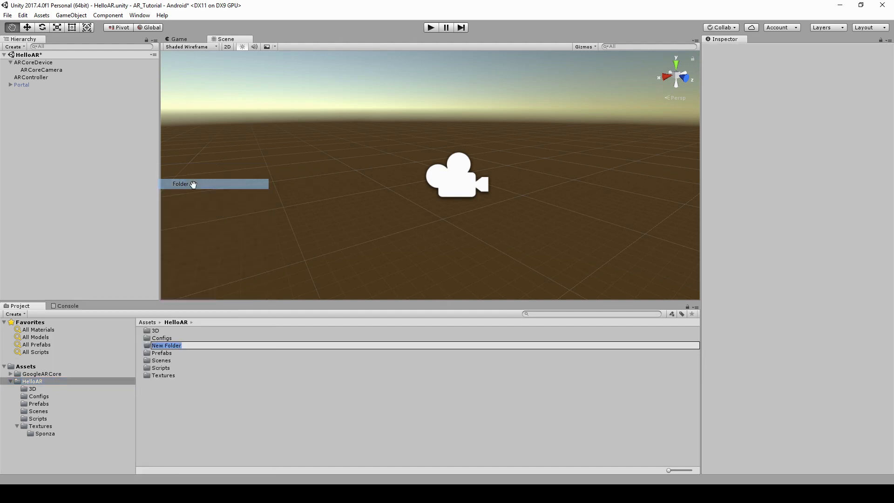
- Name the new HelloAR folder 'Materials', then browse to the 3D models folder
{"action": "type", "text": "Materials"}
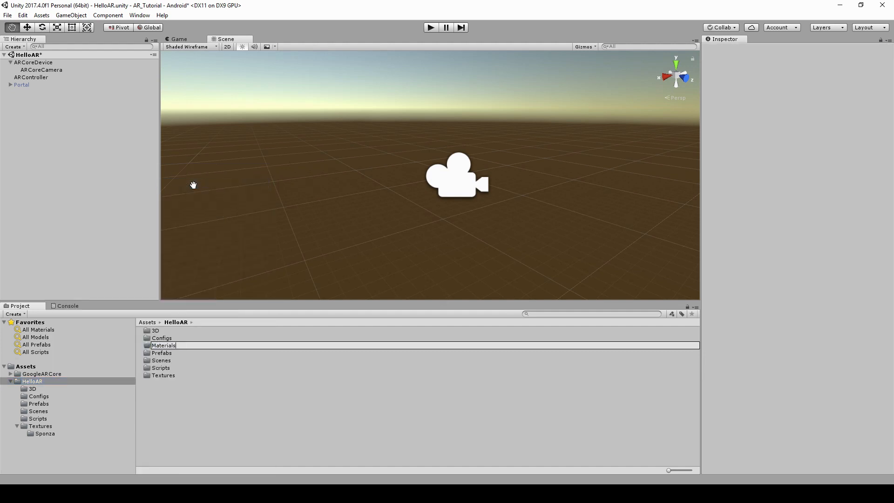
{"action": "left_click", "coordinate": [163, 345]}
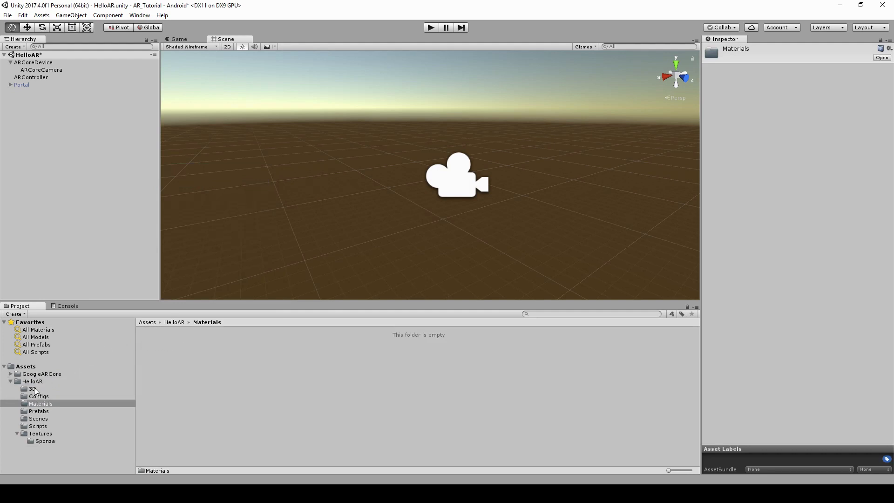
{"action": "left_click", "coordinate": [33, 388]}
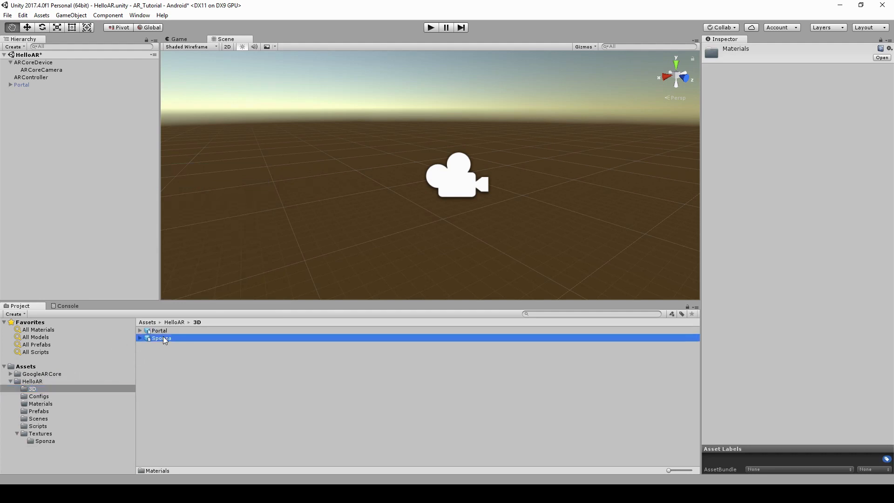
- Extract Sponza.FBX's embedded materials into a new Materials/Sponza folder
{"action": "left_click", "coordinate": [162, 338]}
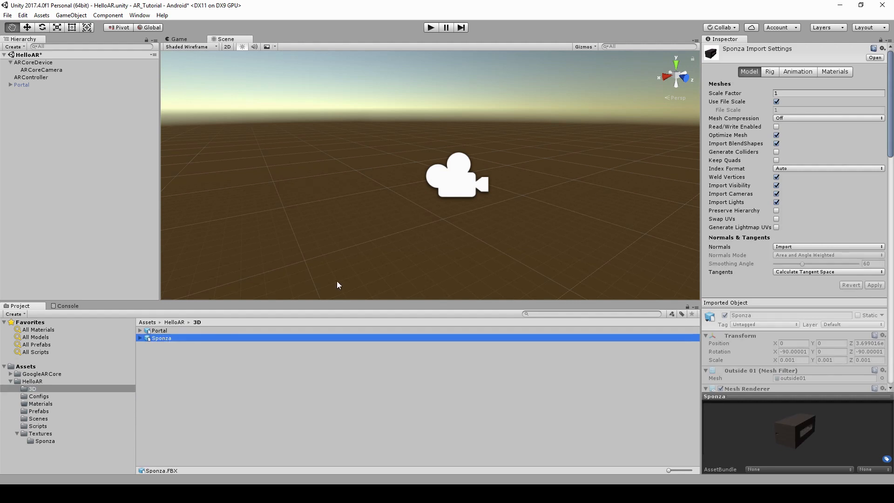
{"action": "left_click", "coordinate": [838, 72]}
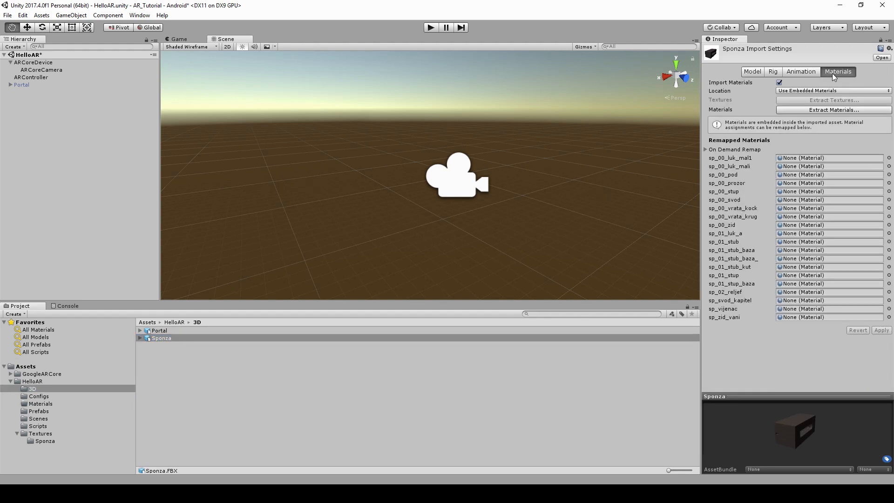
{"action": "left_click", "coordinate": [834, 110]}
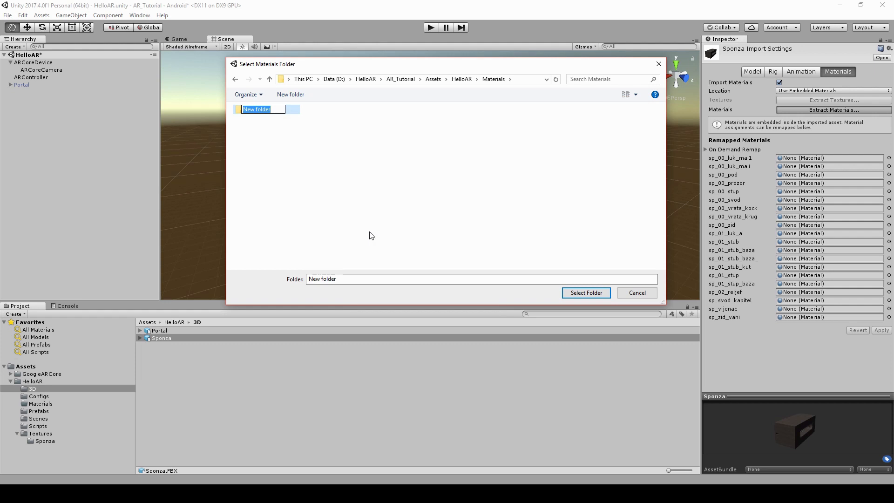
{"action": "type", "text": "Sponza"}
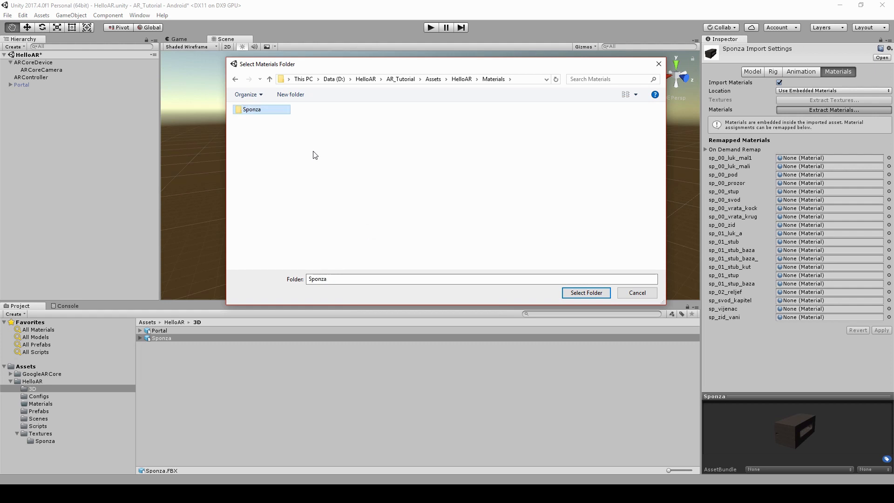
{"action": "double_click", "coordinate": [251, 109]}
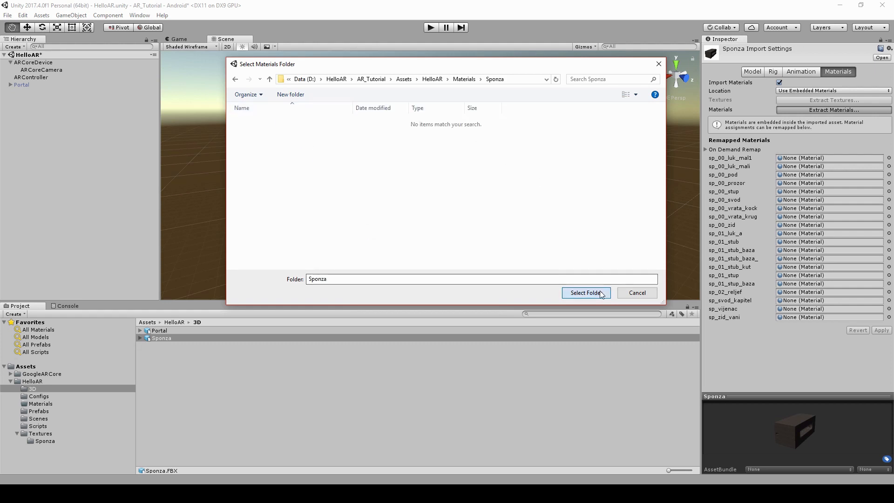
{"action": "left_click", "coordinate": [586, 292]}
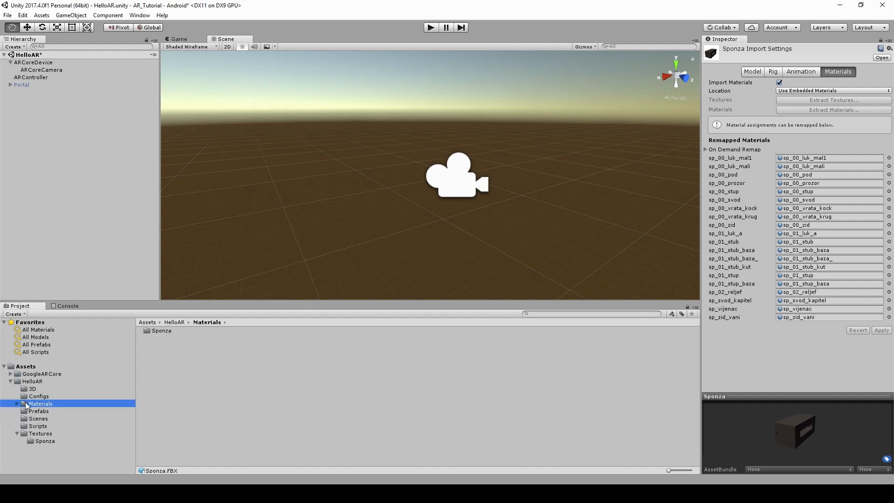
- Browse the extracted Sponza materials, then return to the 3D models folder
{"action": "double_click", "coordinate": [162, 331]}
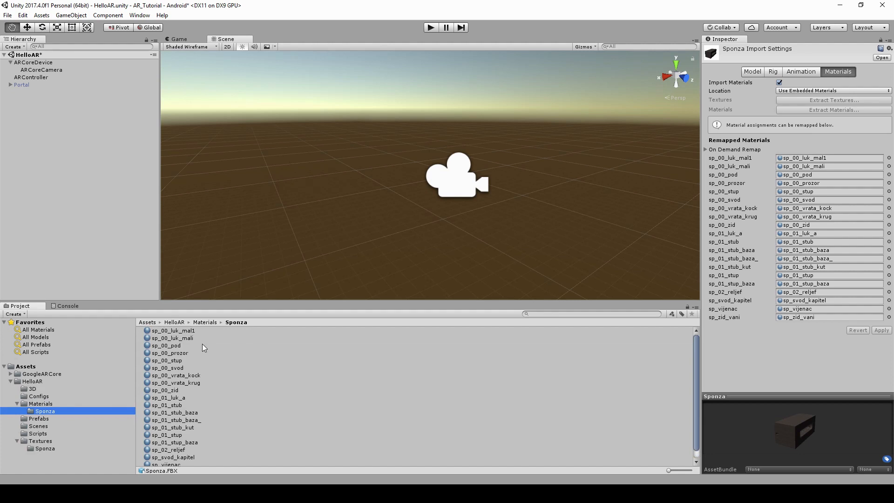
{"action": "mouse_move", "coordinate": [67, 371]}
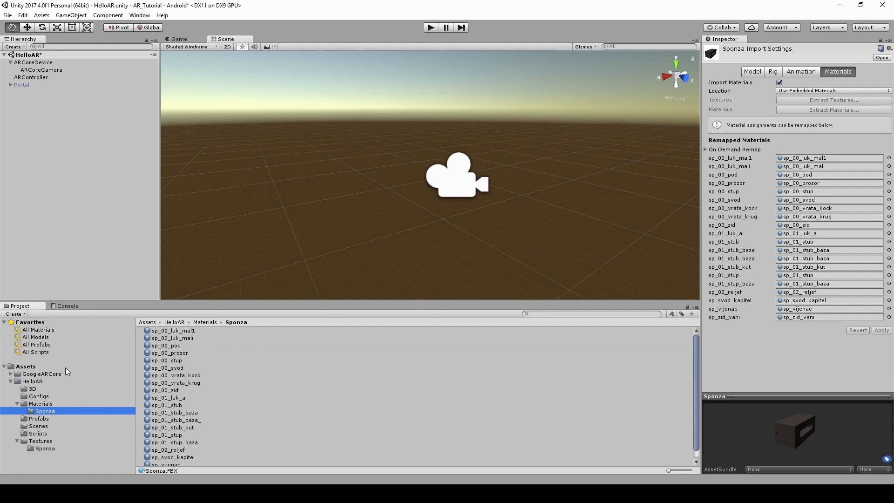
{"action": "left_click", "coordinate": [33, 388]}
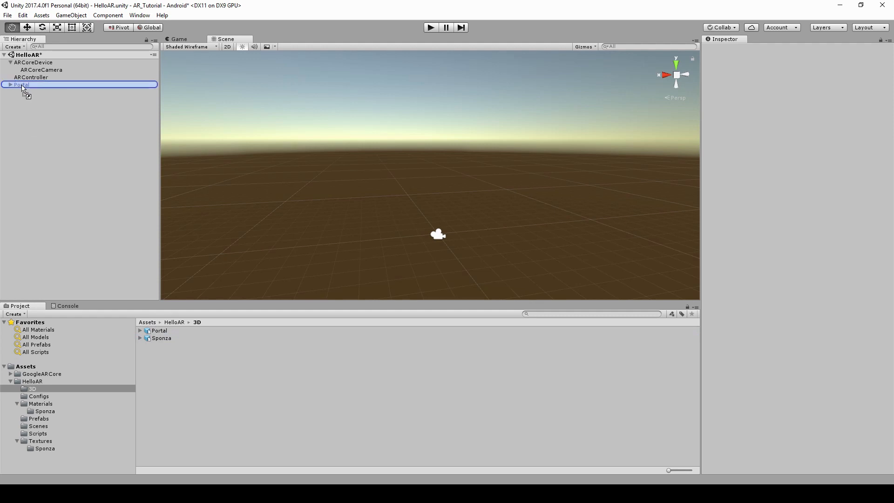
- Parent Sponza under Portal, deactivate the Portal object, and save the scene
{"action": "left_click", "coordinate": [10, 85]}
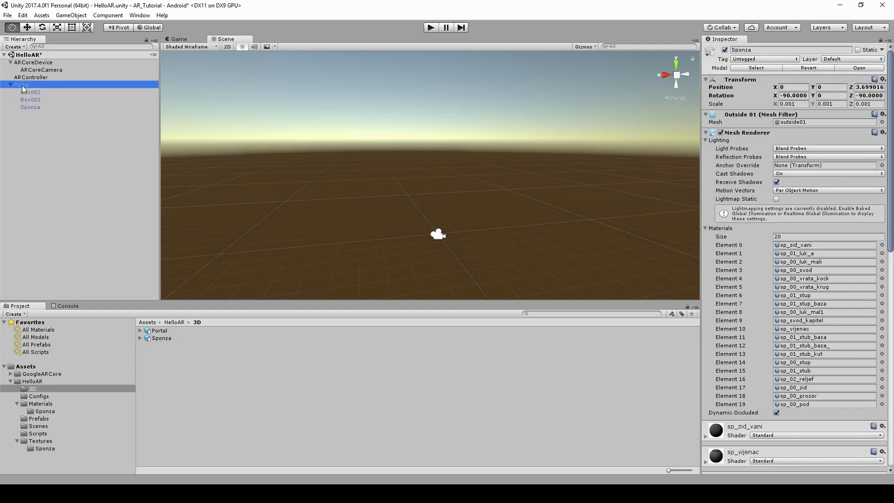
{"action": "left_click", "coordinate": [22, 85]}
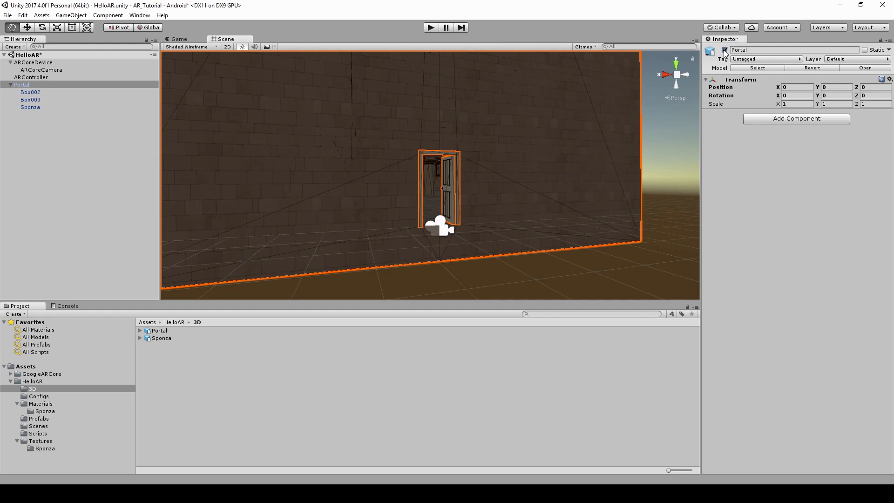
{"action": "left_click", "coordinate": [725, 50]}
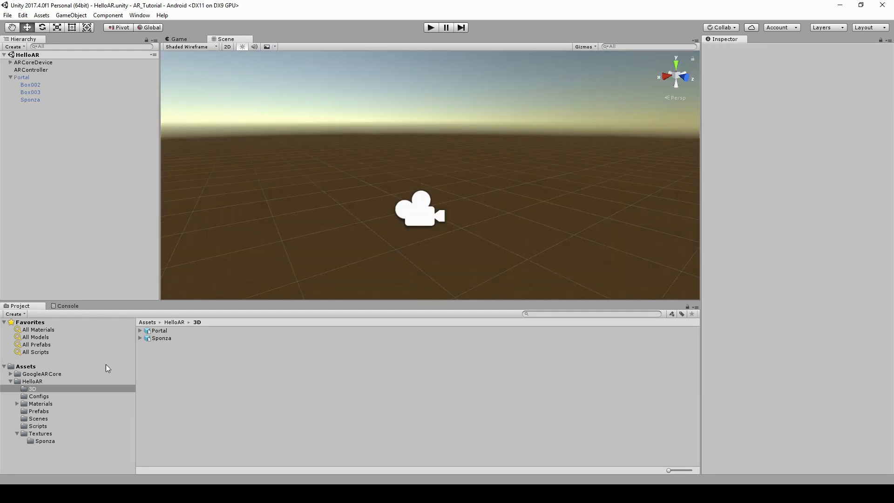
{"action": "left_click", "coordinate": [17, 403]}
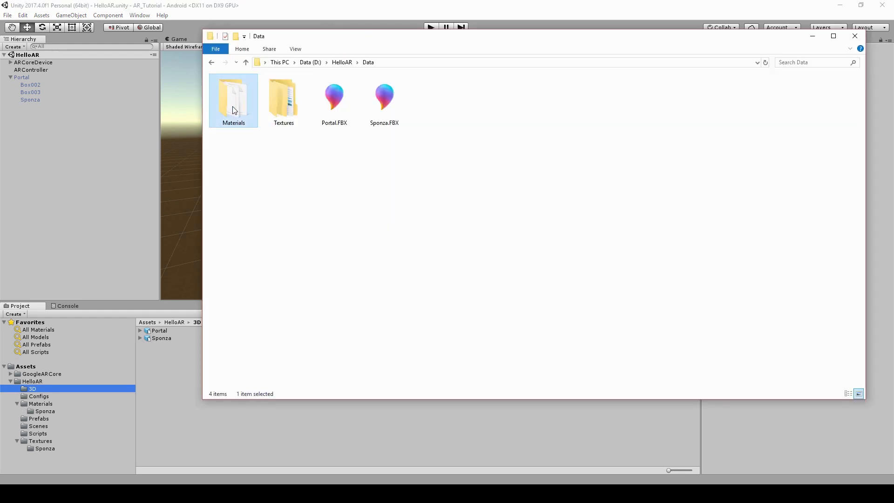
- Copy Portal.shader and Sponza.shader from Data/Materials into the project's Materials folders
{"action": "double_click", "coordinate": [234, 99]}
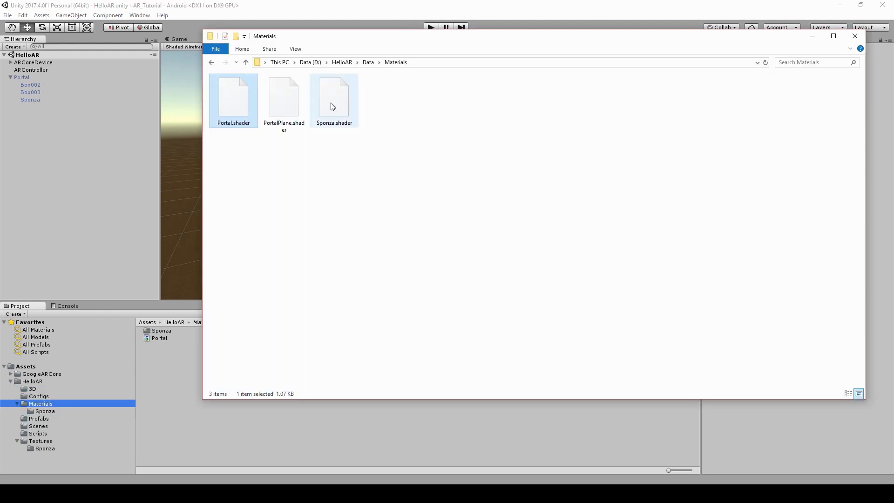
{"action": "left_click", "coordinate": [333, 97]}
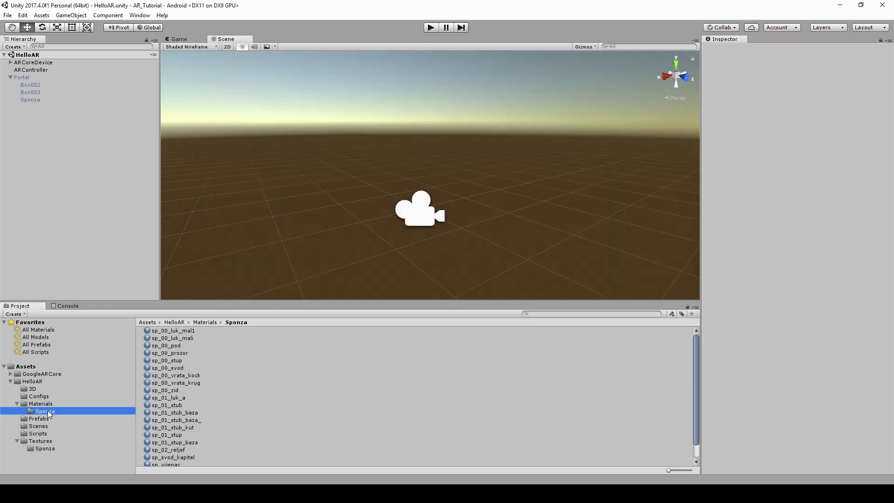
- Inspect sp_00_vrata_kock, sp_00_luk_mal1, sp_vijenac and the Sponza shader's stencil settings
{"action": "scroll", "scroll_direction": "down", "scroll_amount": 3}
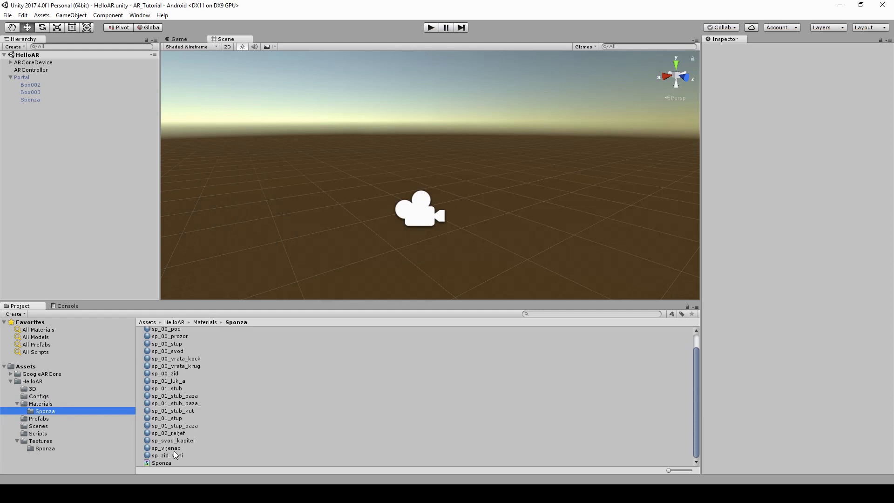
{"action": "mouse_move", "coordinate": [167, 469]}
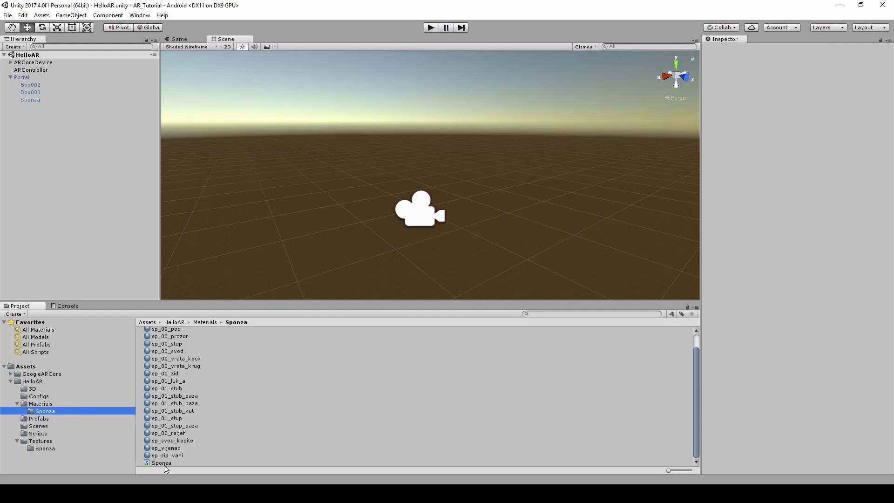
{"action": "left_click", "coordinate": [162, 463]}
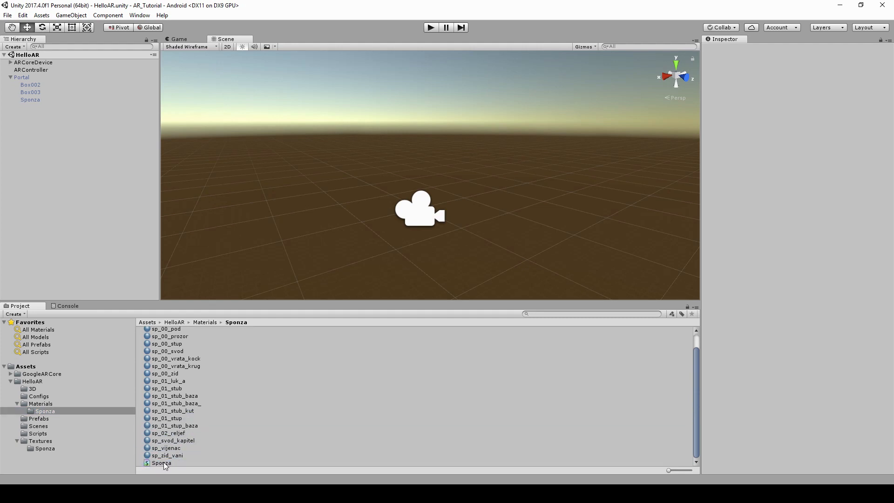
{"action": "left_click", "coordinate": [161, 463]}
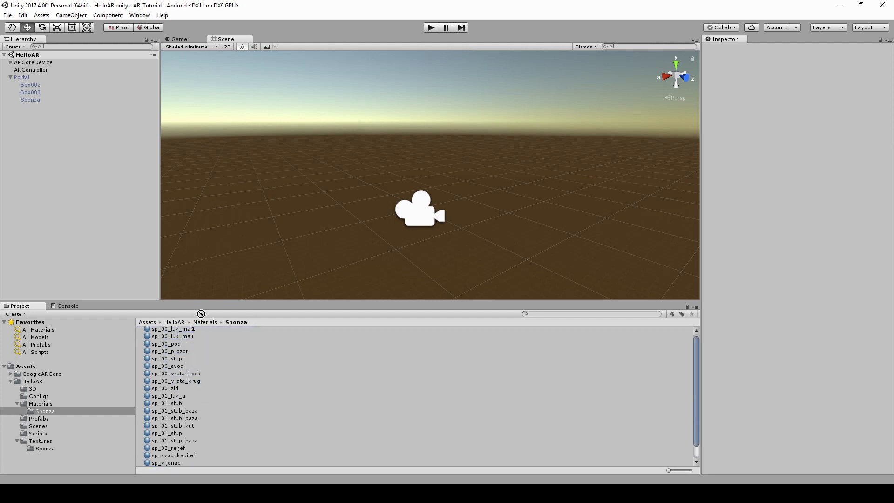
{"action": "left_click", "coordinate": [172, 338]}
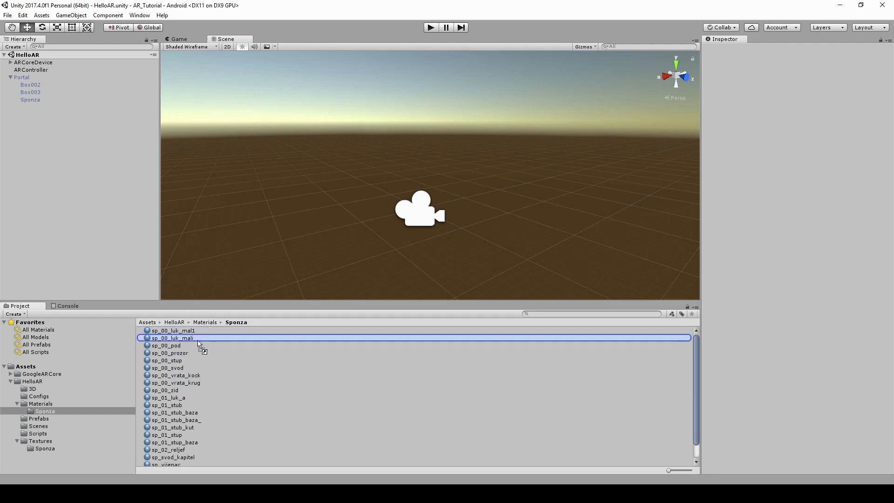
{"action": "scroll", "scroll_direction": "down", "scroll_amount": 3}
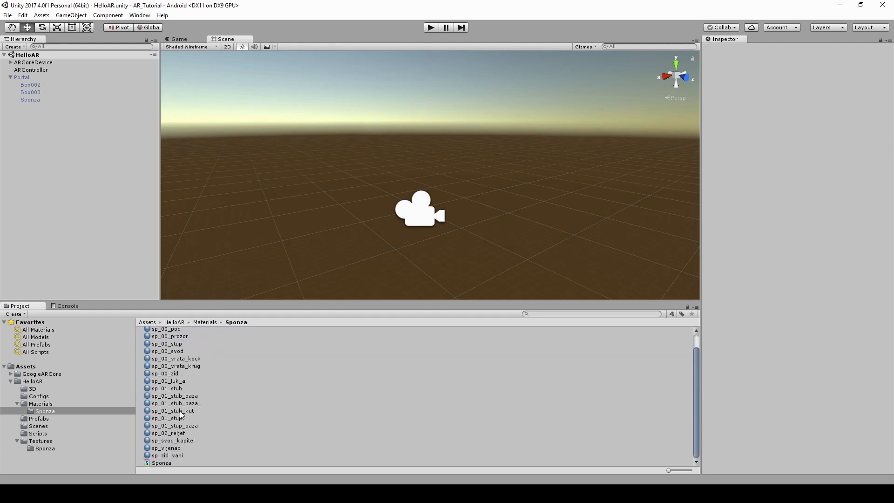
{"action": "scroll", "scroll_direction": "up", "scroll_amount": 3}
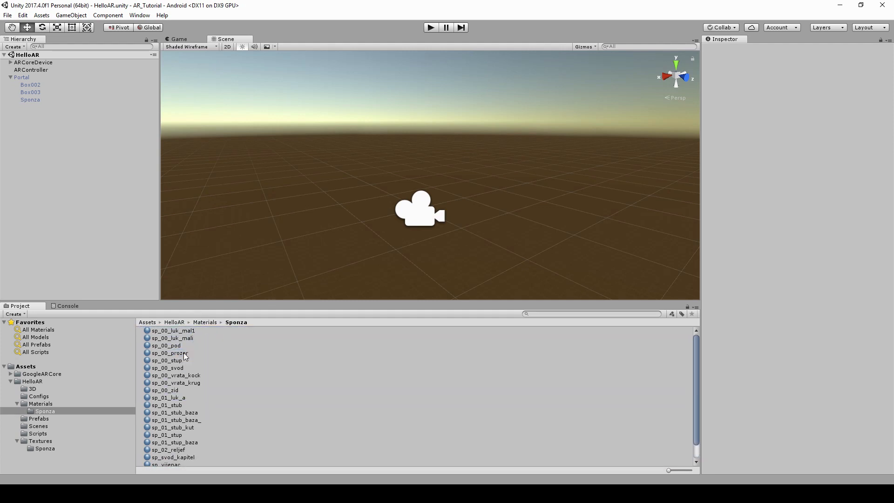
{"action": "left_click", "coordinate": [176, 375]}
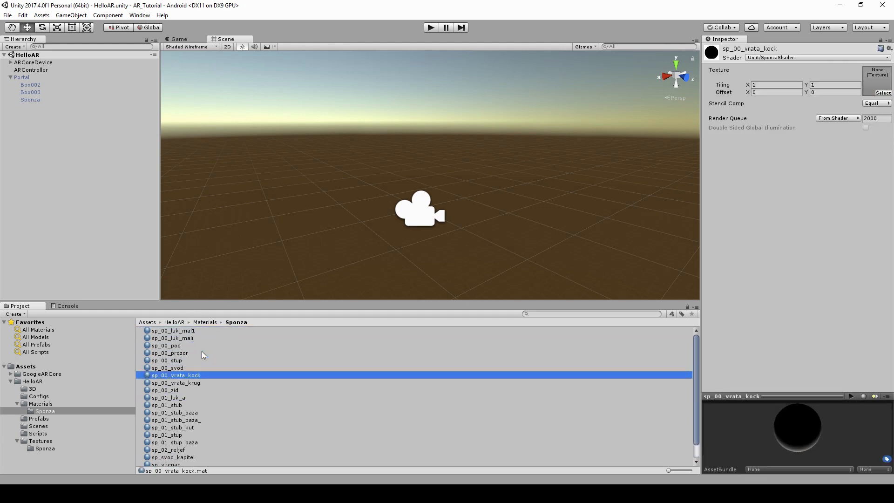
{"action": "left_click", "coordinate": [174, 331]}
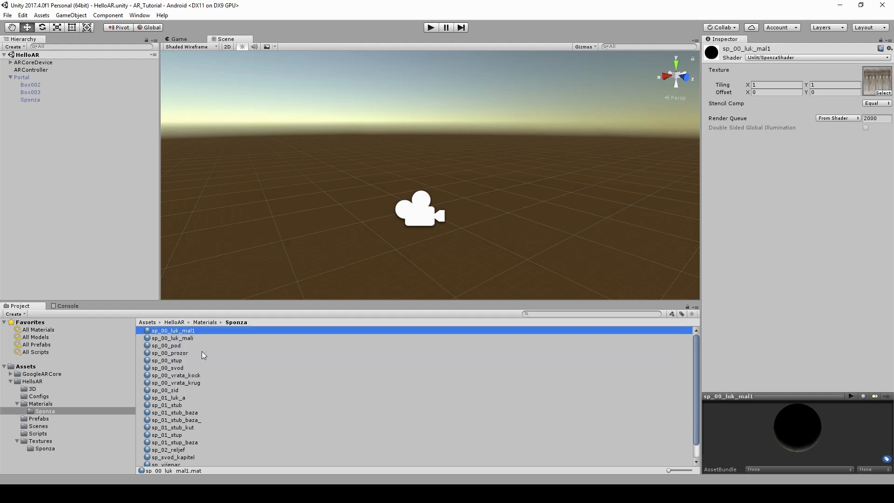
{"action": "left_click", "coordinate": [162, 463]}
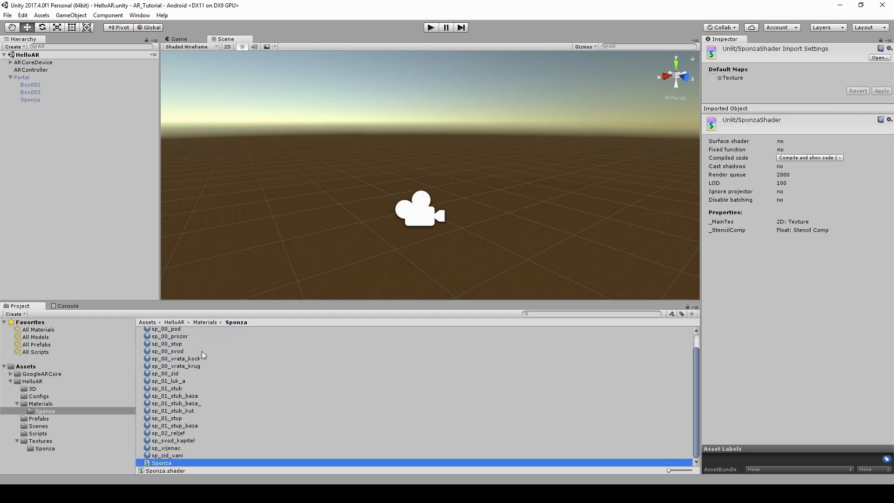
{"action": "left_click", "coordinate": [168, 448]}
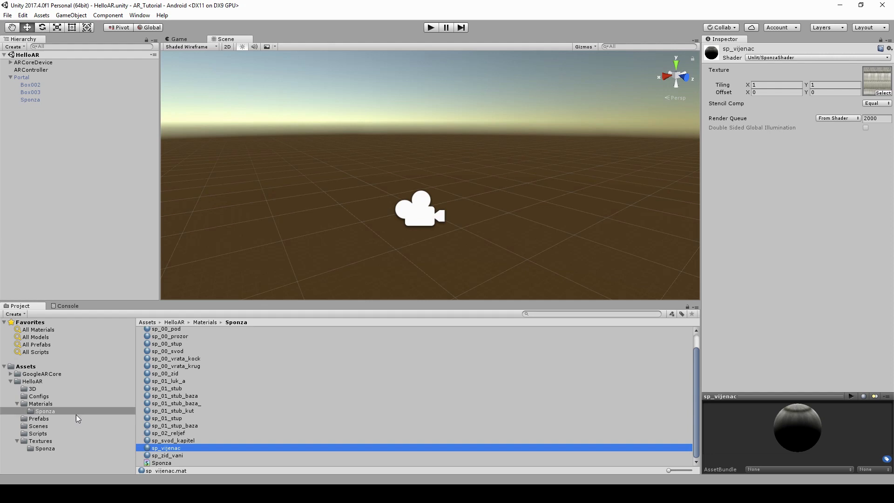
{"action": "left_click", "coordinate": [40, 403]}
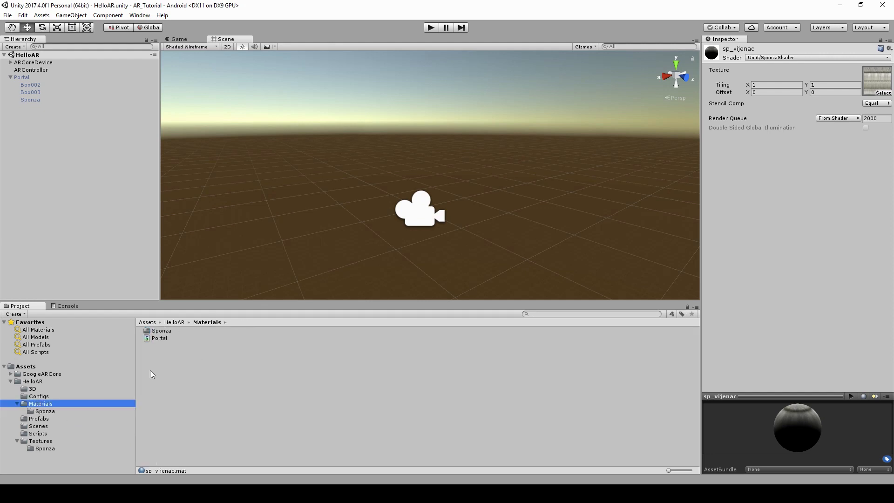
- Create a material named 'Portal' in Materials and assign it the Unlit/Portal shader
{"action": "right_click", "coordinate": [153, 374]}
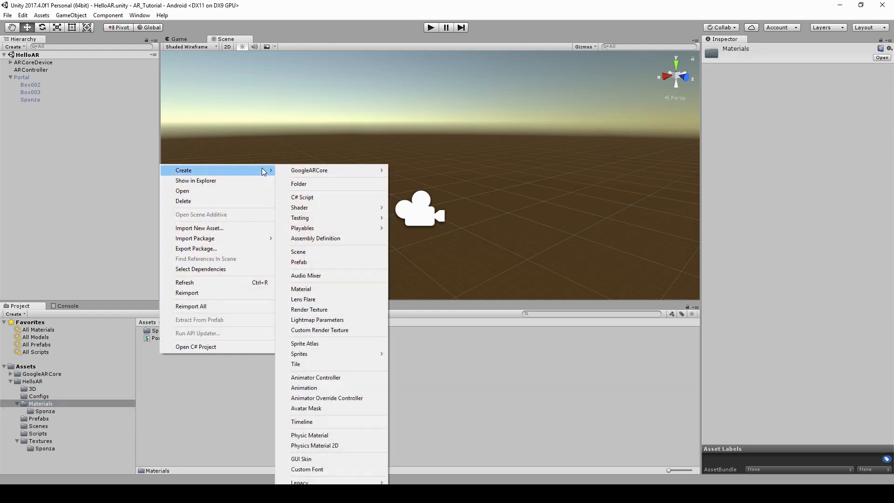
{"action": "left_click", "coordinate": [301, 289]}
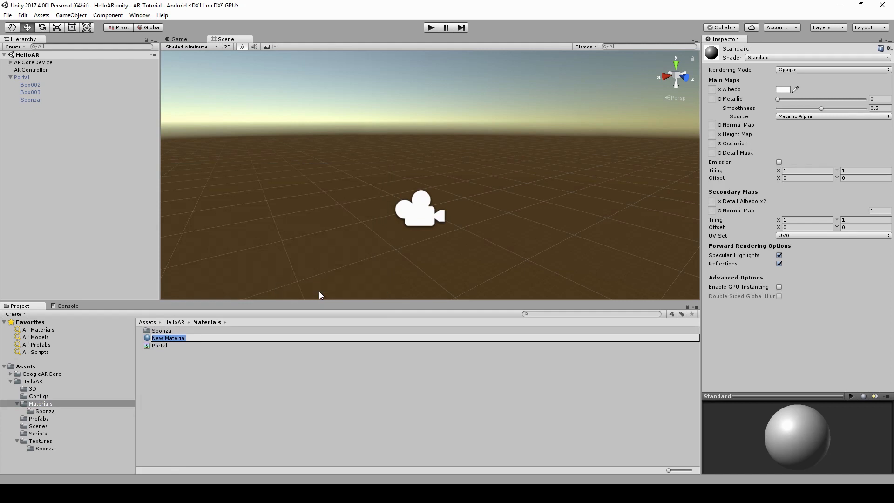
{"action": "type", "text": "Portal"}
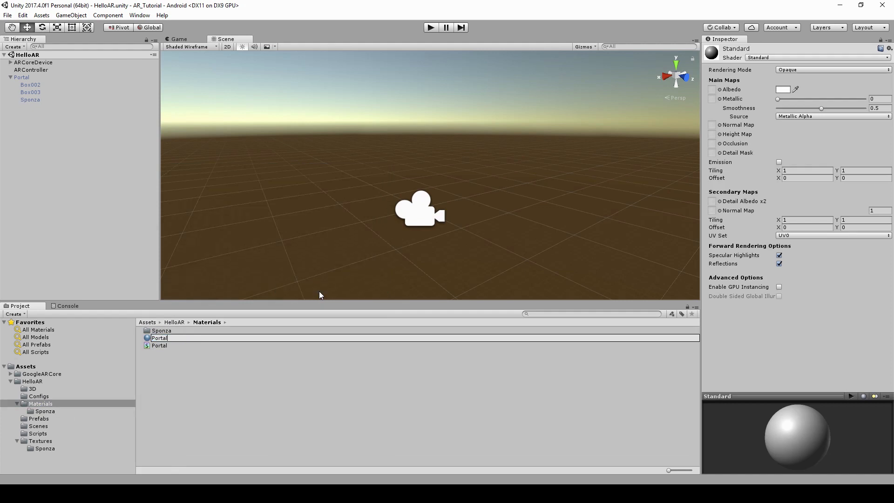
{"action": "left_click", "coordinate": [160, 345]}
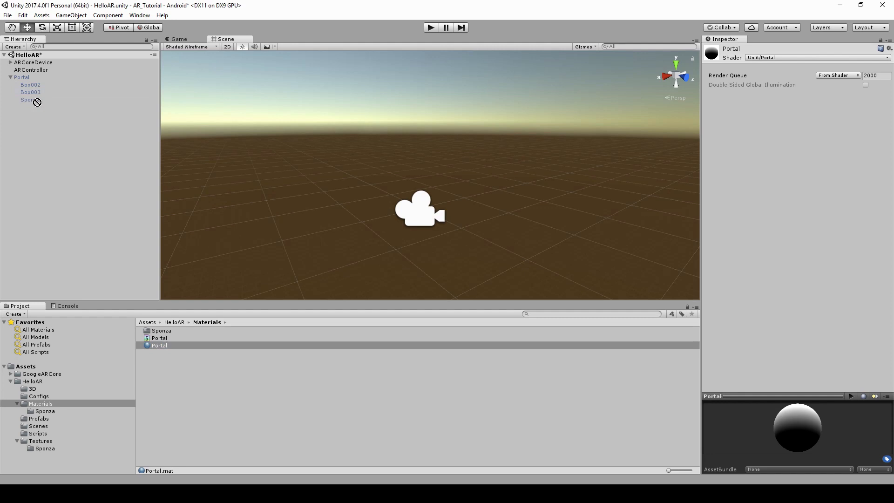
{"action": "left_click", "coordinate": [30, 92]}
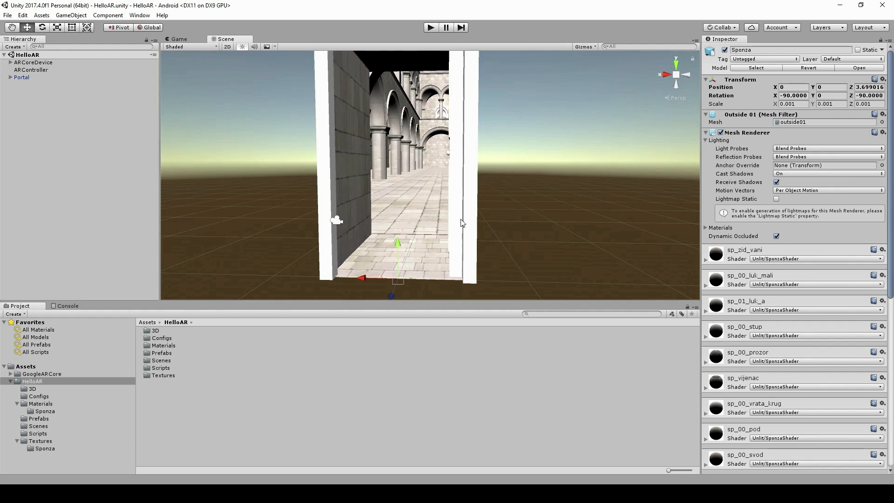
- Add a plane named 'PortalPlane' under Portal and reactivate the Portal object
{"action": "right_click", "coordinate": [21, 77]}
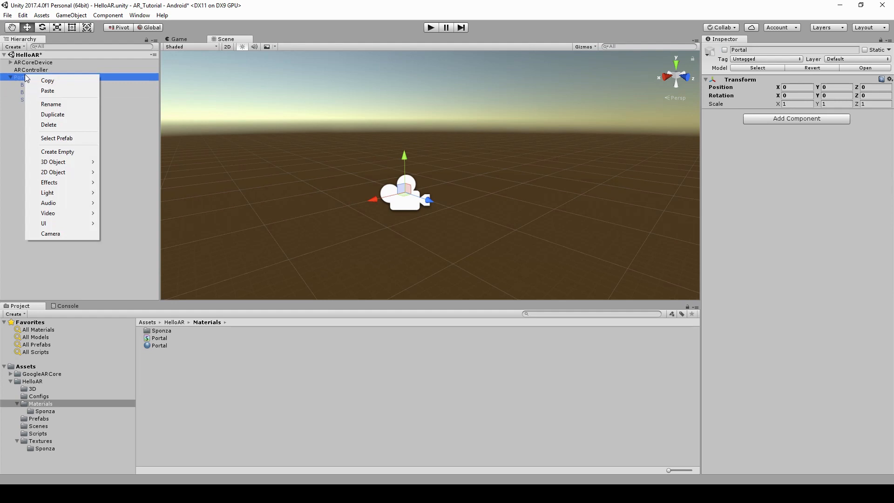
{"action": "mouse_move", "coordinate": [53, 162]}
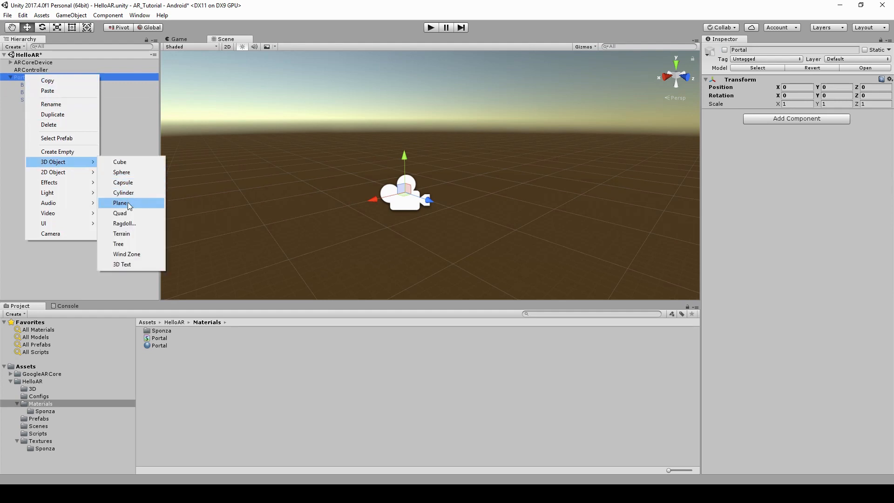
{"action": "left_click", "coordinate": [120, 203]}
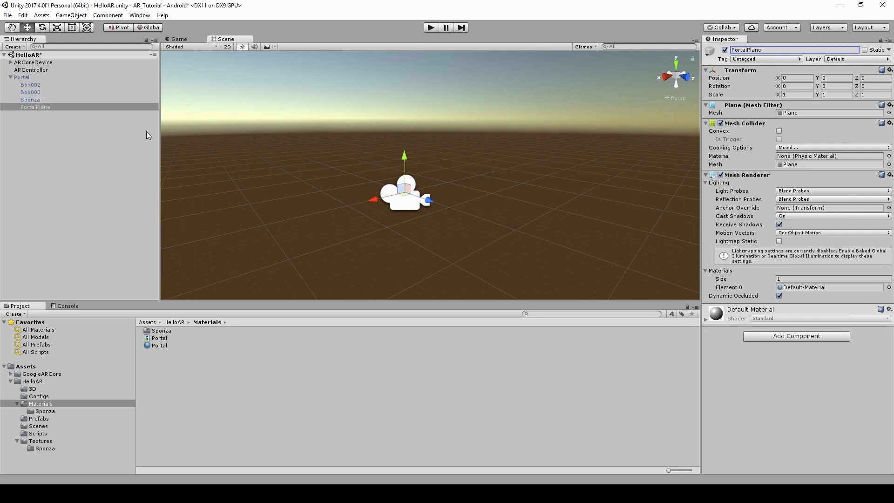
{"action": "mouse_move", "coordinate": [50, 83]}
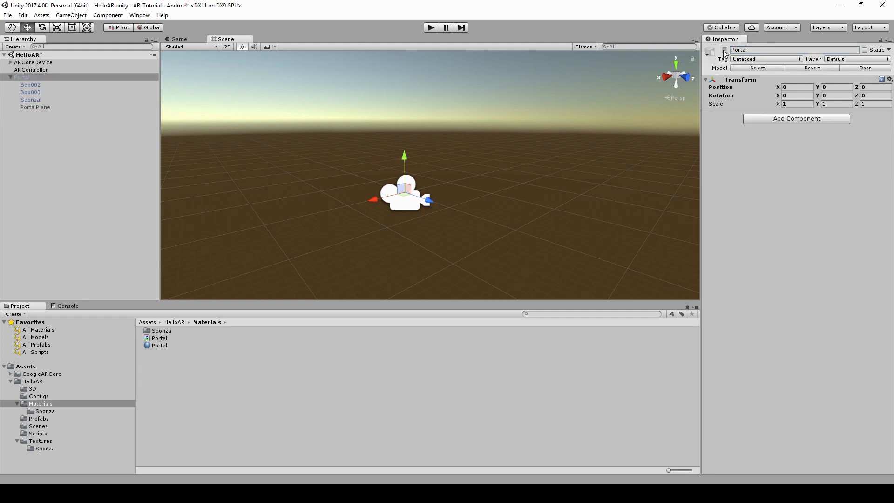
{"action": "left_click", "coordinate": [725, 50]}
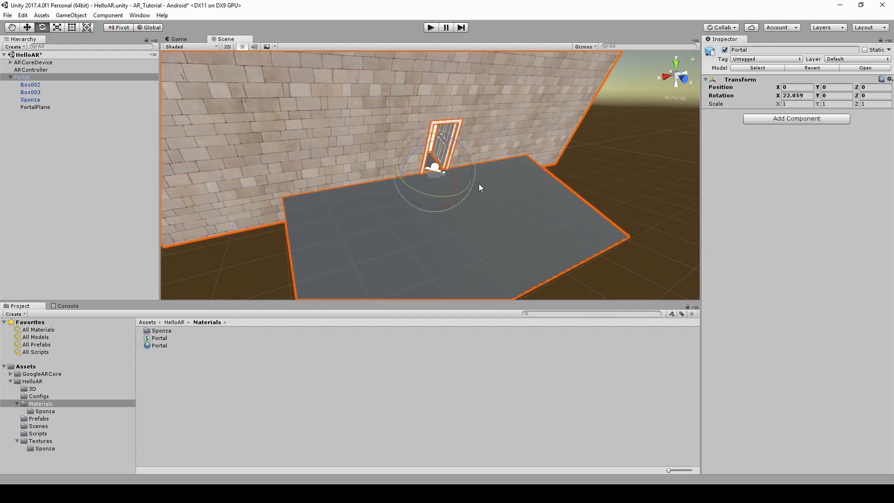
- Rotate PortalPlane to X 90, then scale and raise it to fill the doorway
{"action": "left_click", "coordinate": [35, 107]}
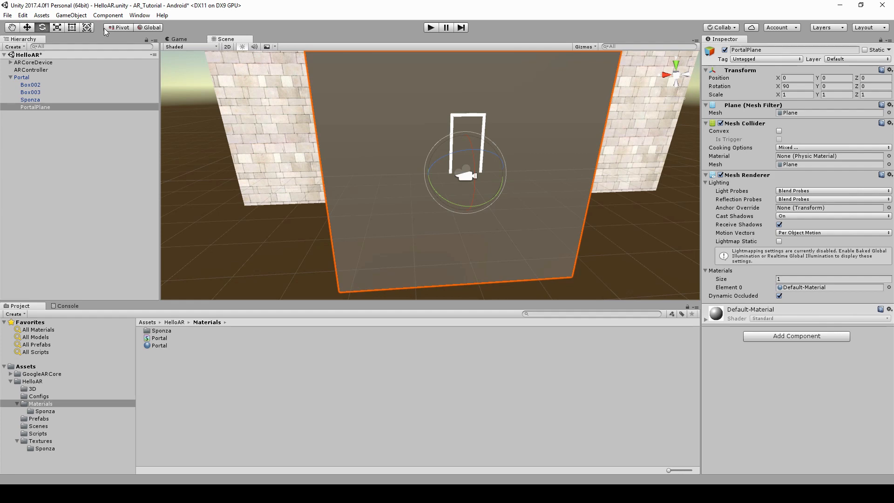
{"action": "mouse_move", "coordinate": [681, 104]}
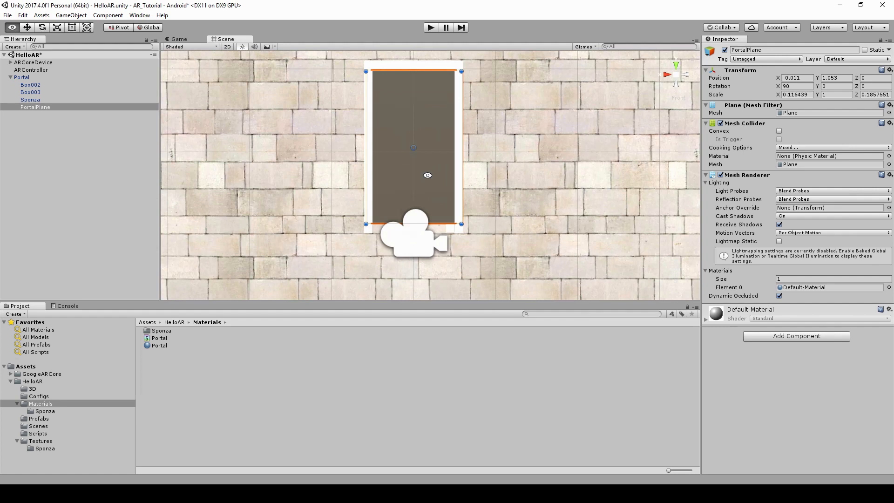
{"action": "left_click", "coordinate": [23, 16]}
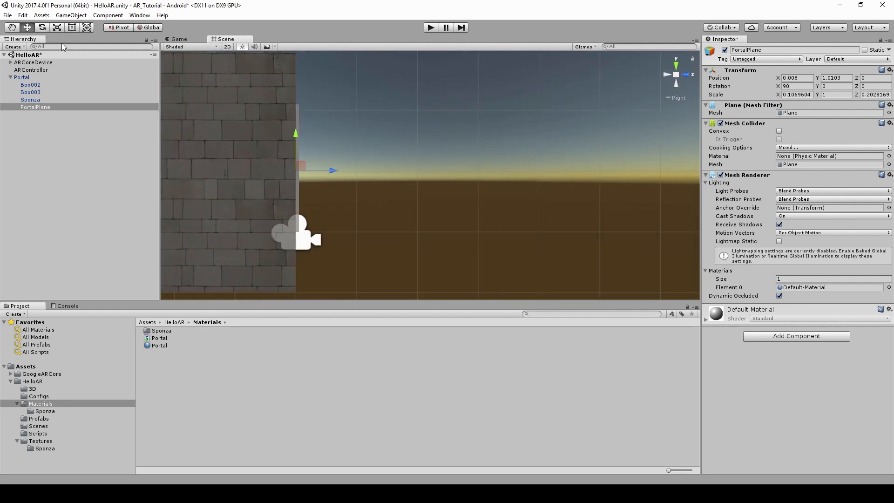
{"action": "mouse_move", "coordinate": [322, 174]}
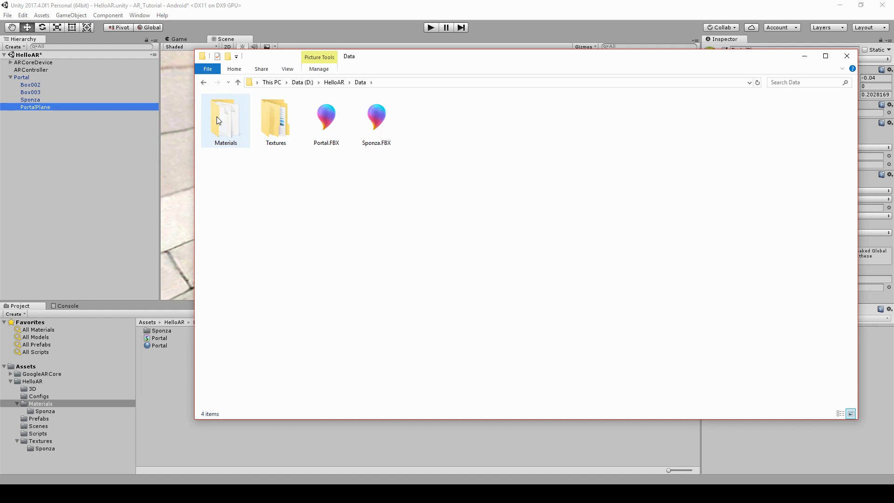
- Open Data > Materials in File Explorer and drag the PortalPlane shader into Unity's Materials
{"action": "double_click", "coordinate": [225, 117]}
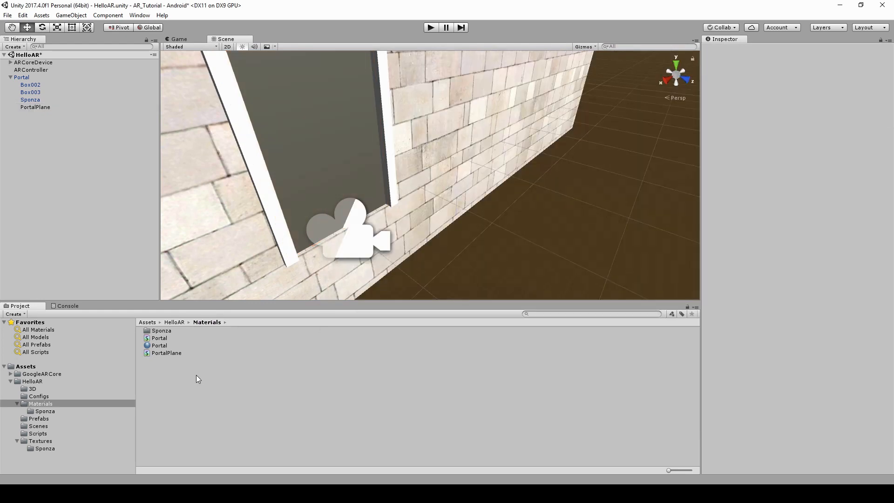
- Open the PortalPlane shader from the Materials folder in Visual Studio
{"action": "right_click", "coordinate": [197, 378]}
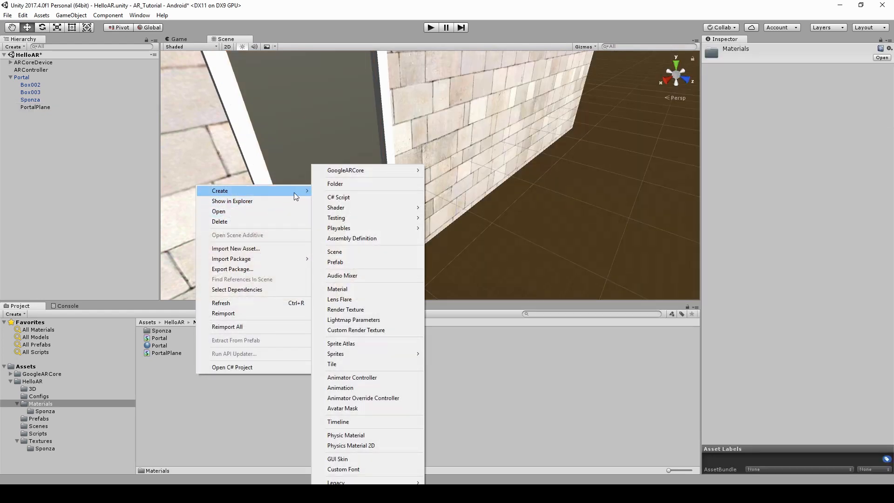
{"action": "left_click", "coordinate": [337, 288]}
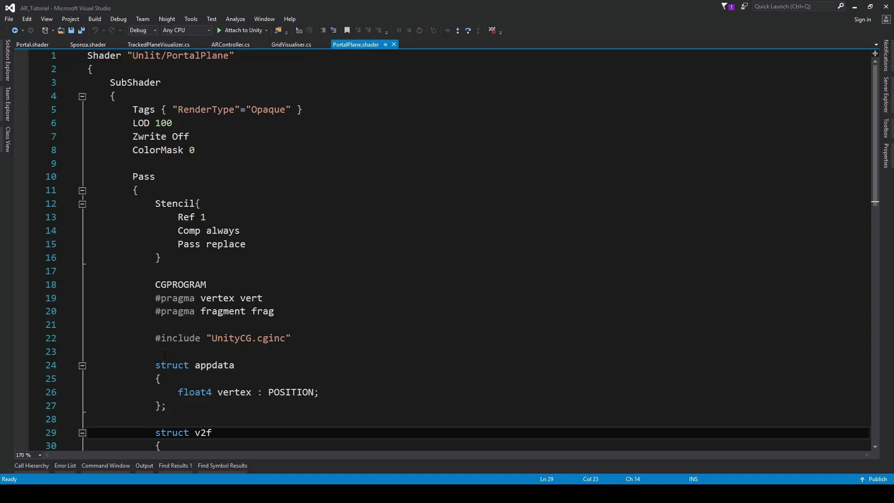
- Scroll through PortalPlane.shader and highlight its ColorMask 0 and Stencil settings
{"action": "left_click", "coordinate": [213, 432]}
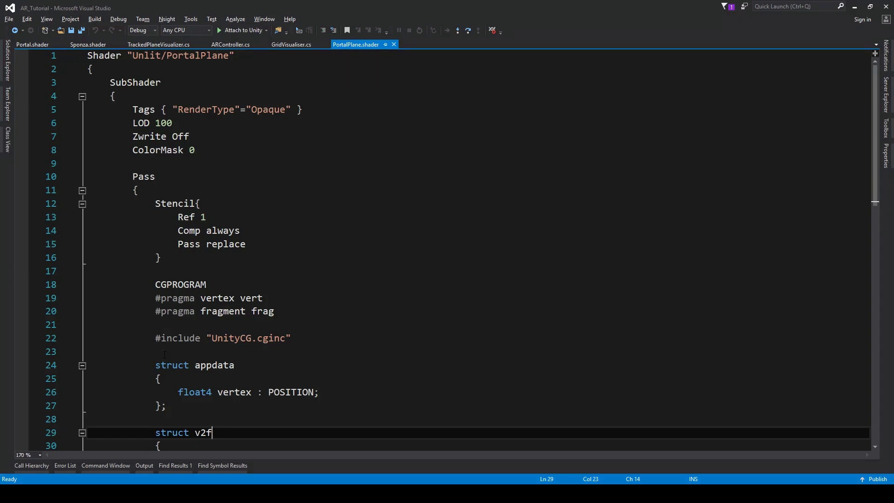
{"action": "scroll", "scroll_direction": "down", "scroll_amount": 3}
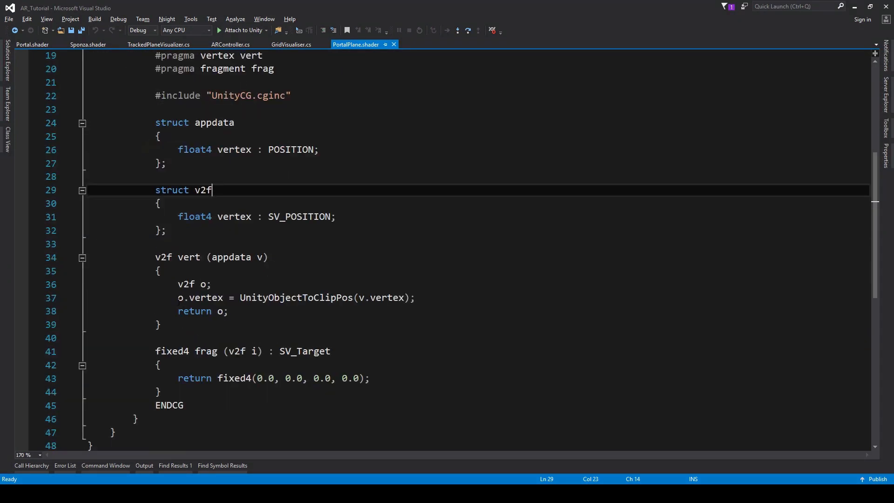
{"action": "left_click", "coordinate": [200, 284]}
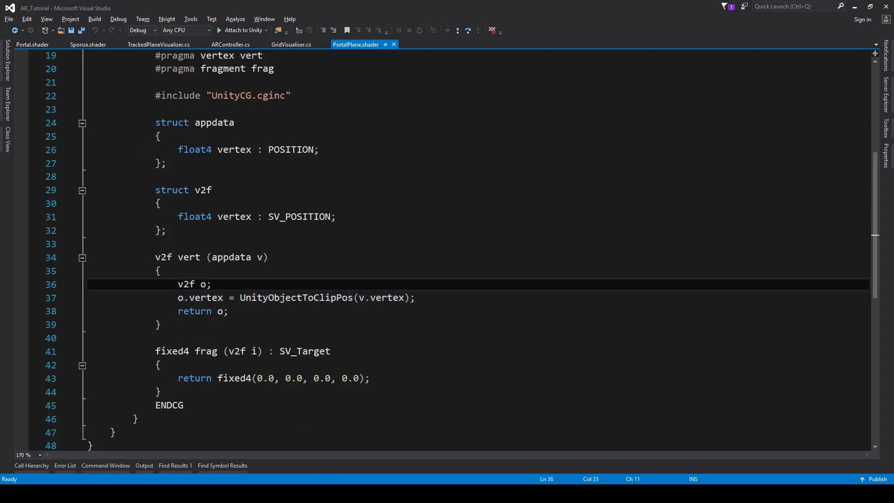
{"action": "scroll", "scroll_direction": "down", "scroll_amount": 3}
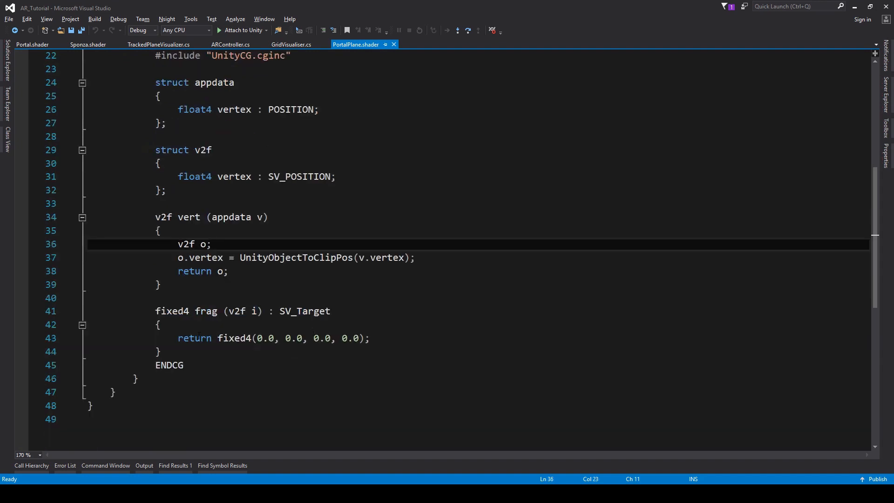
{"action": "left_click", "coordinate": [213, 244]}
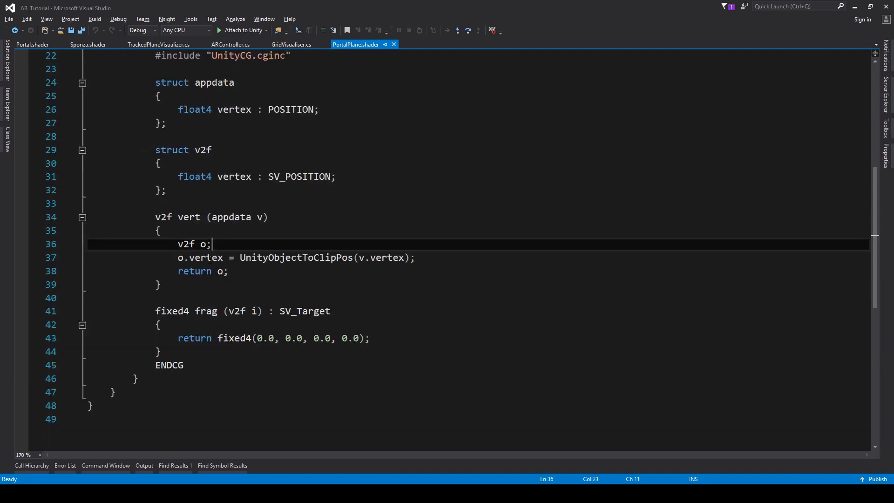
{"action": "scroll", "scroll_direction": "up", "scroll_amount": 3}
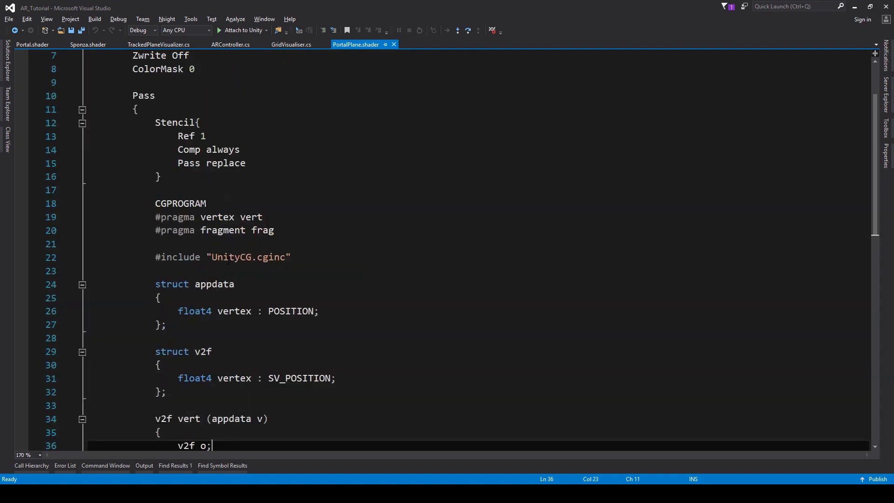
{"action": "scroll", "scroll_direction": "up", "scroll_amount": 3}
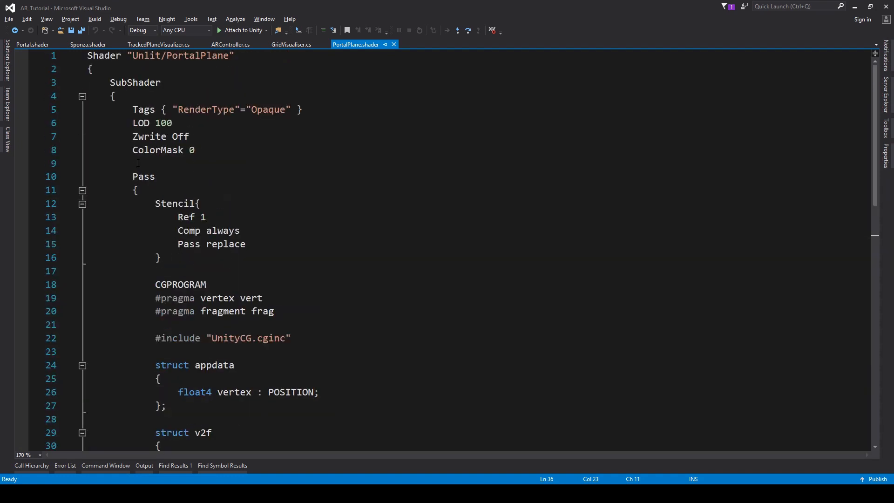
{"action": "double_click", "coordinate": [158, 150]}
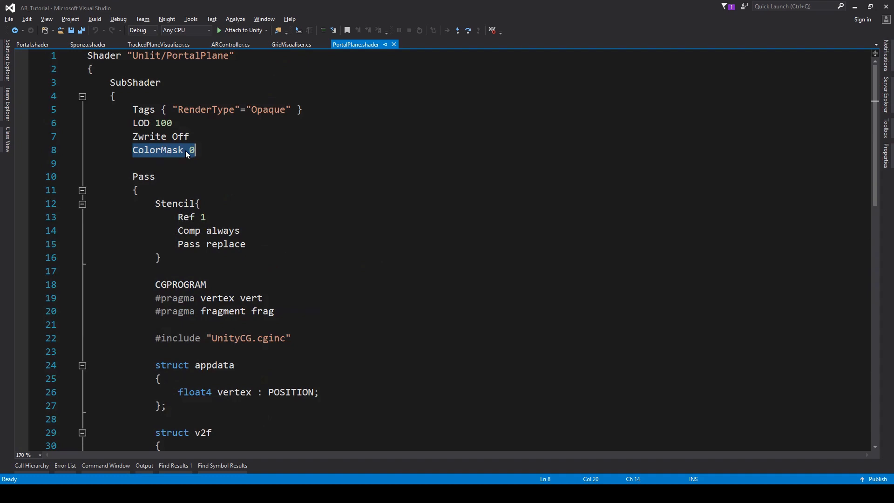
{"action": "mouse_move", "coordinate": [204, 186]}
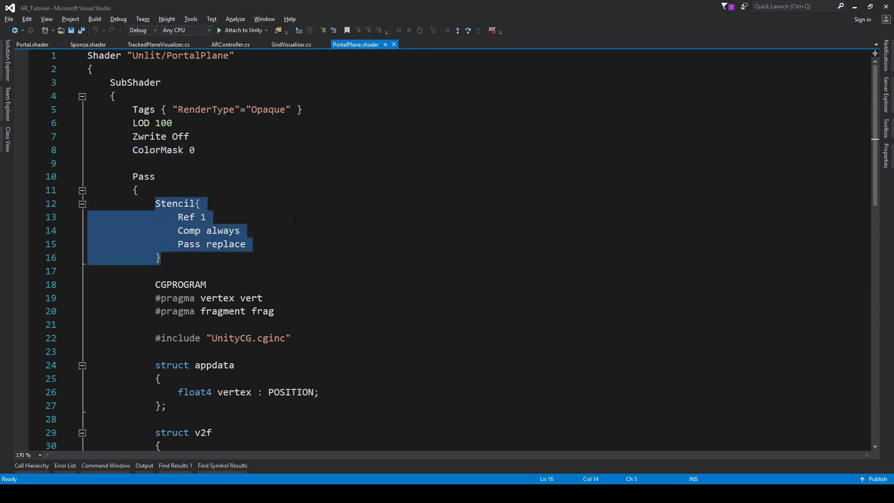
{"action": "mouse_move", "coordinate": [264, 214]}
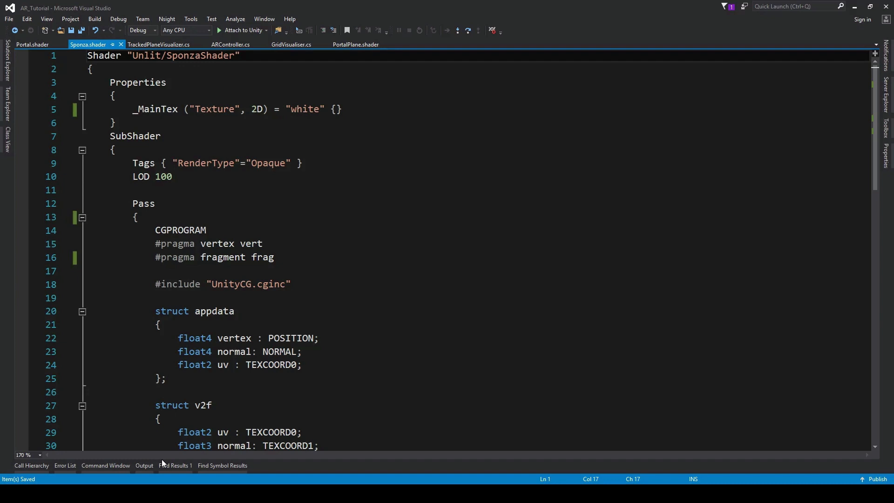
- Add a Stencil block with Ref 1 and Comp Equal inside the Sponza pass
{"action": "left_click", "coordinate": [137, 217]}
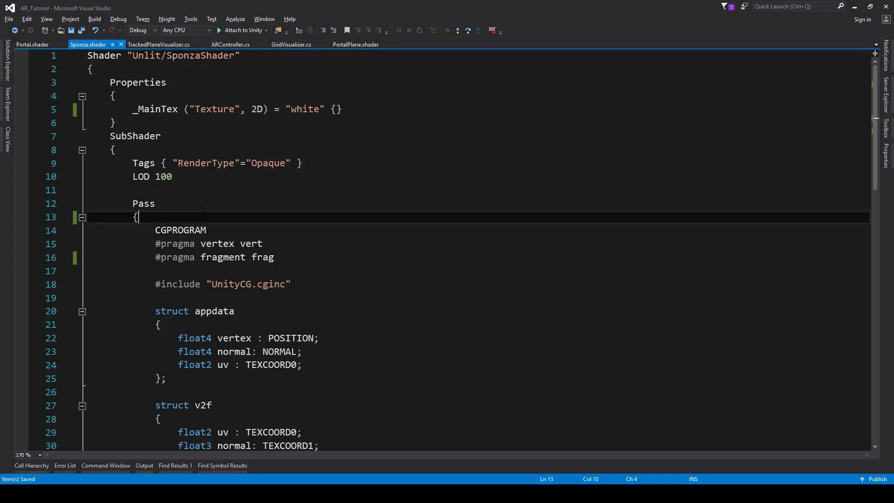
{"action": "type", "text": "Stencil{"}
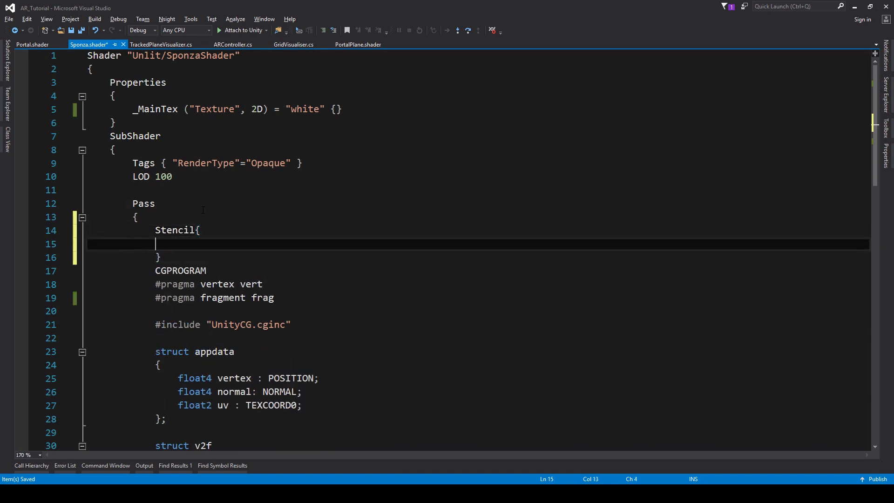
{"action": "type", "text": "Ref 1"}
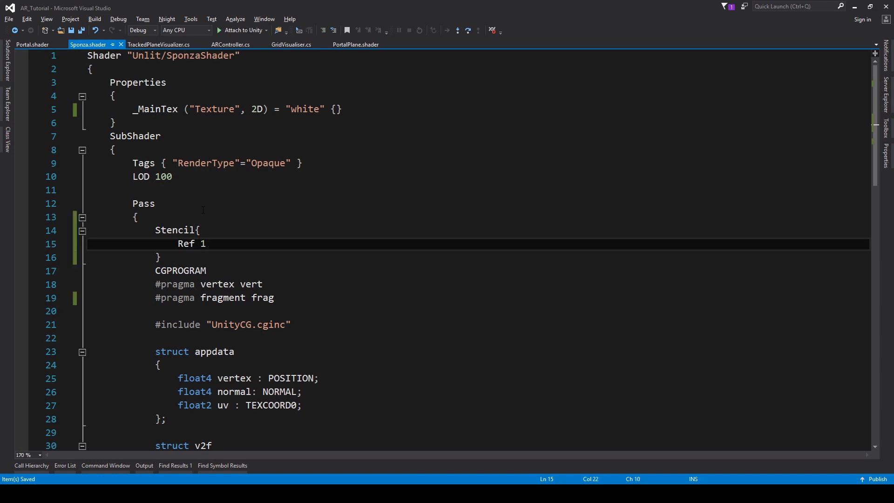
{"action": "type", "text": "Comp"}
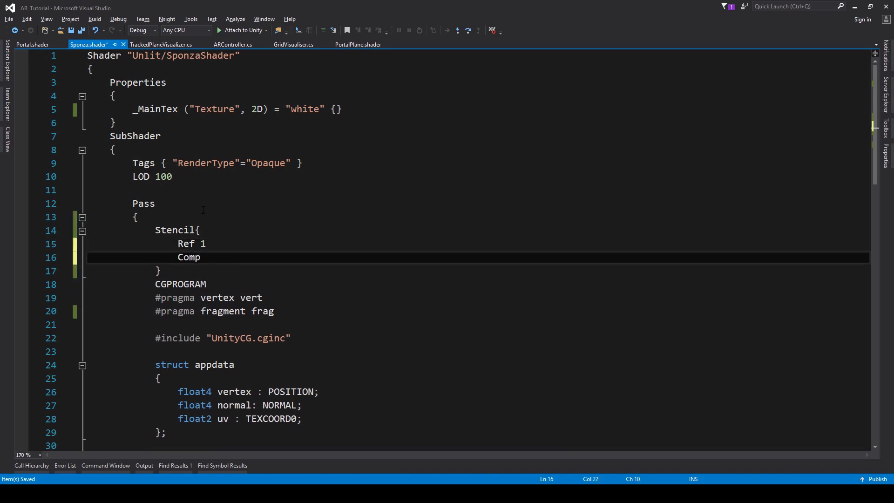
{"action": "type", "text": "Equal"}
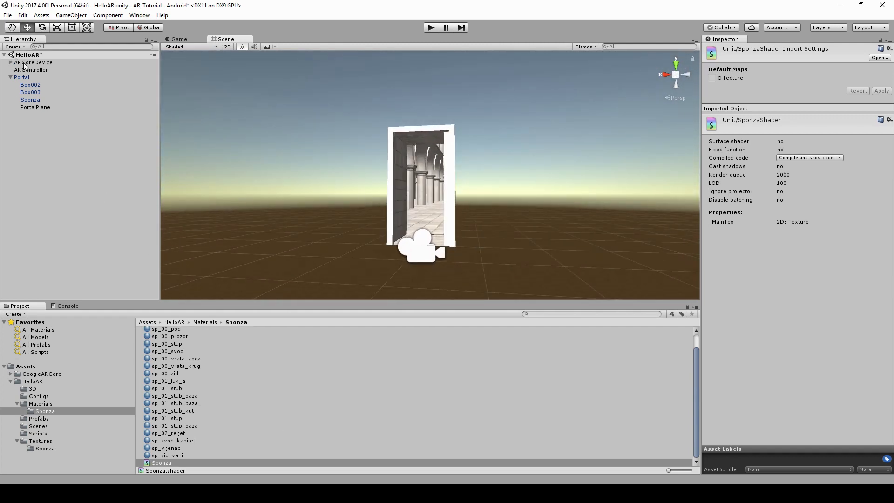
- Inspect ARCoreDevice and ARCoreCamera, then open ARController.cs in Visual Studio
{"action": "left_click", "coordinate": [33, 62]}
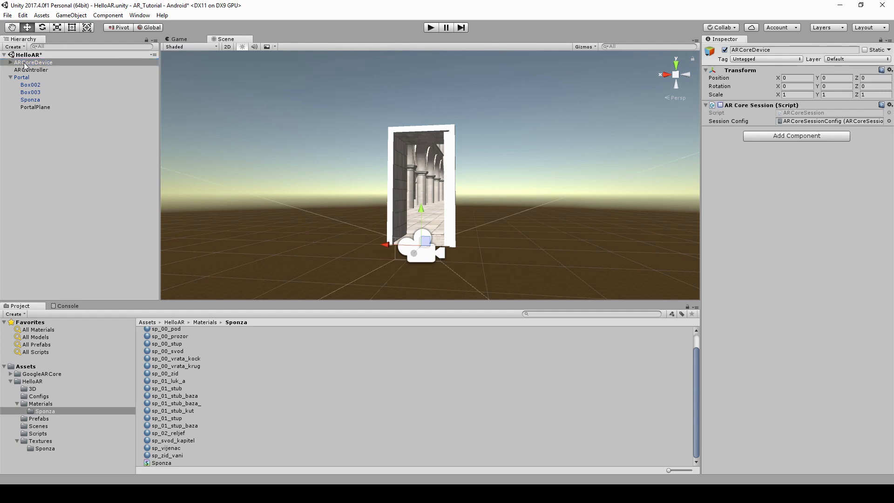
{"action": "left_click", "coordinate": [41, 69]}
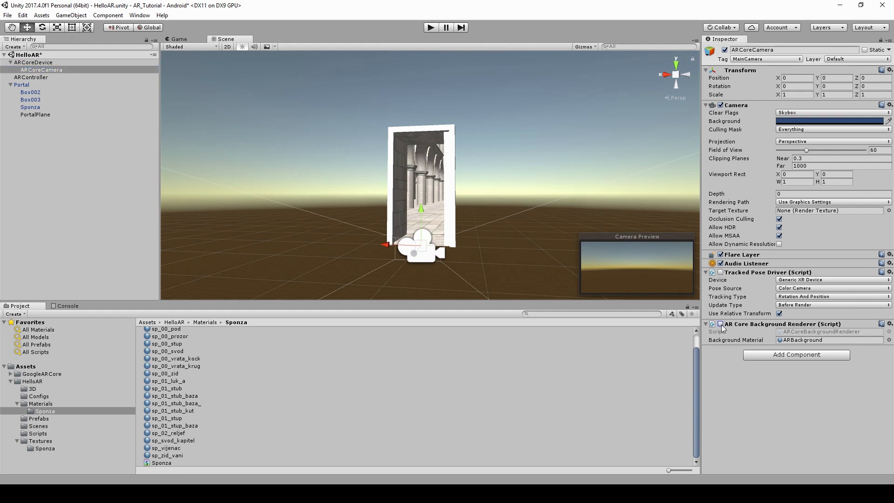
{"action": "left_click", "coordinate": [31, 77]}
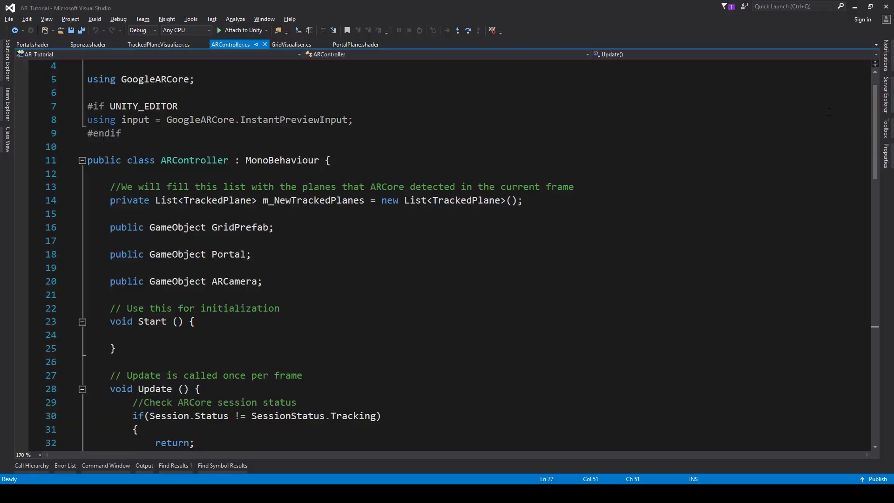
- Insert 'return;' as the first line of ARController's Update()
{"action": "scroll", "scroll_direction": "down", "scroll_amount": 3}
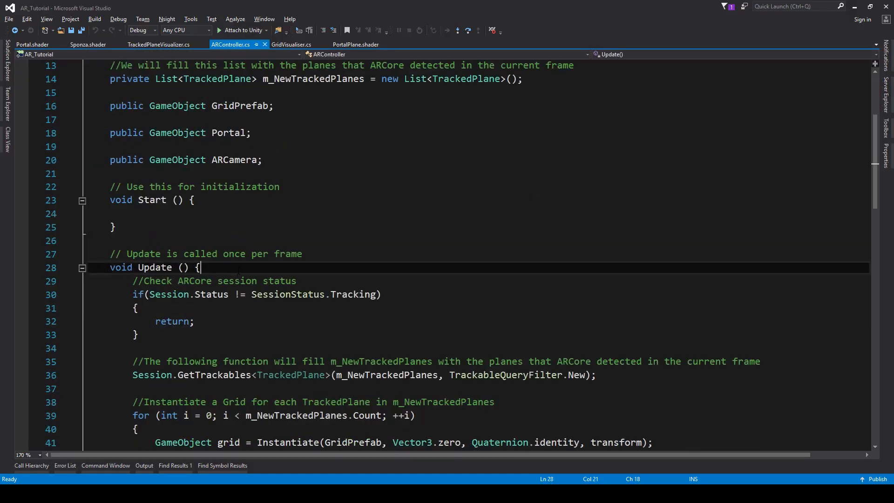
{"action": "type", "text": "return"}
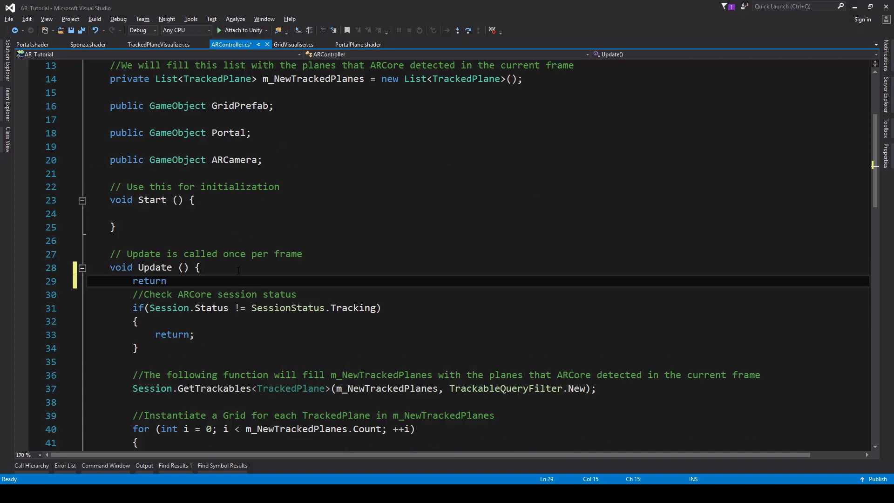
{"action": "type", "text": ";"}
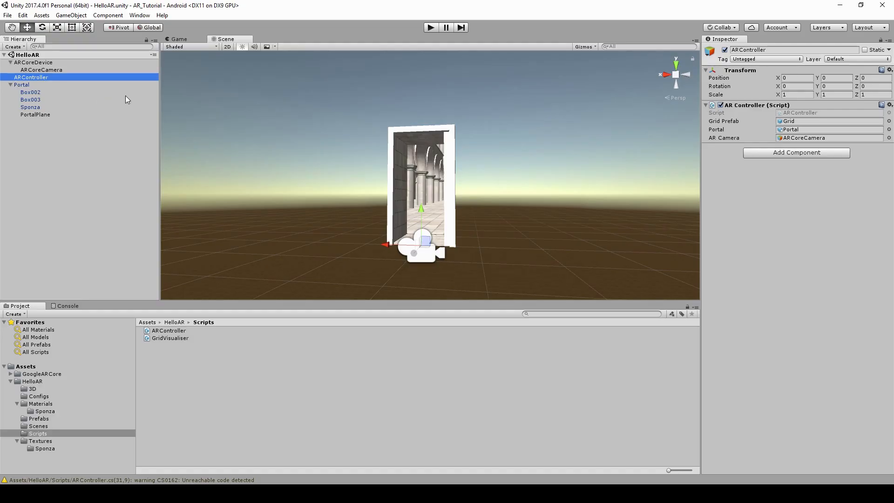
- Play-test with ARCoreCamera at Rotation Y -180, moving it through the portal
{"action": "left_click", "coordinate": [431, 27]}
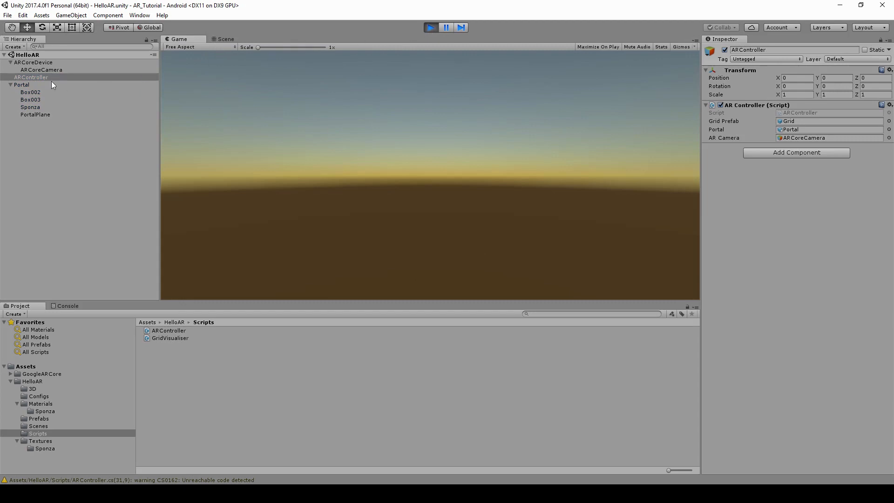
{"action": "left_click", "coordinate": [41, 69]}
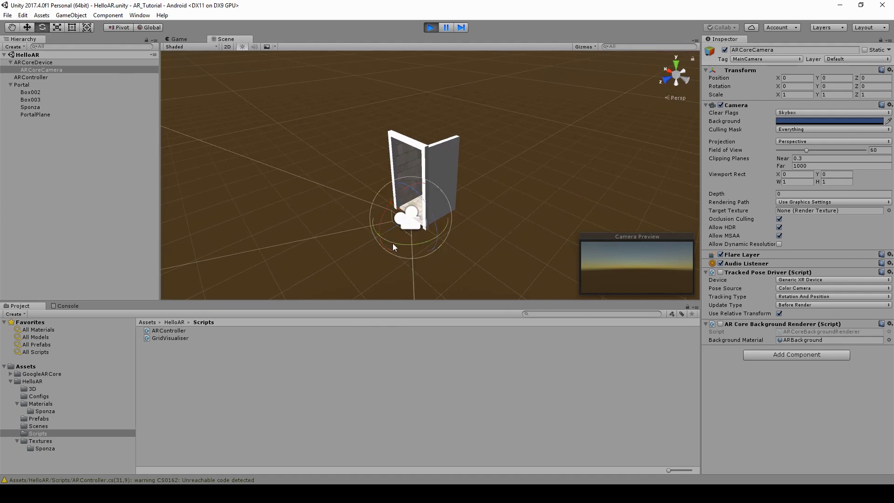
{"action": "triple_click", "coordinate": [836, 86]}
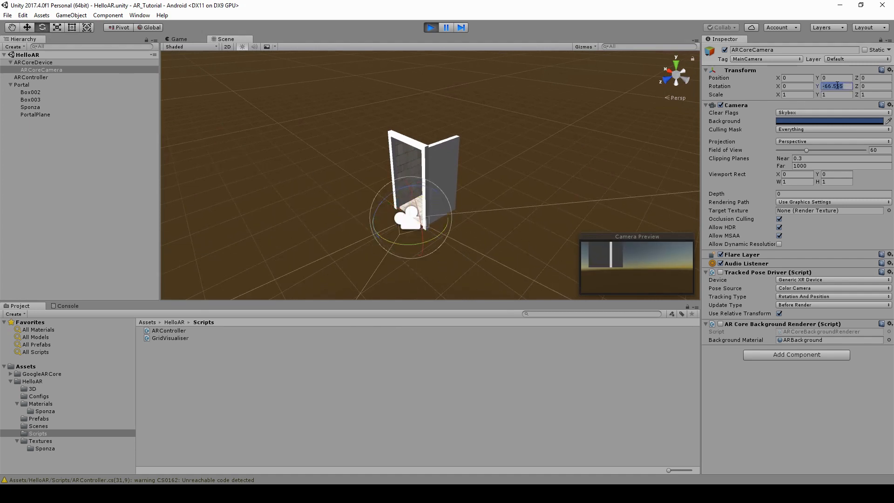
{"action": "type", "text": "-180"}
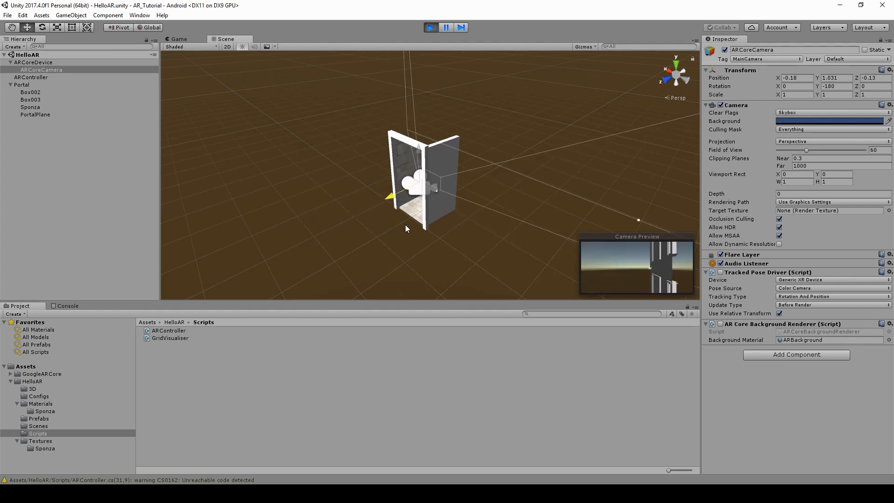
{"action": "mouse_move", "coordinate": [402, 225]}
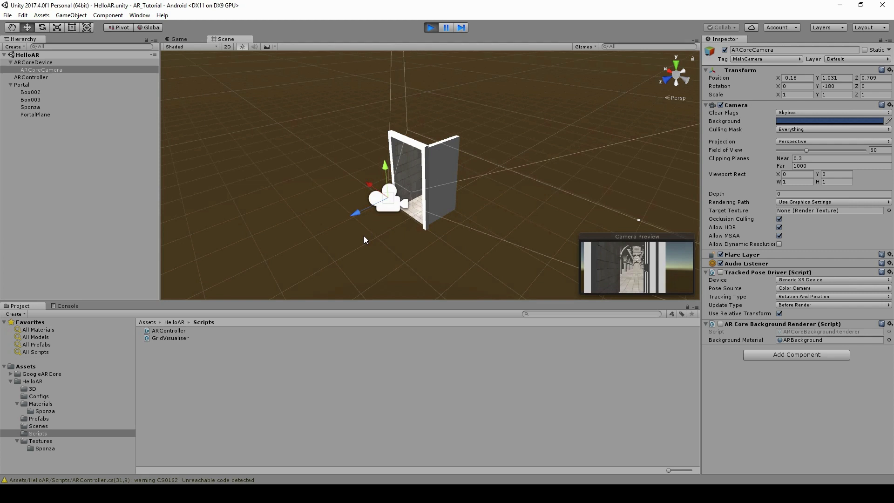
{"action": "left_click", "coordinate": [430, 27]}
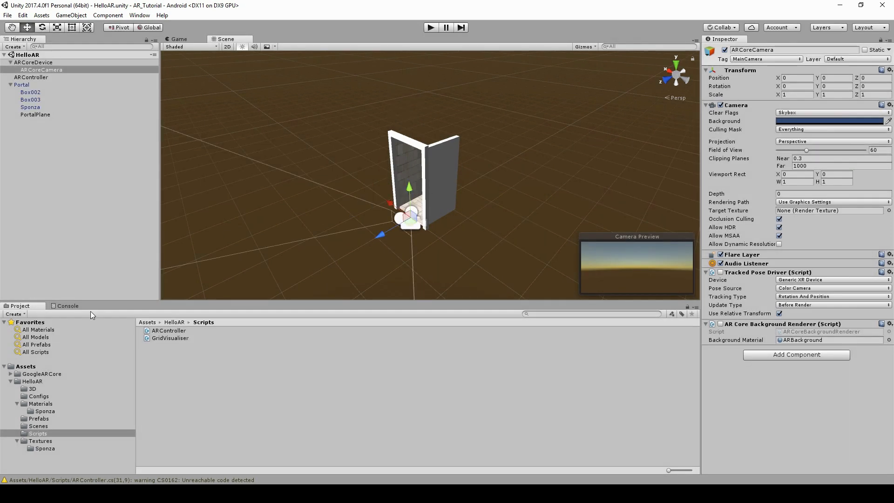
{"action": "mouse_move", "coordinate": [39, 394]}
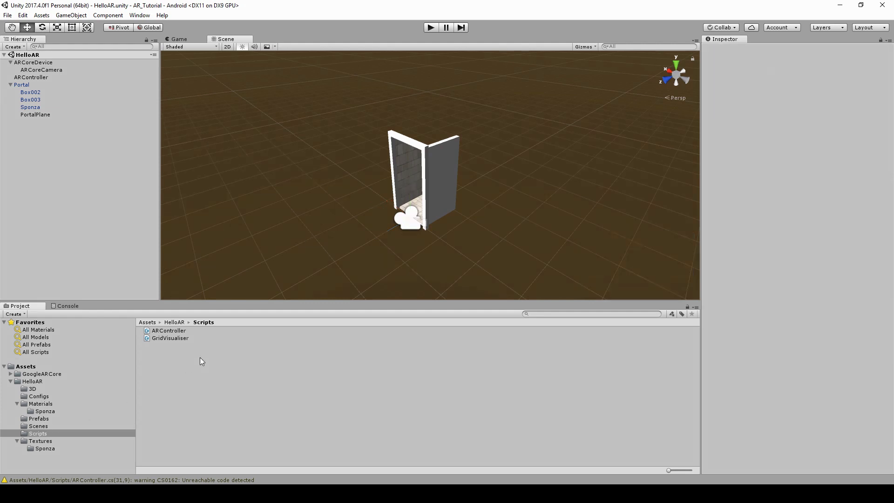
- Create a PortalManager C# script in Scripts and attach it to PortalPlane
{"action": "right_click", "coordinate": [200, 360]}
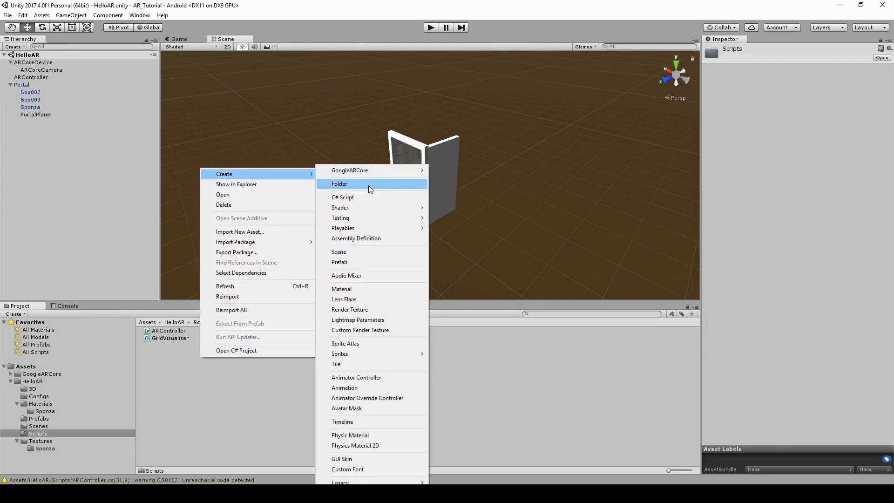
{"action": "left_click", "coordinate": [343, 197]}
{"action": "type", "text": "PortalManager"}
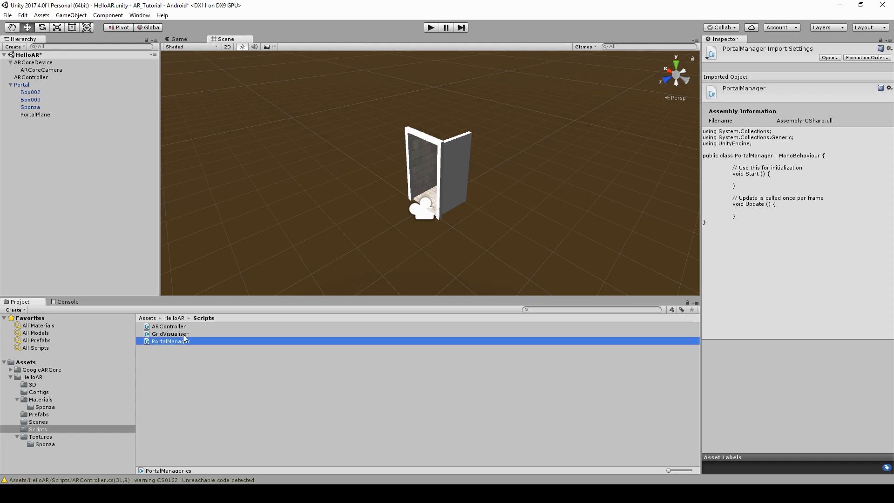
{"action": "left_click", "coordinate": [35, 114]}
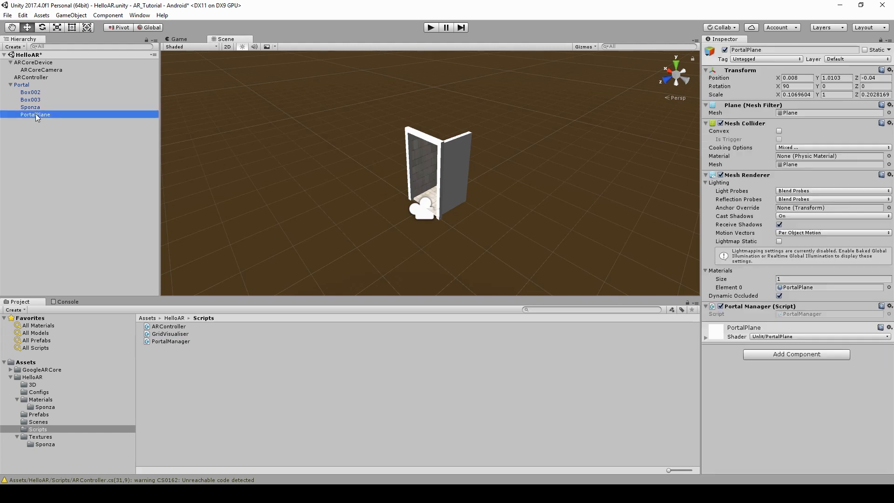
- Give ARCoreCamera a Rigidbody with gravity turned off
{"action": "left_click", "coordinate": [41, 69]}
{"action": "type", "text": "rig"}
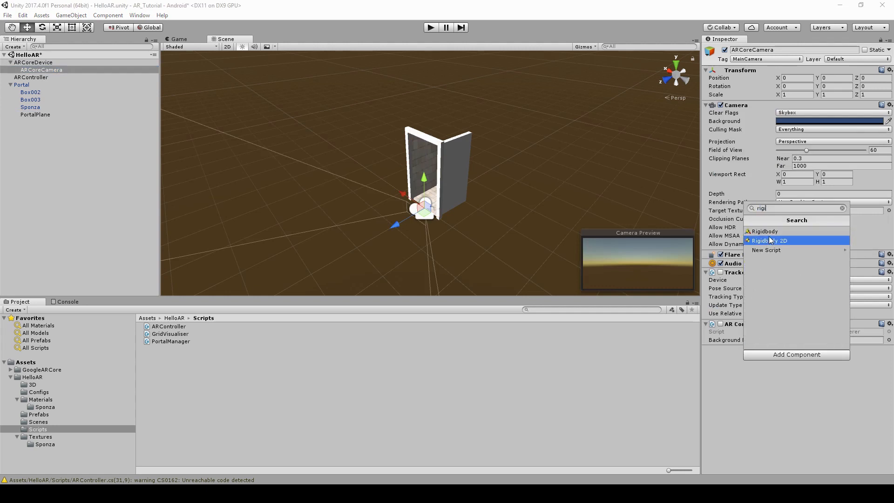
{"action": "left_click", "coordinate": [765, 231]}
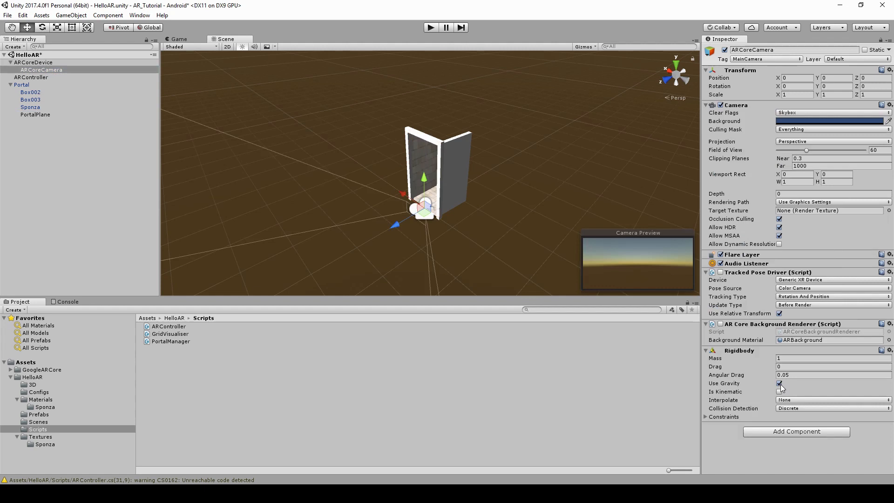
{"action": "left_click", "coordinate": [780, 384]}
{"action": "type", "text": "box"}
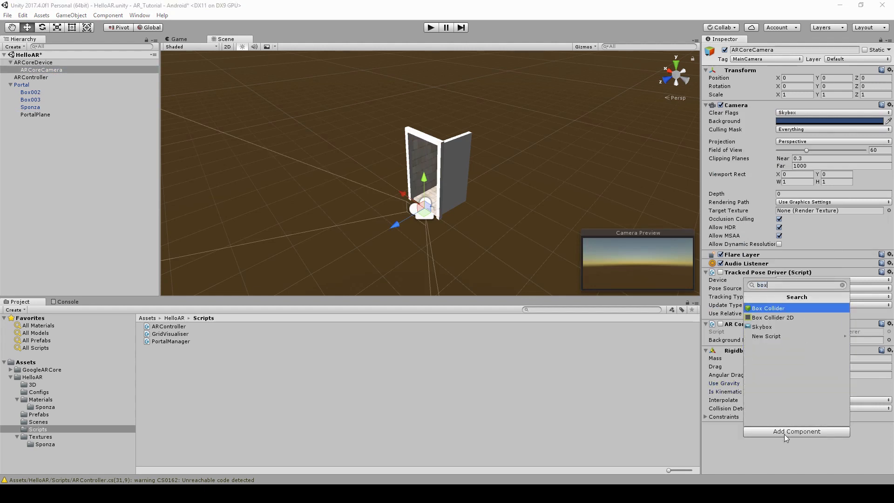
- Make the camera's Box Collider a trigger sized 0.1 by 0.1 by 1
{"action": "left_click", "coordinate": [767, 308]}
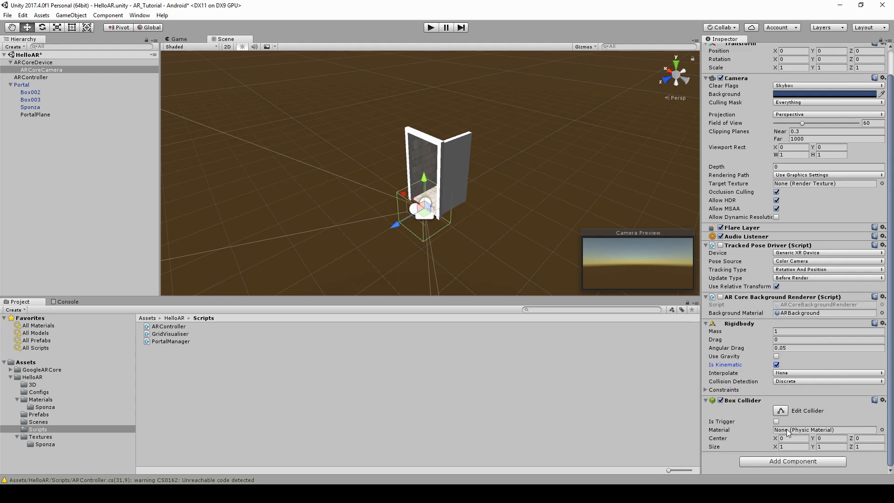
{"action": "left_click", "coordinate": [775, 421]}
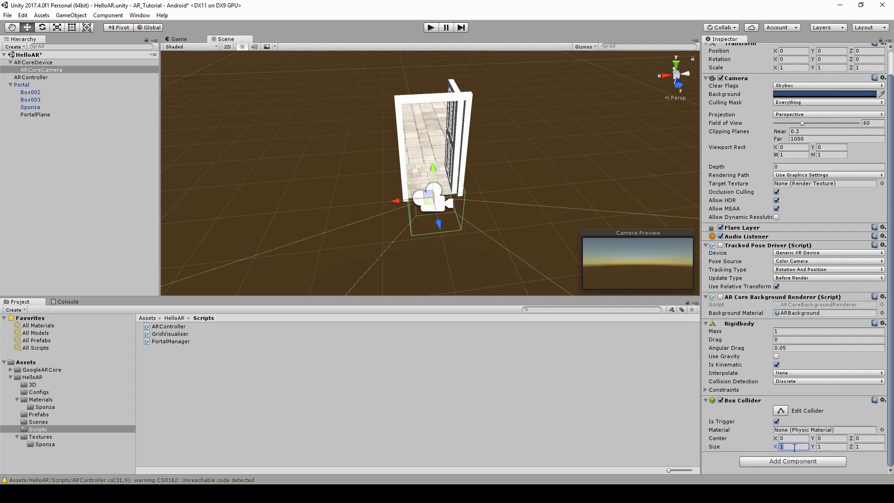
{"action": "key", "text": "Tab"}
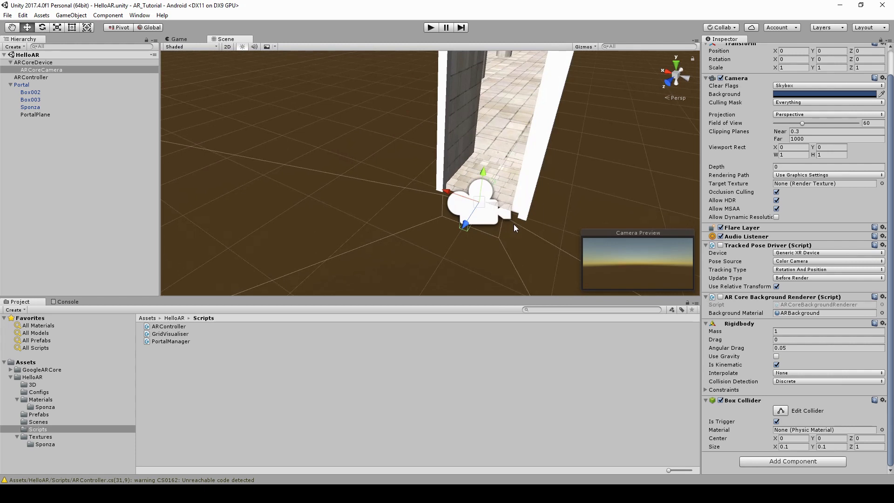
{"action": "left_click", "coordinate": [35, 114]}
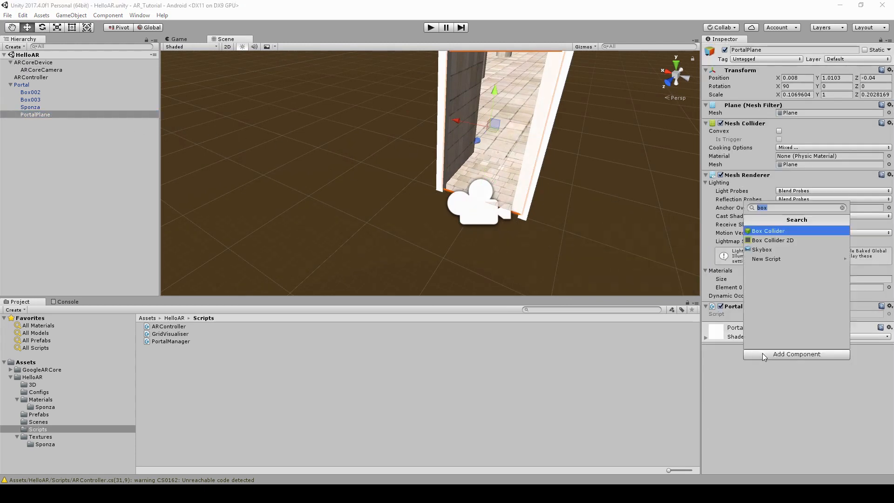
{"action": "mouse_move", "coordinate": [782, 231]}
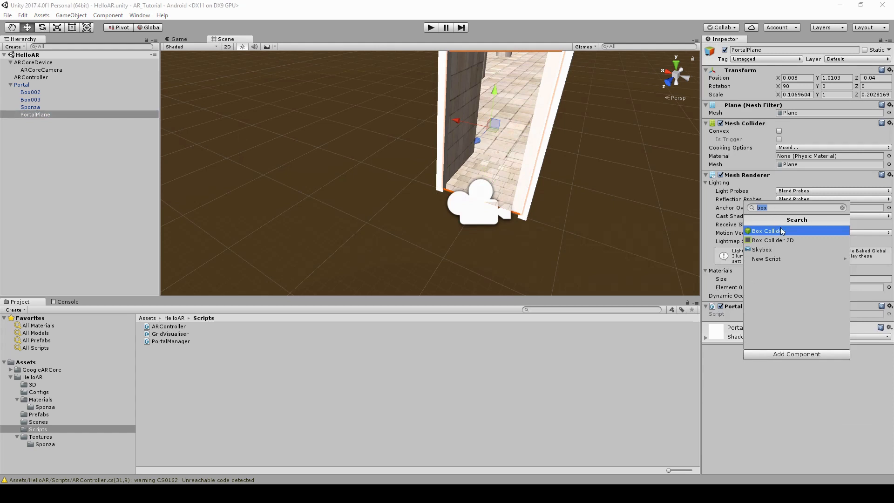
- Swap PortalPlane's Mesh Collider for a Box Collider with Is Trigger ticked
{"action": "left_click", "coordinate": [768, 231]}
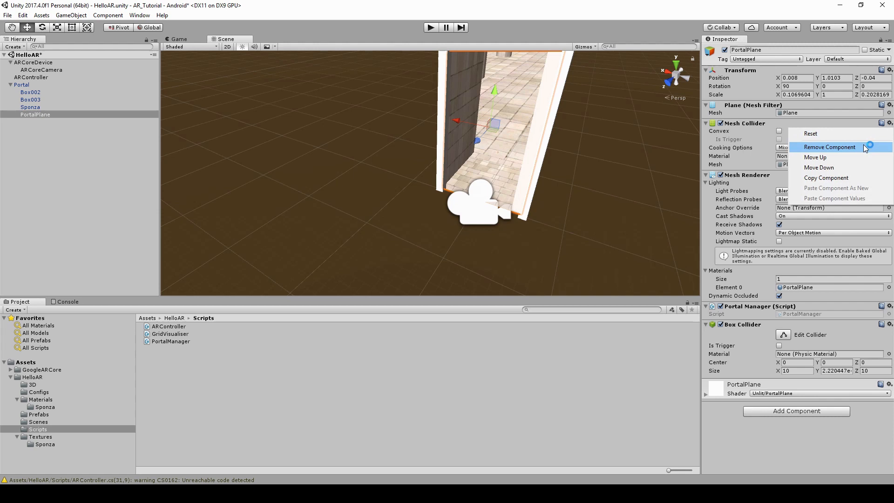
{"action": "left_click", "coordinate": [829, 147]}
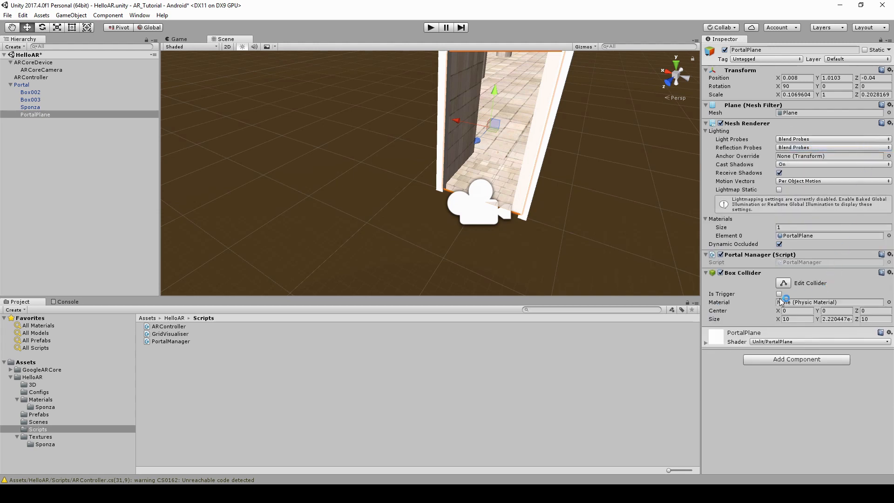
{"action": "left_click", "coordinate": [780, 294]}
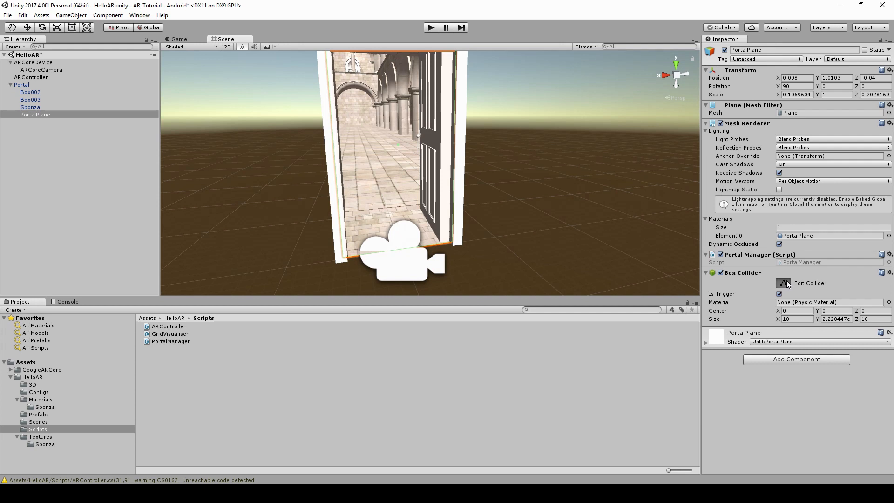
{"action": "left_click", "coordinate": [783, 283]}
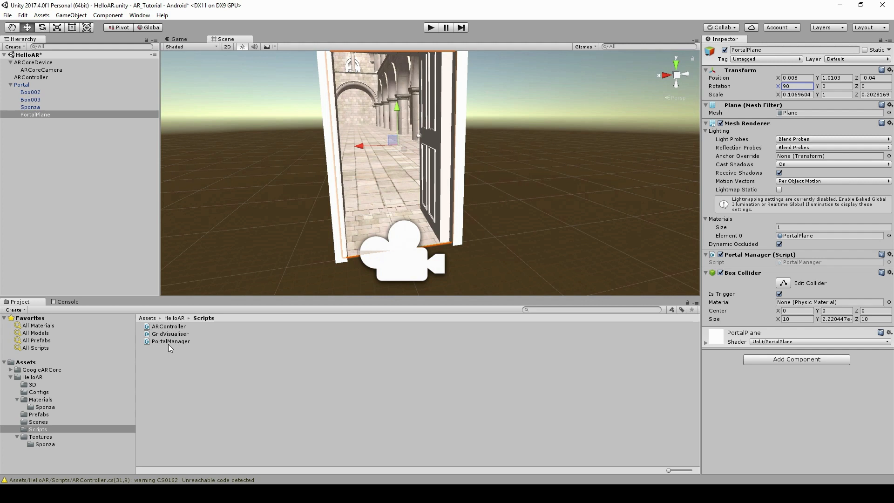
- Open the PortalManager script from the Scripts folder in Visual Studio
{"action": "left_click", "coordinate": [170, 341]}
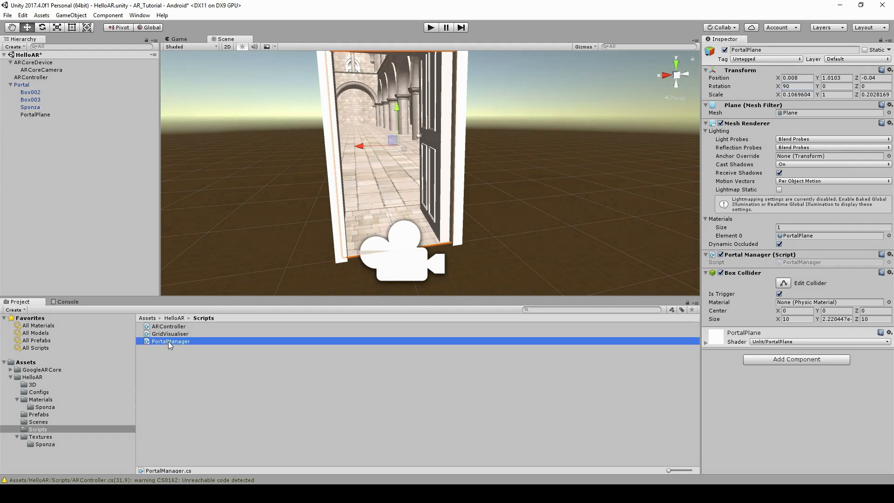
{"action": "double_click", "coordinate": [170, 341]}
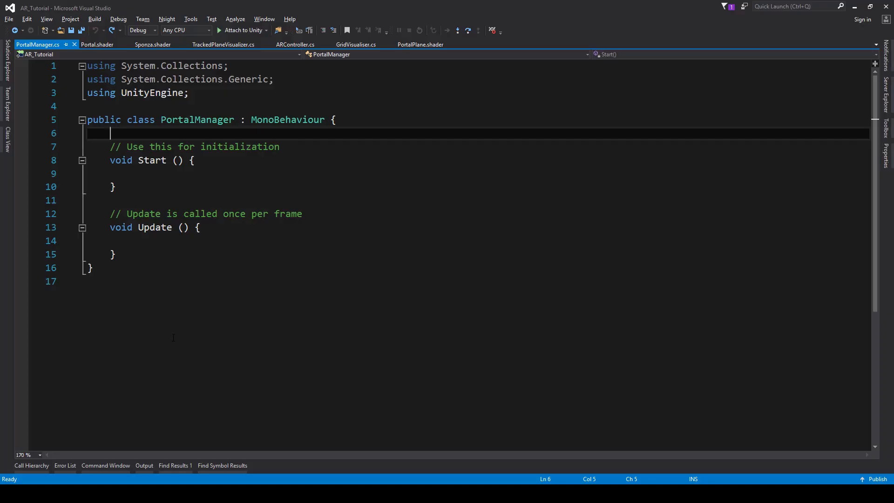
- Add a public GameObject MainCamera field to PortalManager
{"action": "type", "text": "public"}
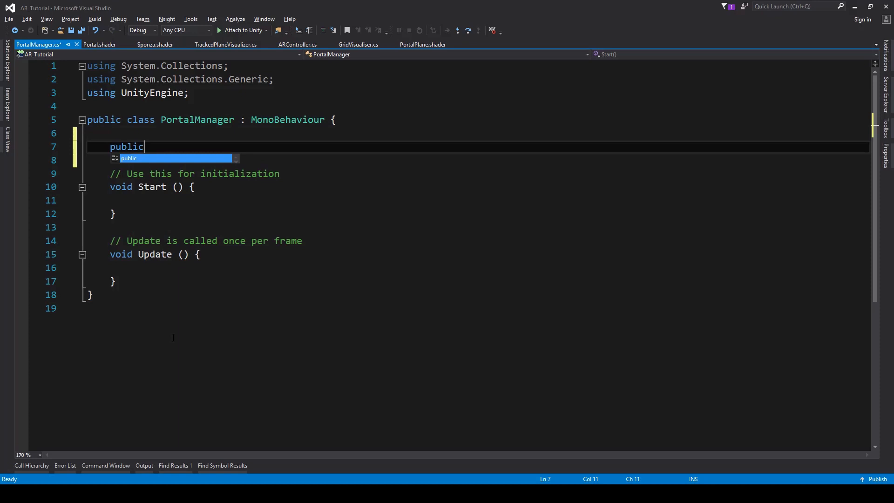
{"action": "type", "text": "GameObject MainC"}
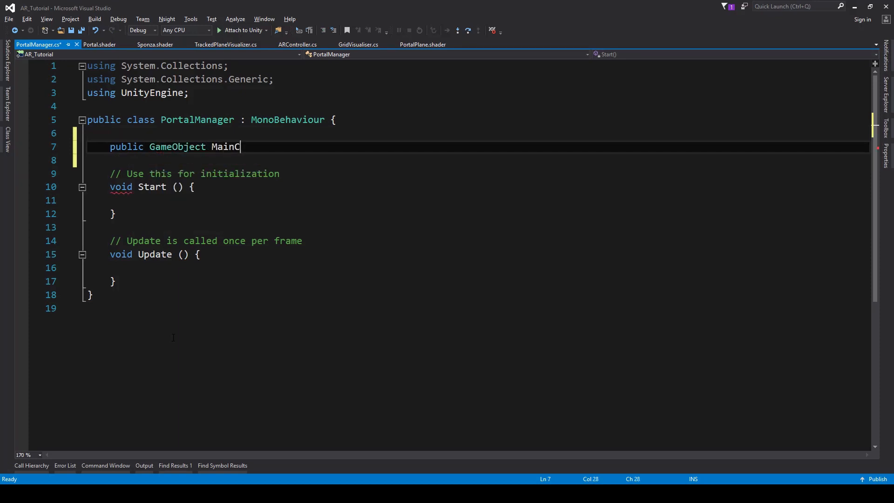
{"action": "type", "text": "amera;"}
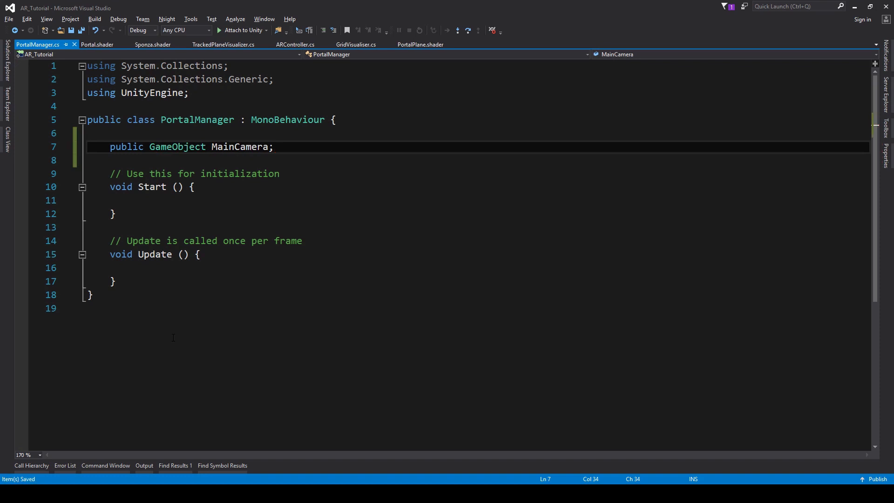
- In Update, set camPositionInPortalSpace via transform.InverseTransformPoint(MainCamera.transform.position), then begin an if
{"action": "type", "text": "Vector3 cam"}
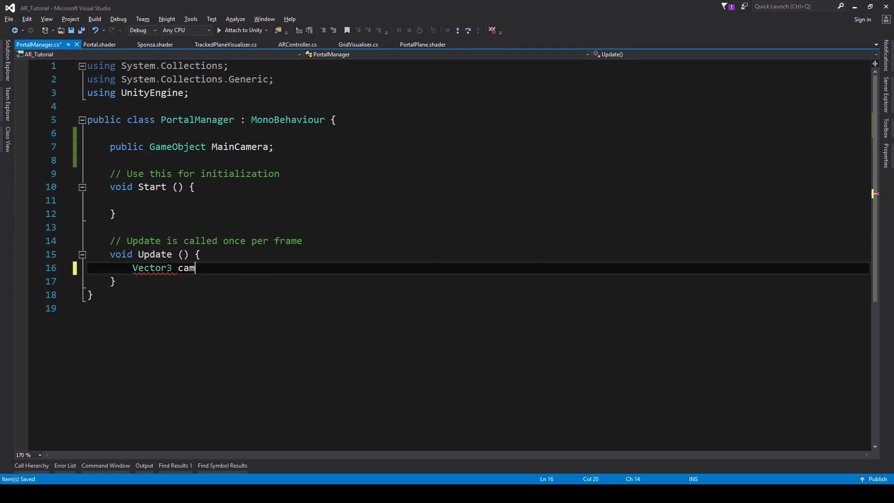
{"action": "type", "text": "Position"}
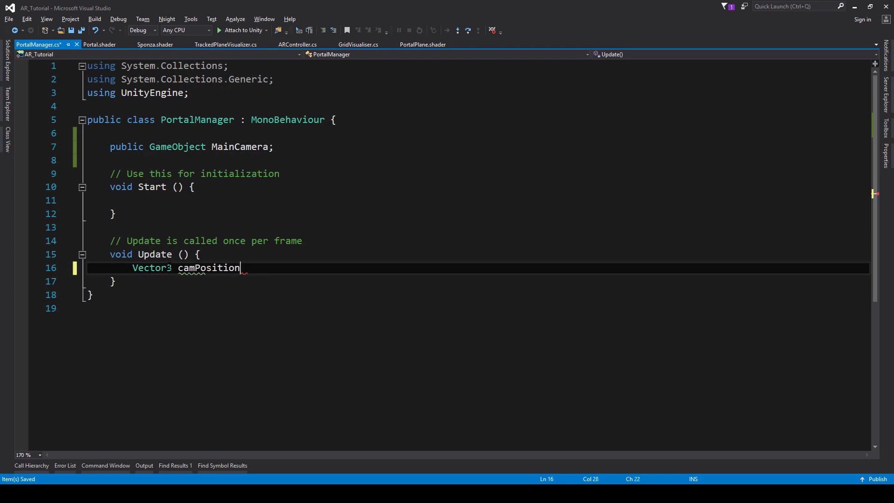
{"action": "type", "text": "InPortalSpace"}
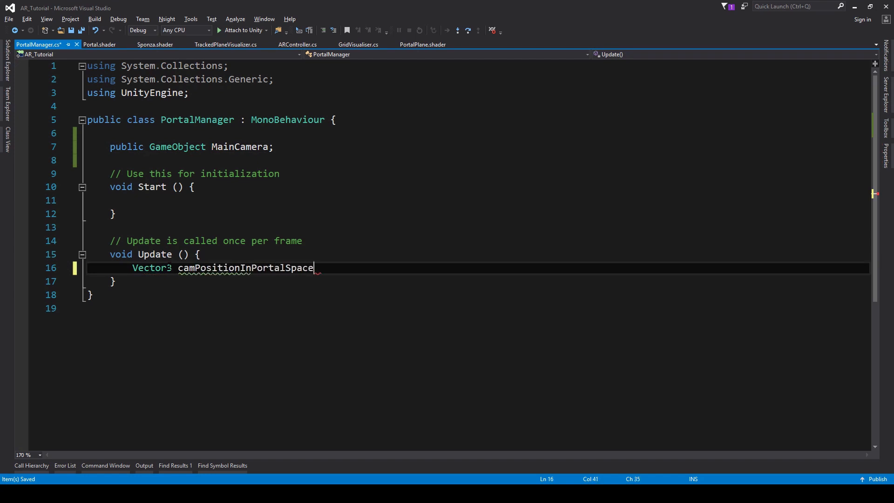
{"action": "type", "text": "="}
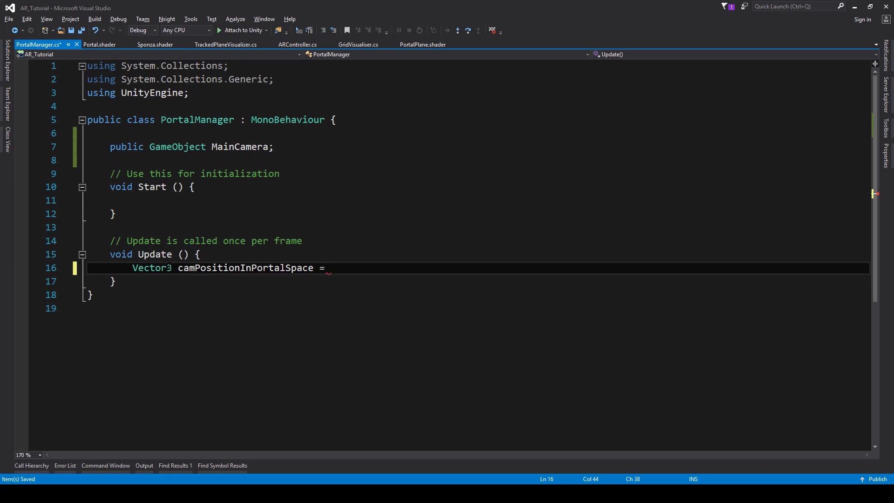
{"action": "type", "text": "transform"}
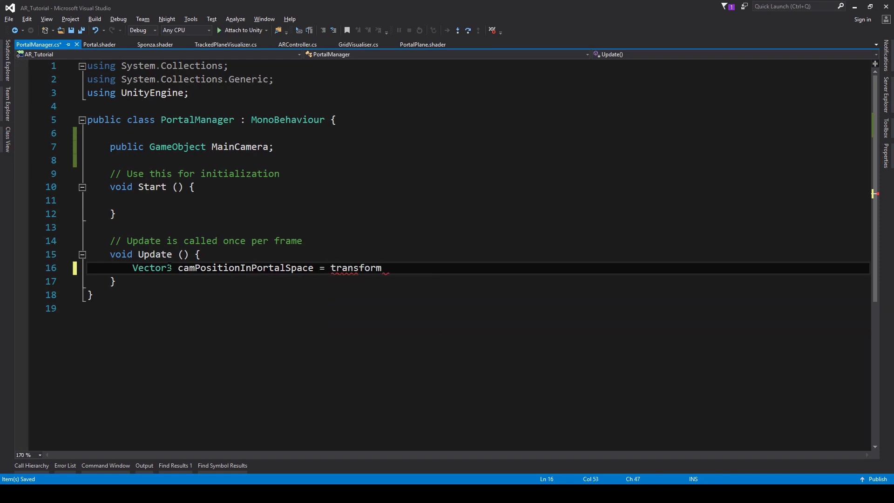
{"action": "type", "text": "."}
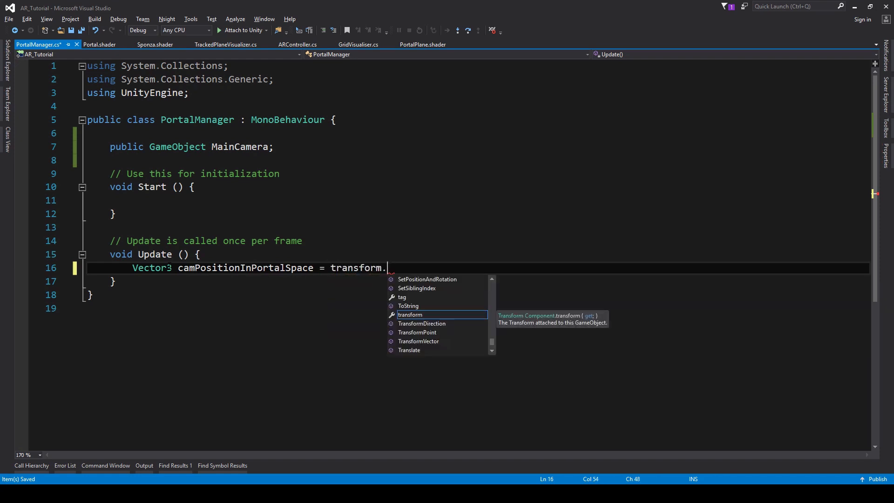
{"action": "type", "text": "int"}
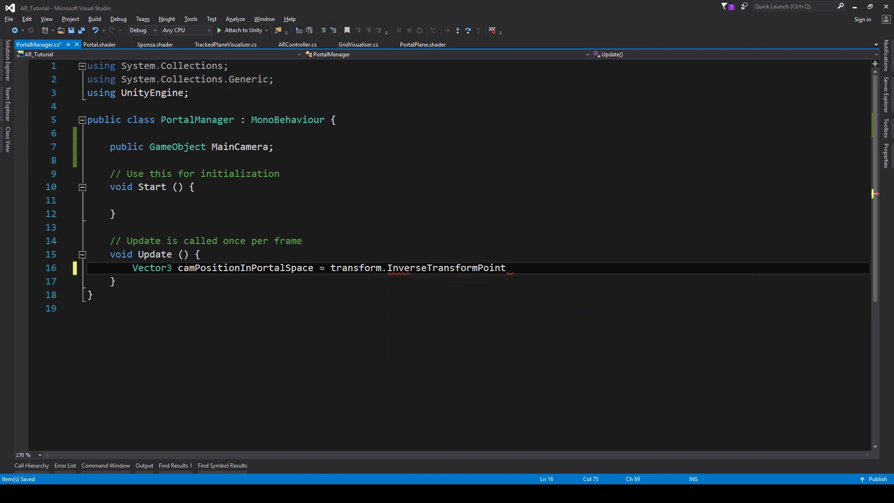
{"action": "type", "text": "(Main"}
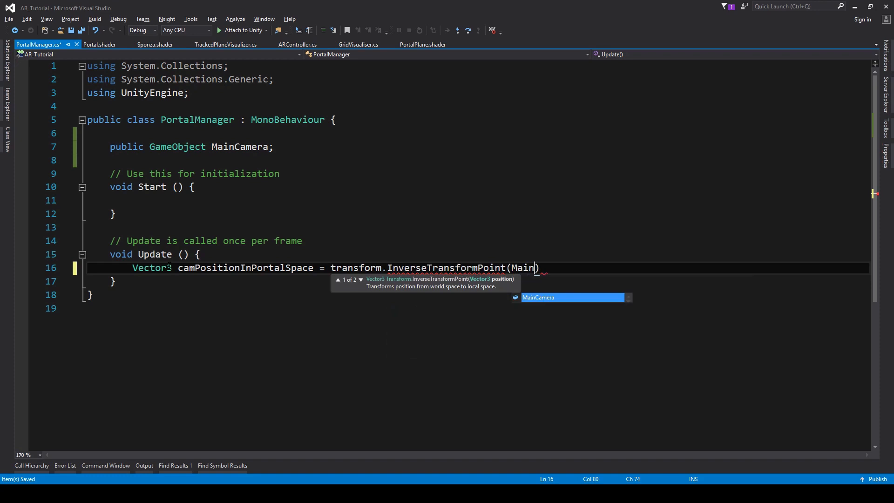
{"action": "type", "text": "Camera.transform.position"}
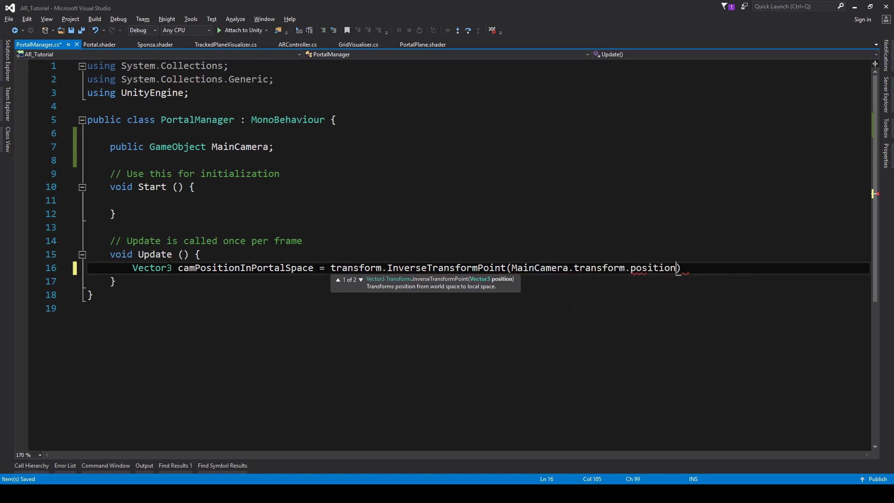
{"action": "type", "text": ");"}
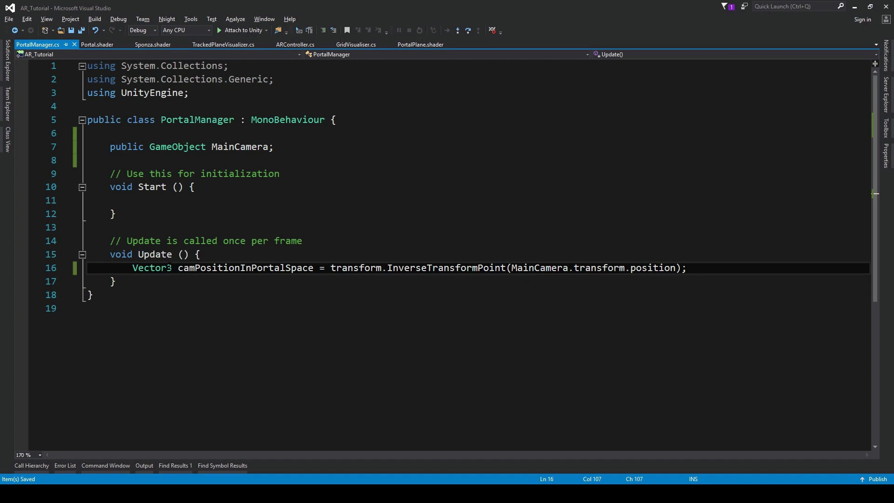
{"action": "type", "text": "if("}
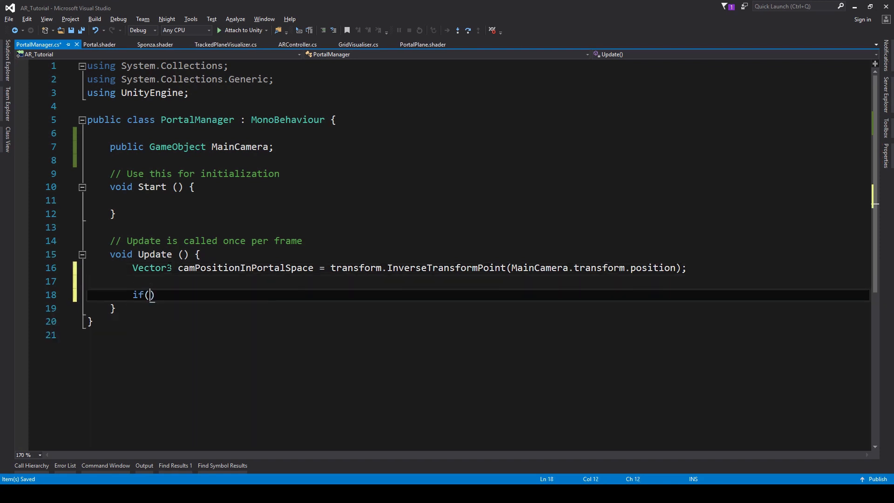
- Rename Update to OnTriggerStay(Collider) and test camPositionInPortalSpace.y below 1.0f
{"action": "double_click", "coordinate": [246, 268]}
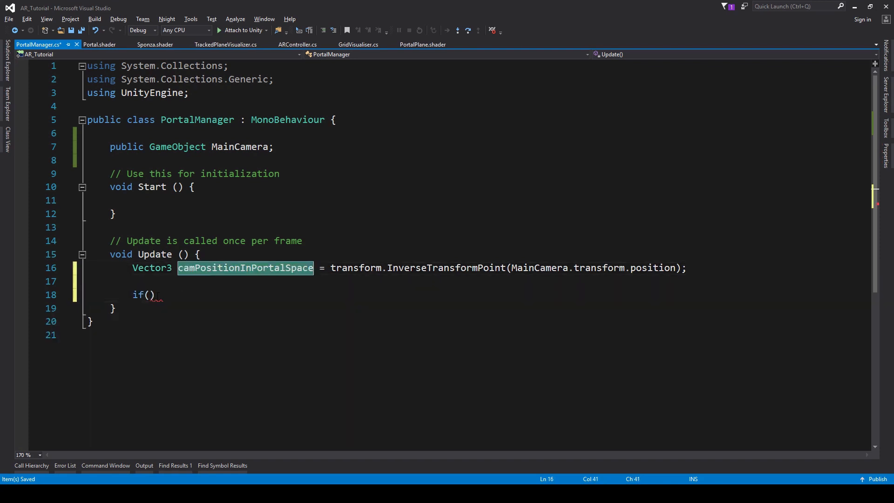
{"action": "type", "text": "camPositionInPortalSpace.y < 1.0f"}
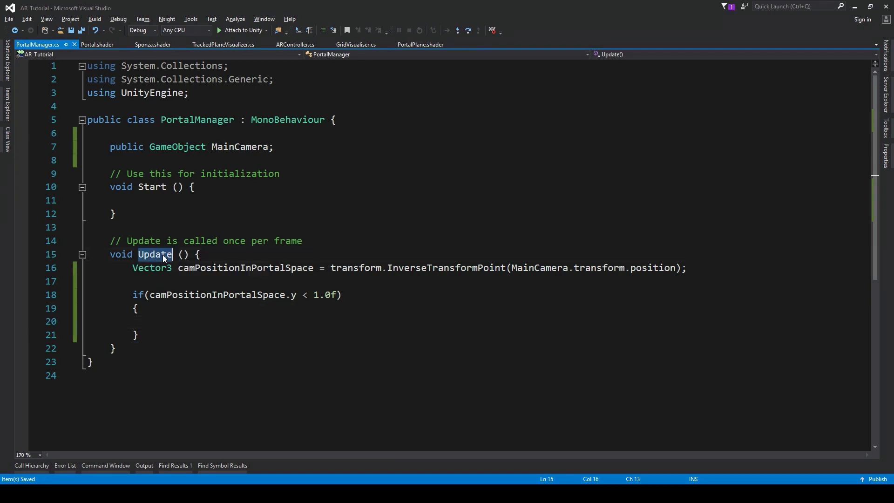
{"action": "type", "text": "OnTriggerStay"}
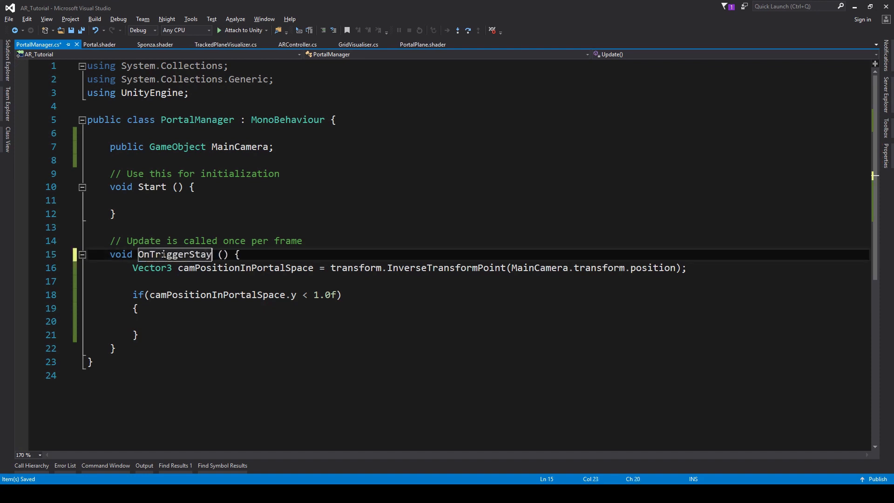
{"action": "type", "text": "Collider collider"}
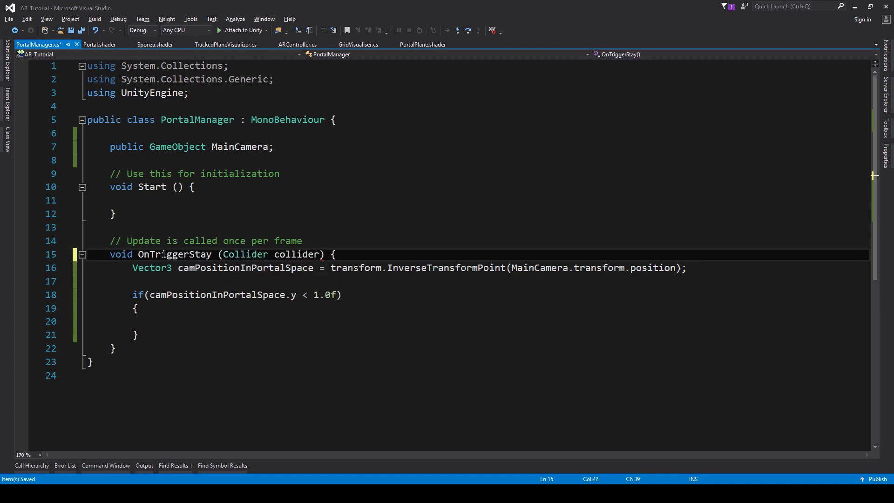
- Put the comment '//Disable Stencil test' inside the if block
{"action": "left_click", "coordinate": [165, 321]}
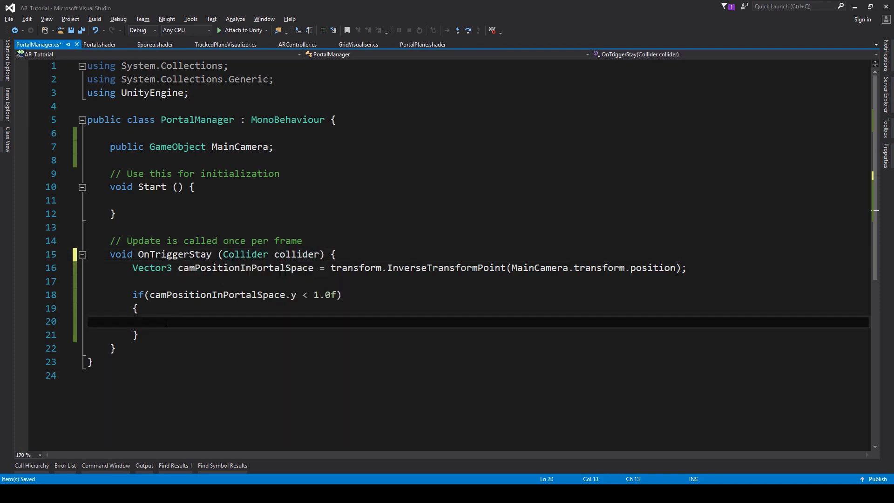
{"action": "type", "text": "//Disa"}
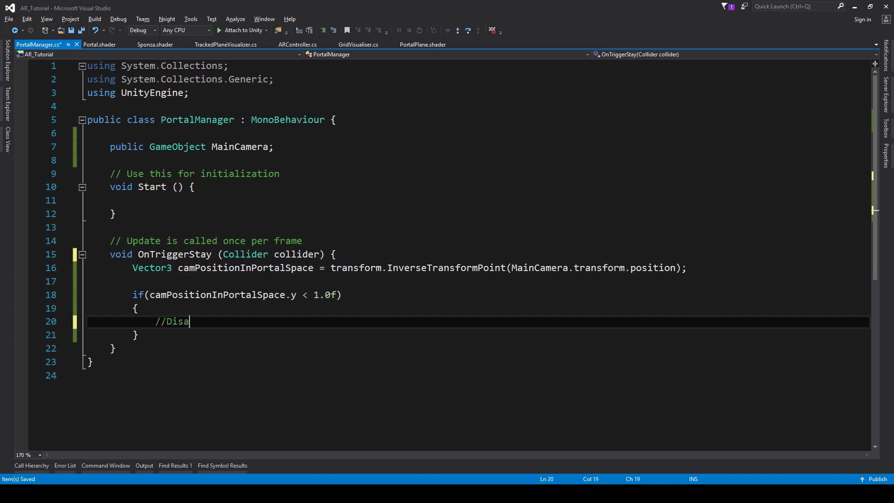
{"action": "type", "text": "ble Stenc"}
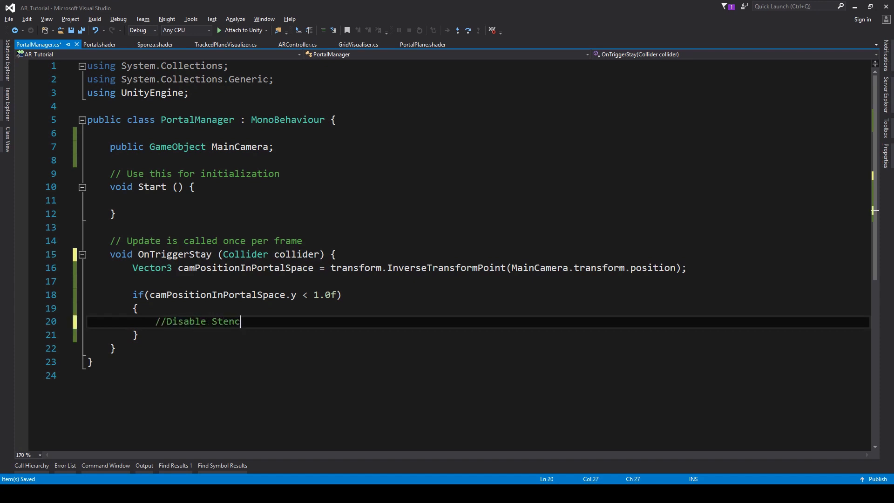
{"action": "type", "text": "il test"}
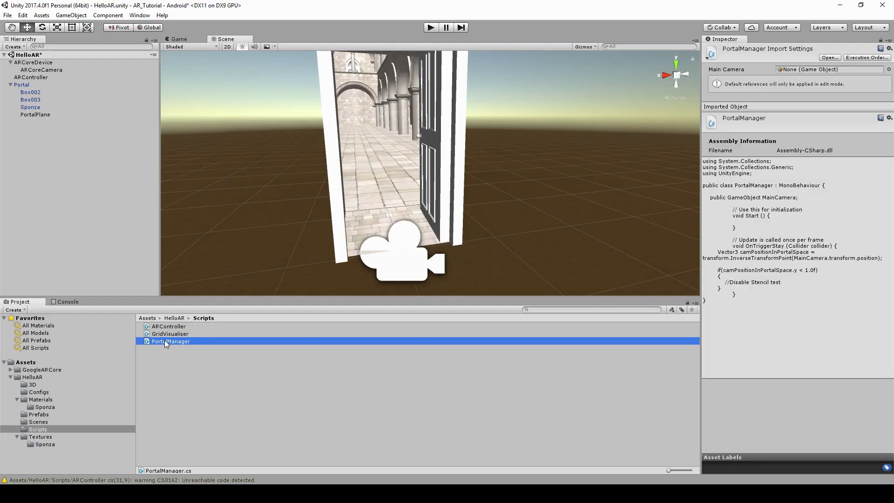
- Browse to the Materials > Sponza folder in the Project window
{"action": "left_click", "coordinate": [40, 400]}
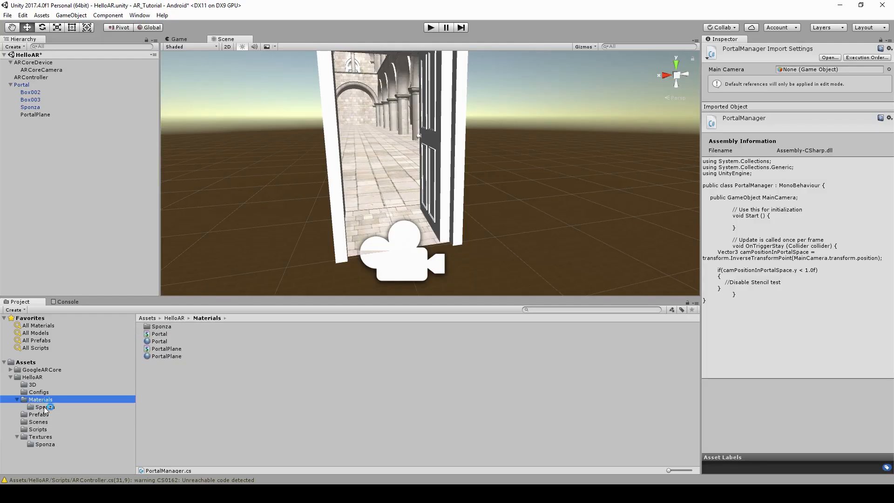
{"action": "left_click", "coordinate": [251, 400]}
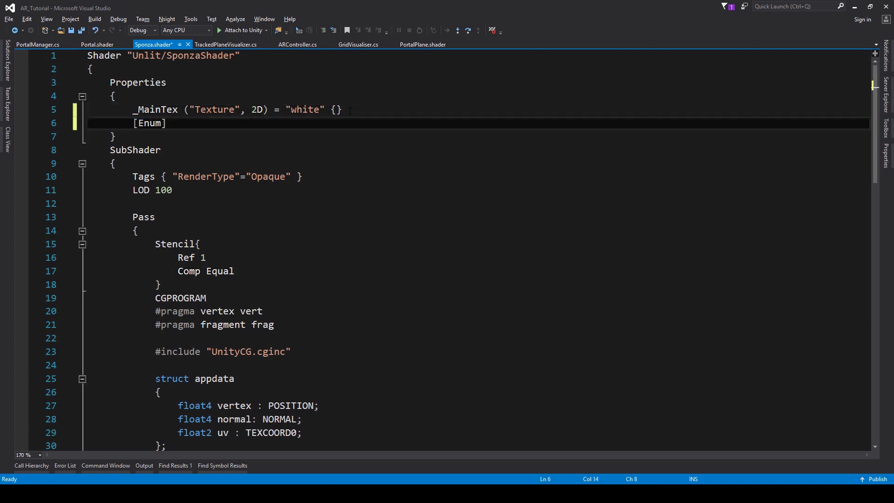
- Add an [Enum(CompareFunction)] _StencilComp "Stencil Comp" Int property, default 3, used by Comp
{"action": "type", "text": "(CompareFunction"}
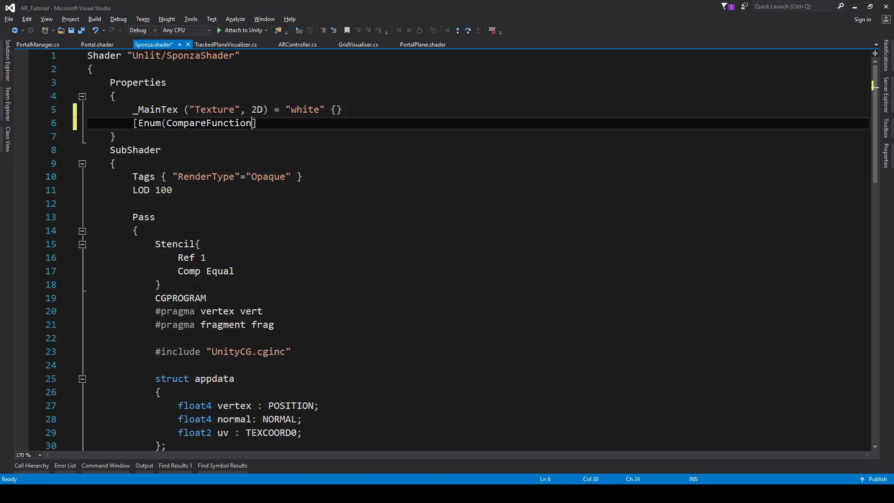
{"action": "type", "text": ")"}
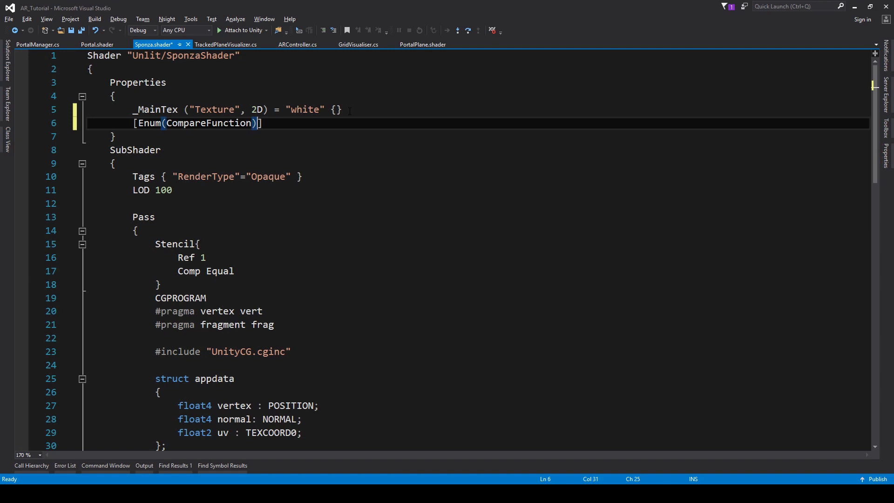
{"action": "type", "text": "_Stencil"}
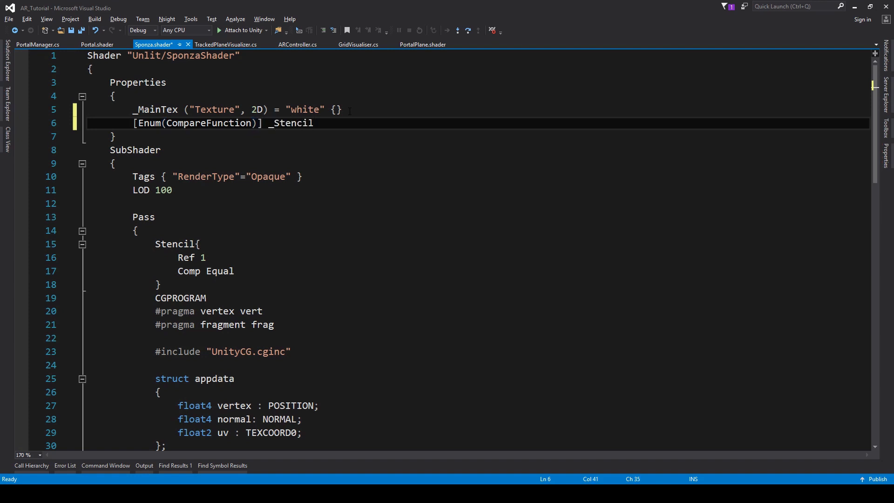
{"action": "type", "text": "Comp"}
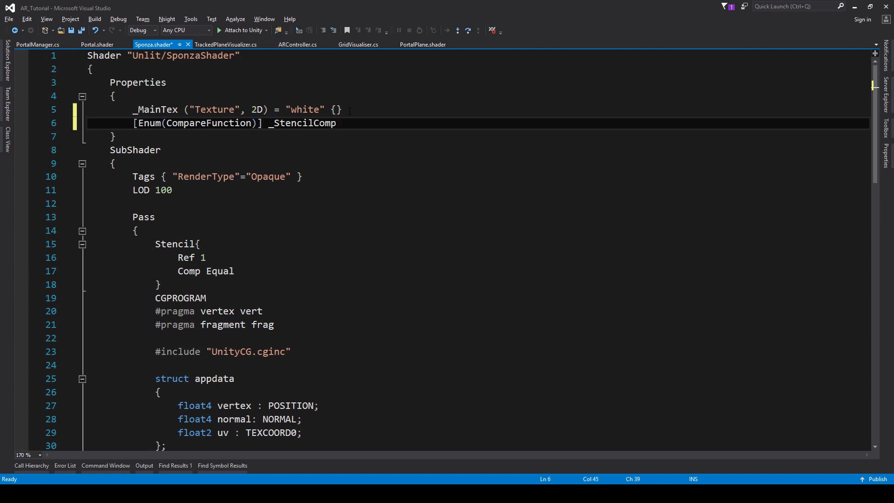
{"action": "type", "text": "(\"Stencil \""}
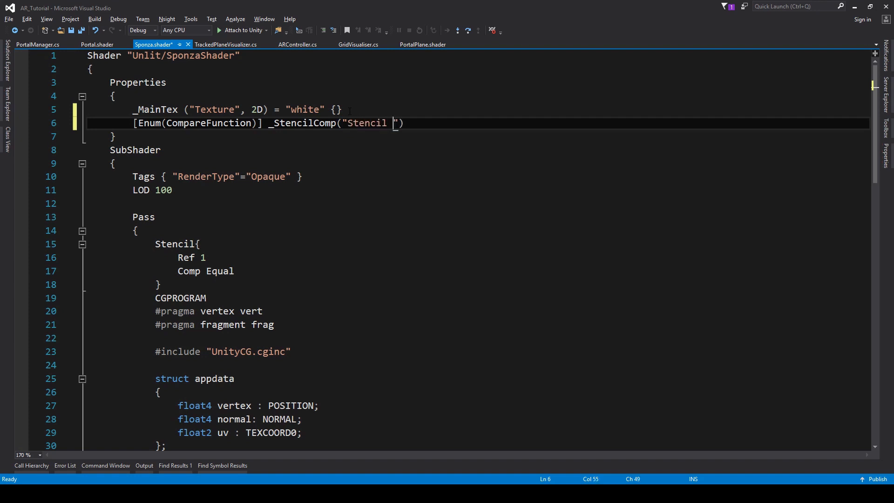
{"action": "type", "text": "Comp"}
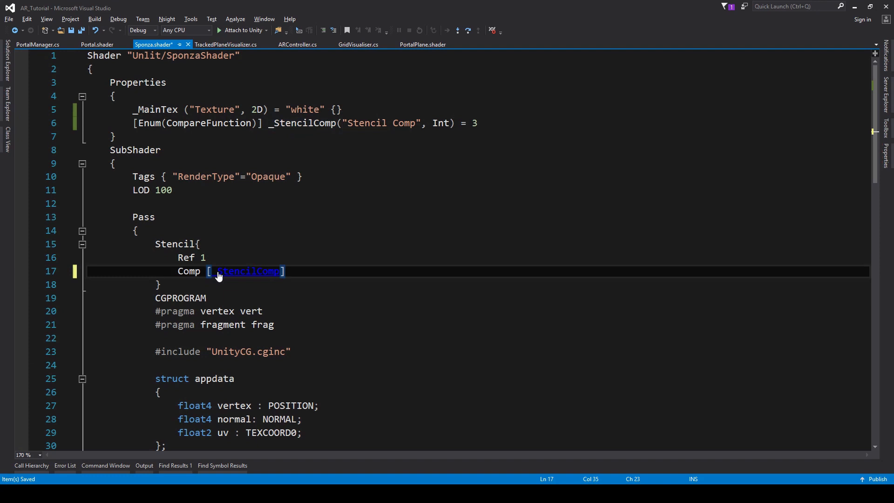
{"action": "left_click", "coordinate": [38, 45]}
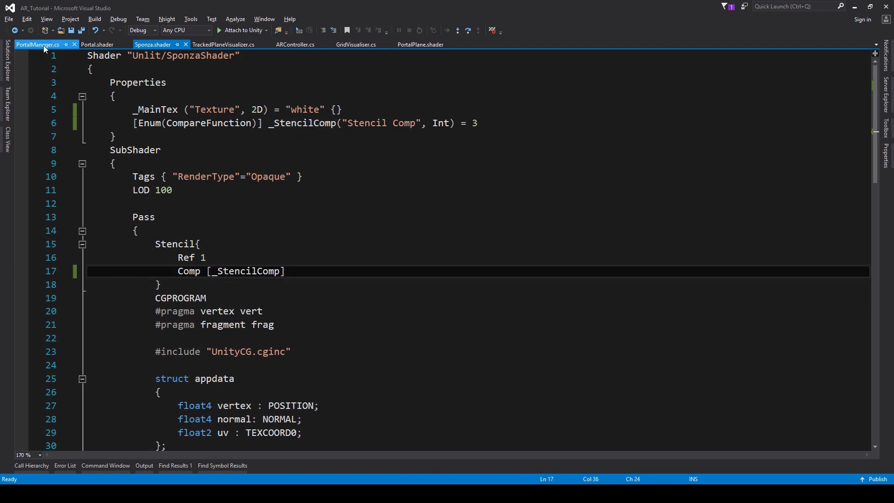
- Add public GameObject Sponza and private Material[] SponzaMaterials fields to PortalManager
{"action": "left_click", "coordinate": [38, 45]}
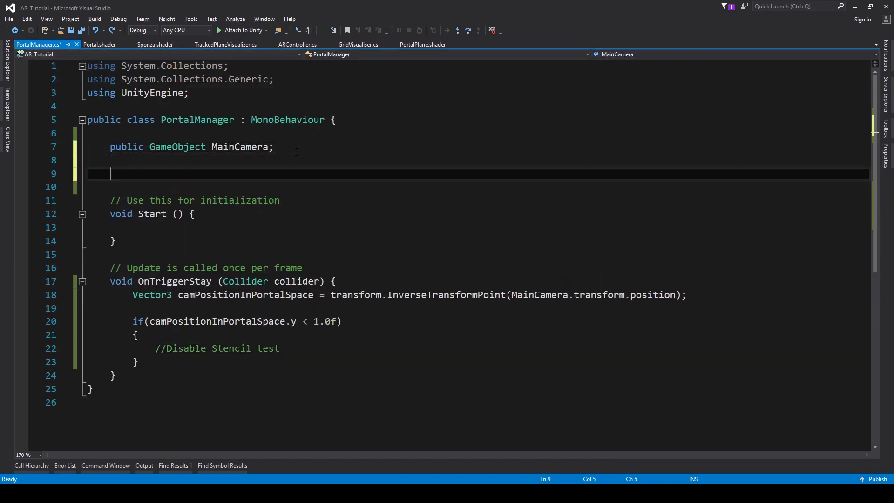
{"action": "type", "text": "public GameObject"}
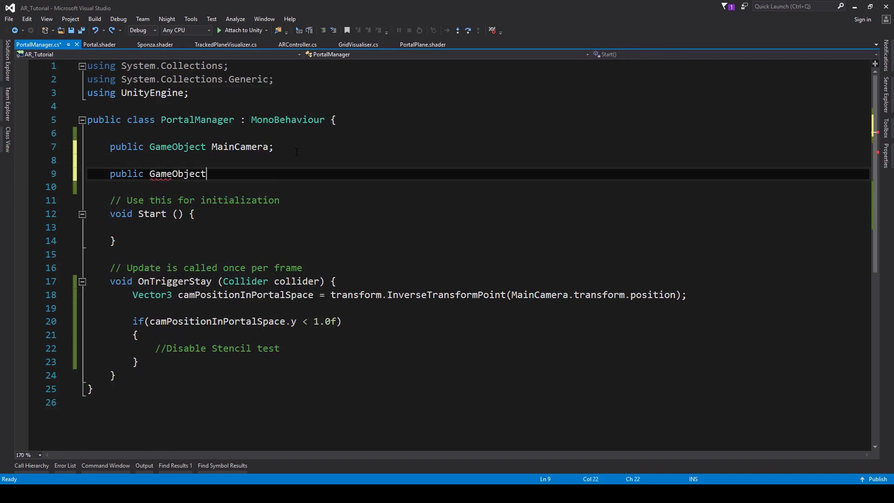
{"action": "type", "text": "Sponza"}
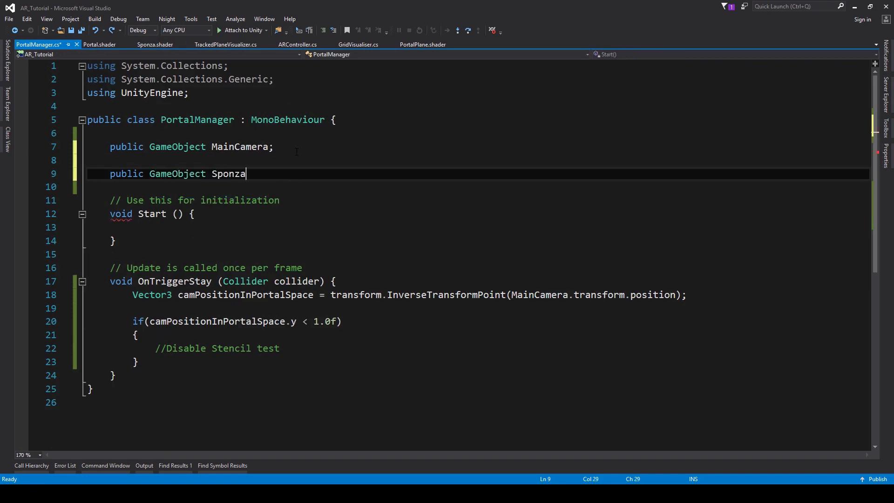
{"action": "type", "text": ";"}
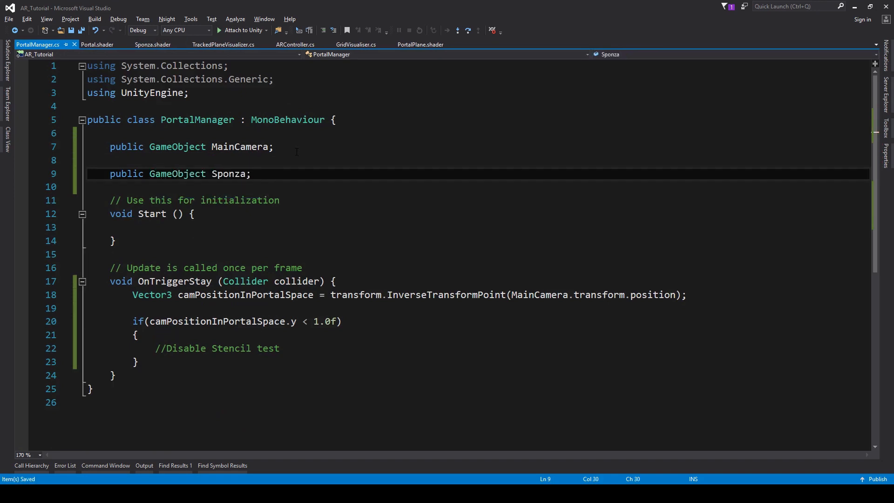
{"action": "key", "text": "enter"}
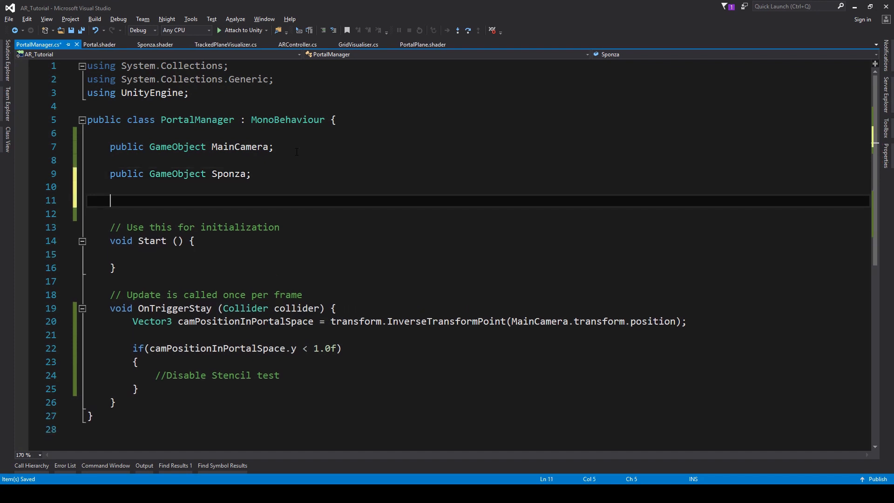
{"action": "type", "text": "private Material[] S"}
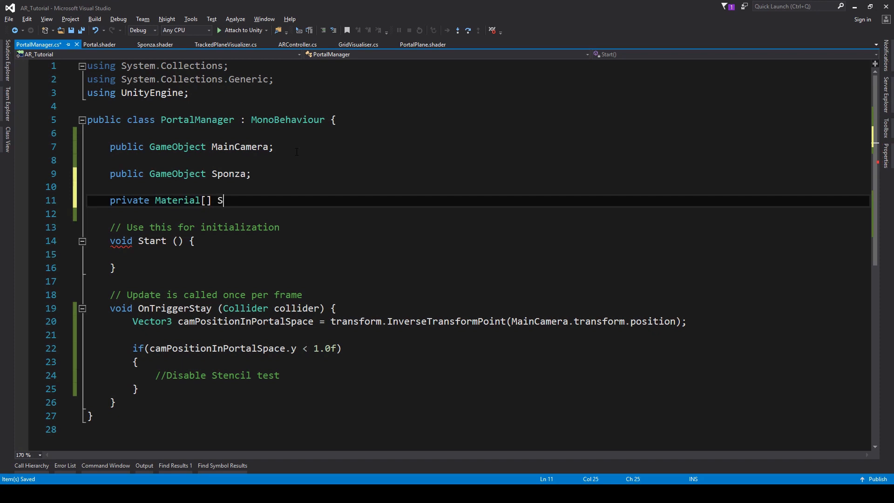
{"action": "type", "text": "ponzaMaterials;"}
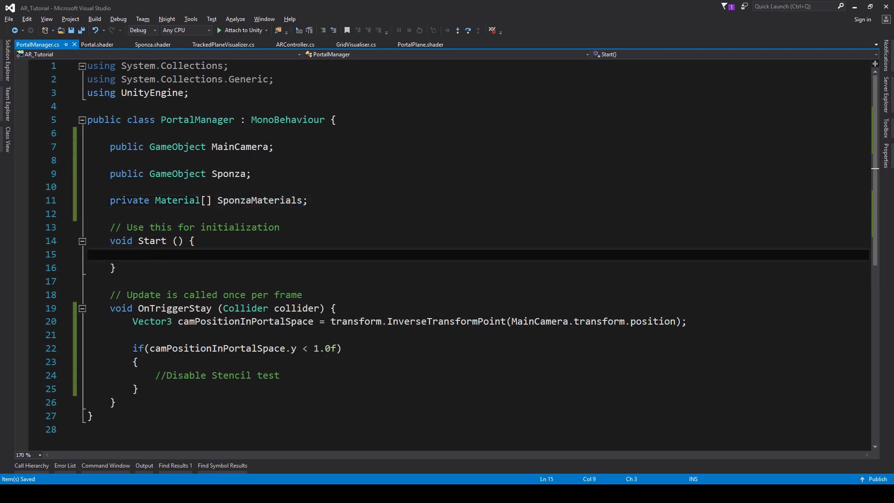
- In Start, fill SponzaMaterials from Sponza.GetComponent<Renderer>().sharedMaterials
{"action": "type", "text": "SponzaMaterials ="}
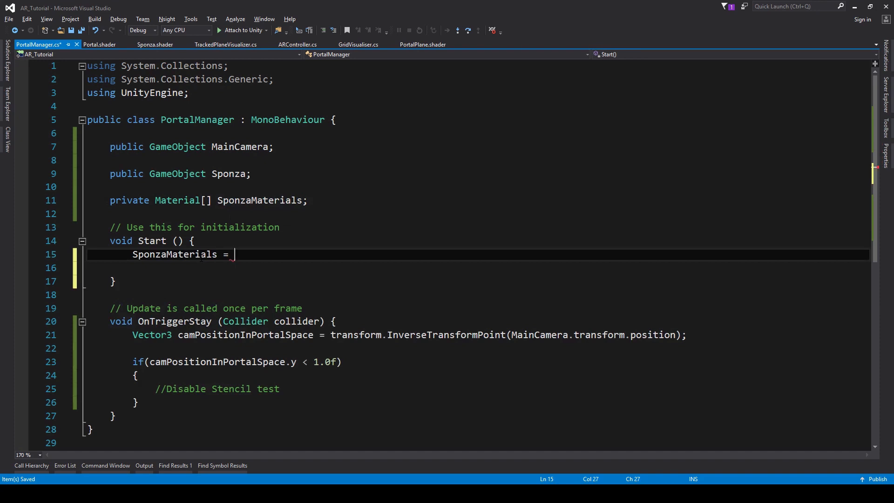
{"action": "type", "text": "Sponza."}
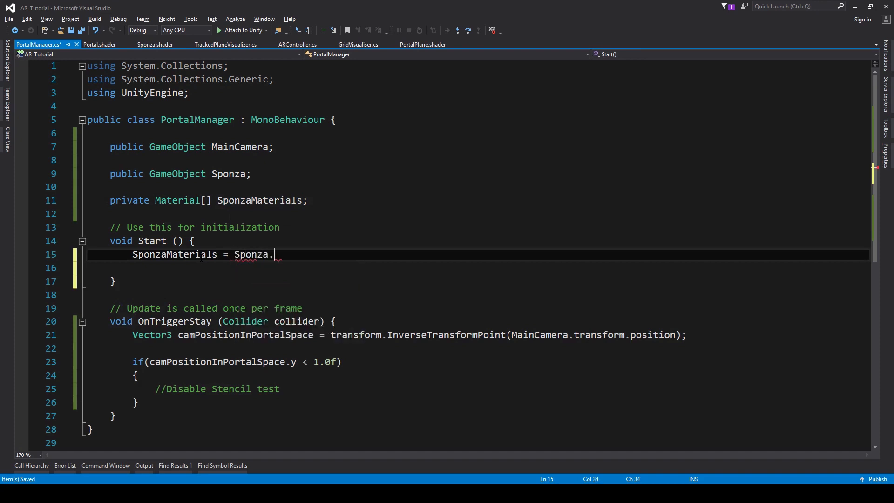
{"action": "type", "text": "GetComponent<>"}
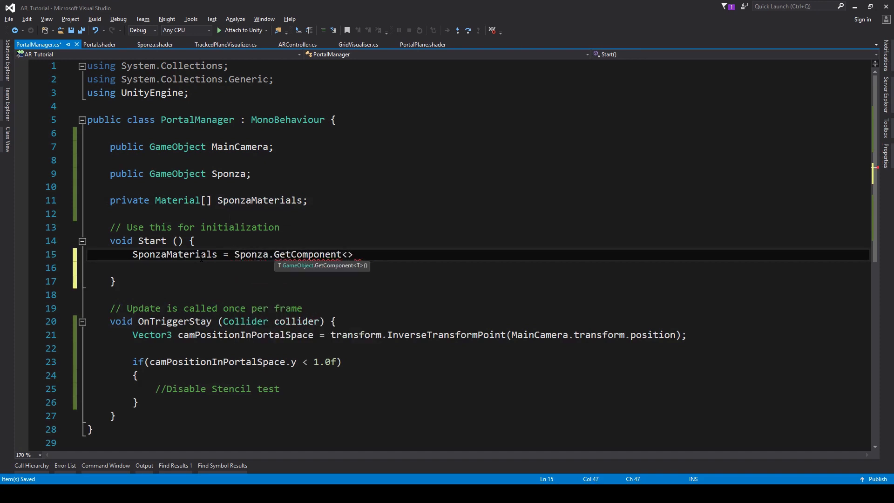
{"action": "type", "text": "Renderer"}
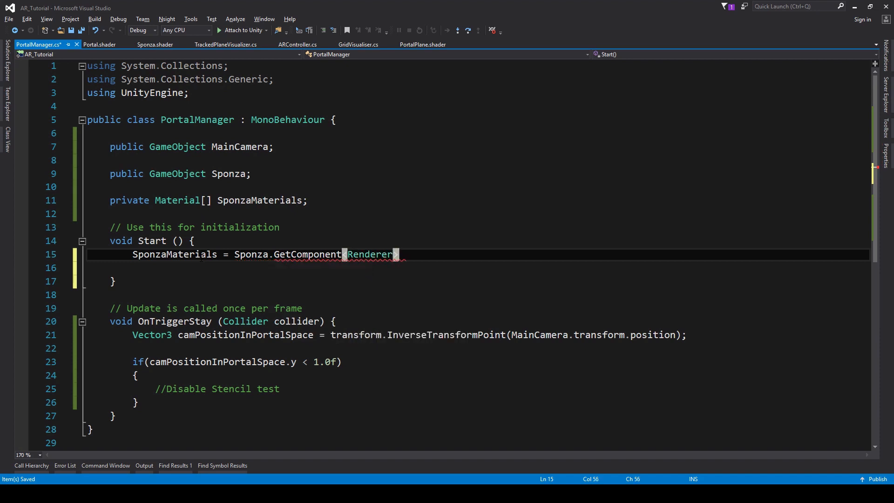
{"action": "type", "text": "()."}
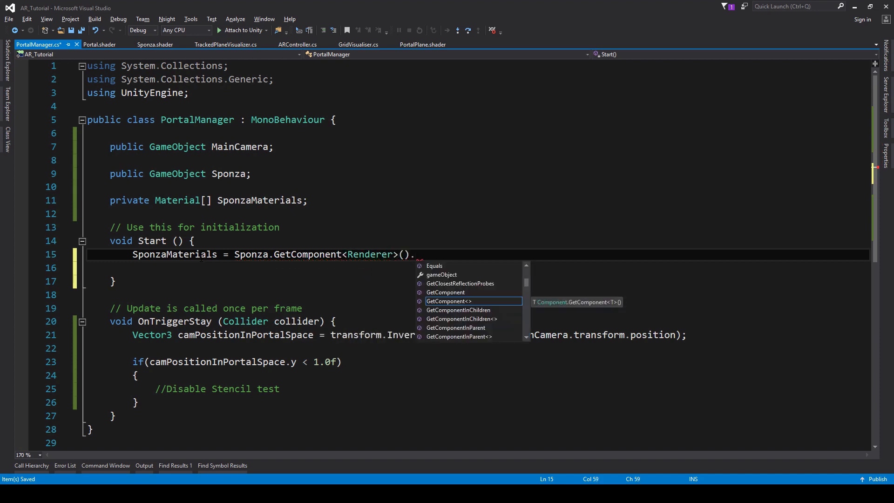
{"action": "type", "text": "sharedMaterials"}
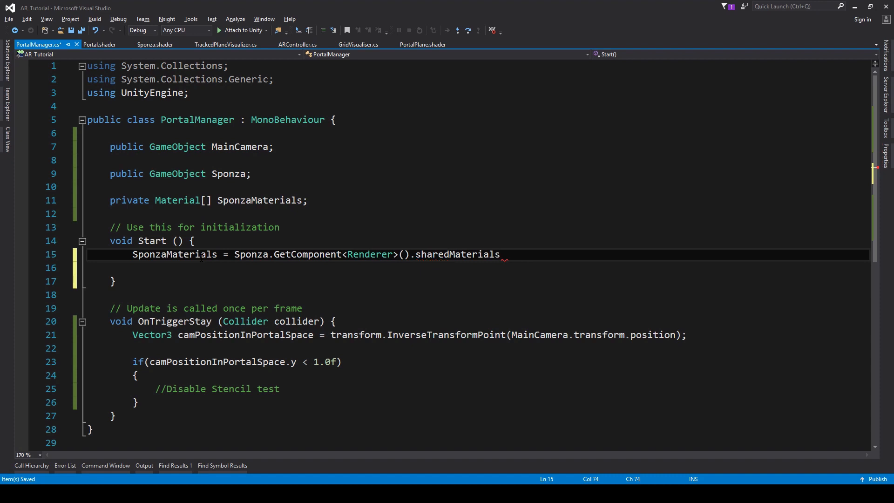
{"action": "type", "text": "for(int i = 0"}
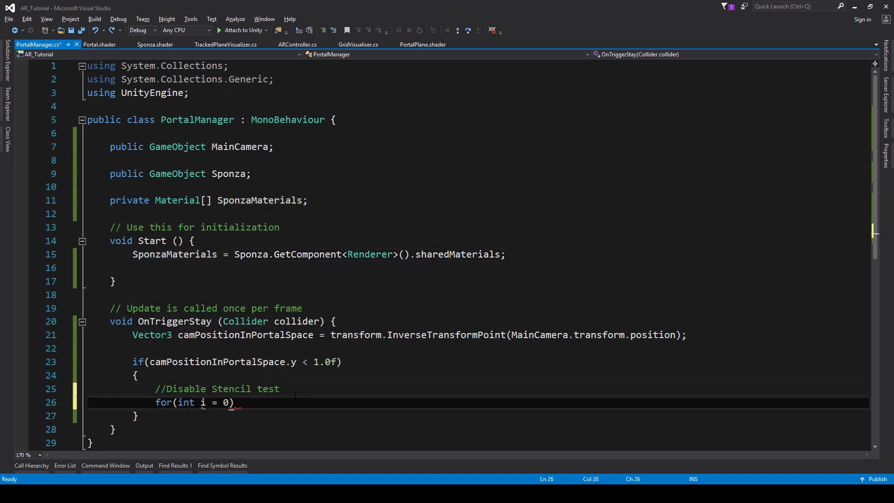
- Loop over SponzaMaterials, calling SetInt on each material's _StencilComp
{"action": "type", "text": "0; i < SponzaMaterials.Length; ++i"}
{"action": "type", "text": "{"}
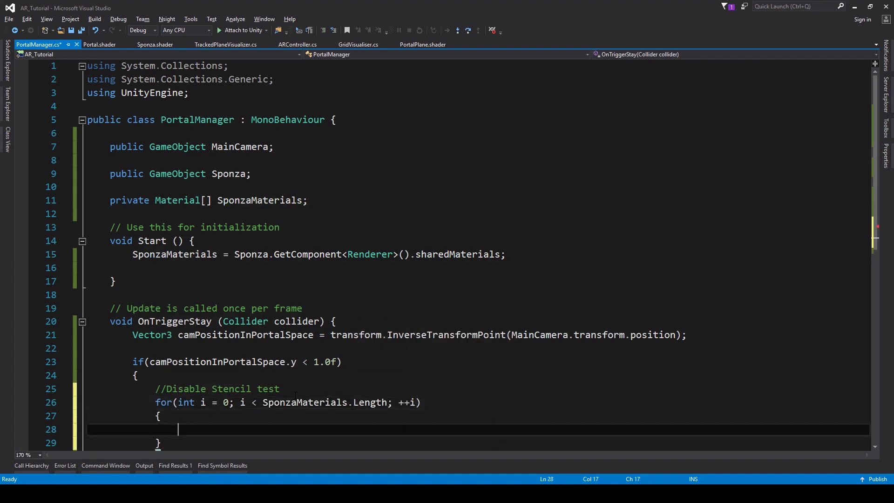
{"action": "key", "text": "ctrl+s"}
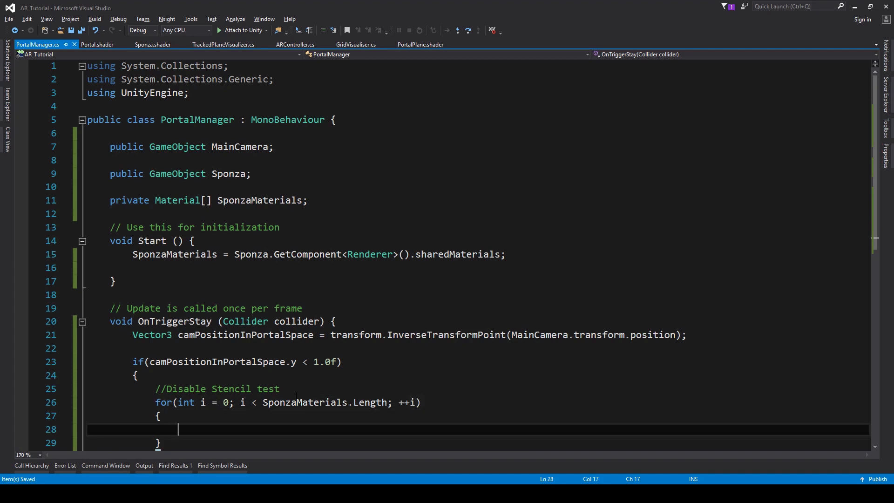
{"action": "type", "text": "SponzaMaterials[i].setInt"}
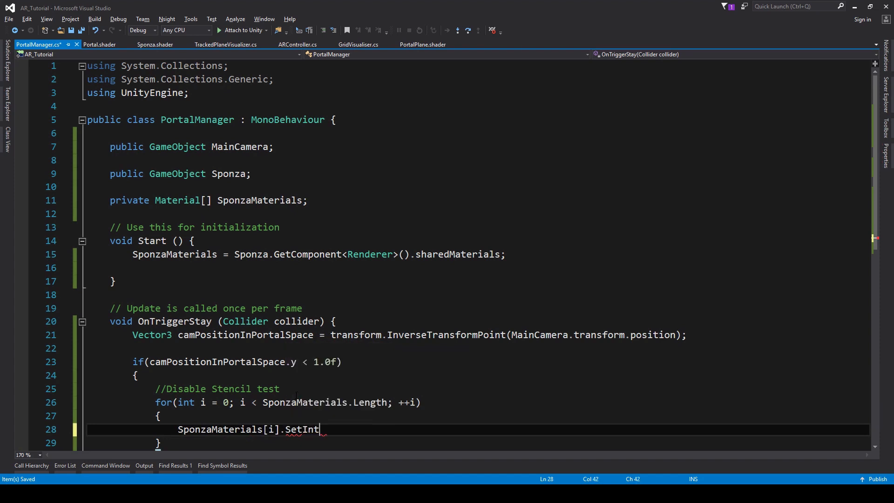
{"action": "type", "text": "(\"\")"}
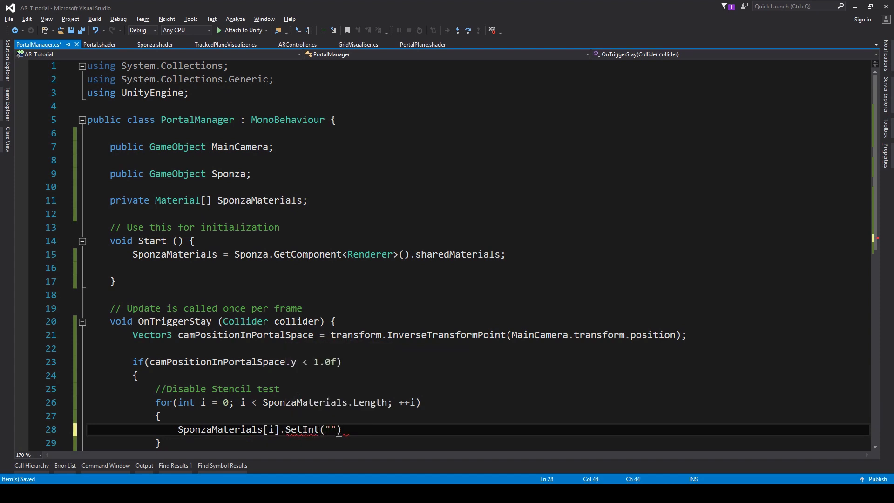
{"action": "type", "text": "_StencilComp"}
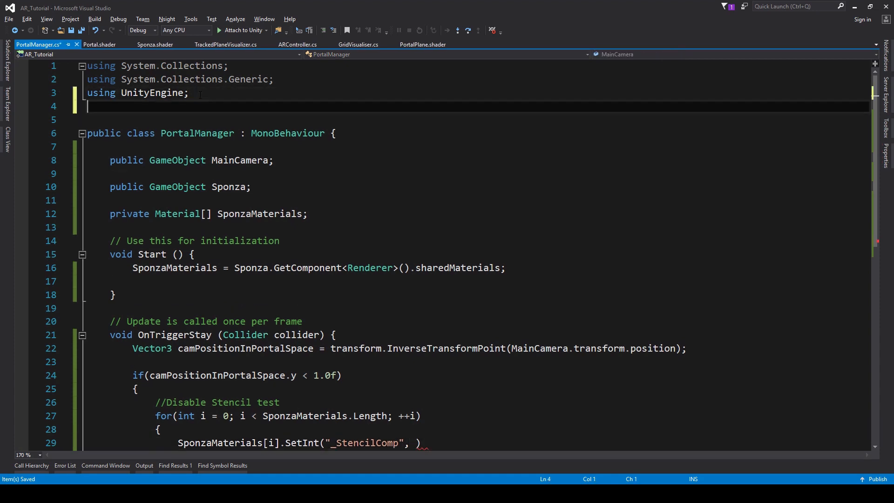
- Add using UnityEngine.Rendering, pass (int)CompareFunction.Always, and add an empty else block
{"action": "type", "text": "using Unity"}
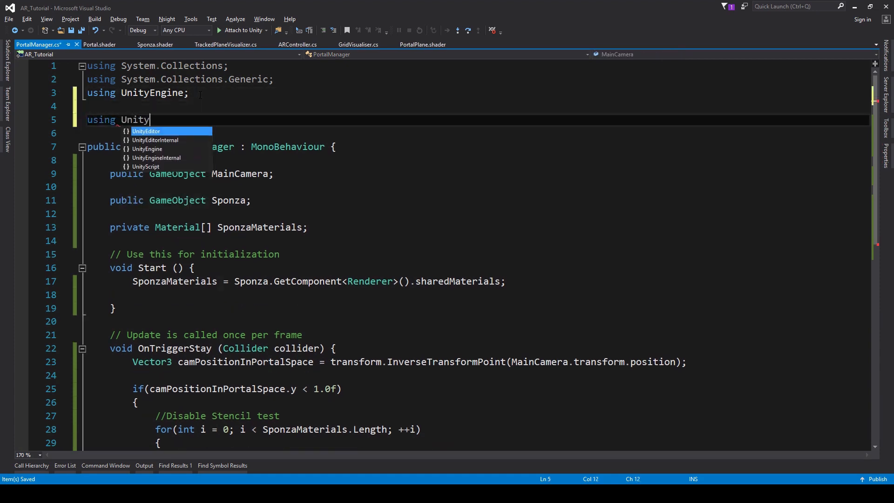
{"action": "type", "text": "Engine.Ren"}
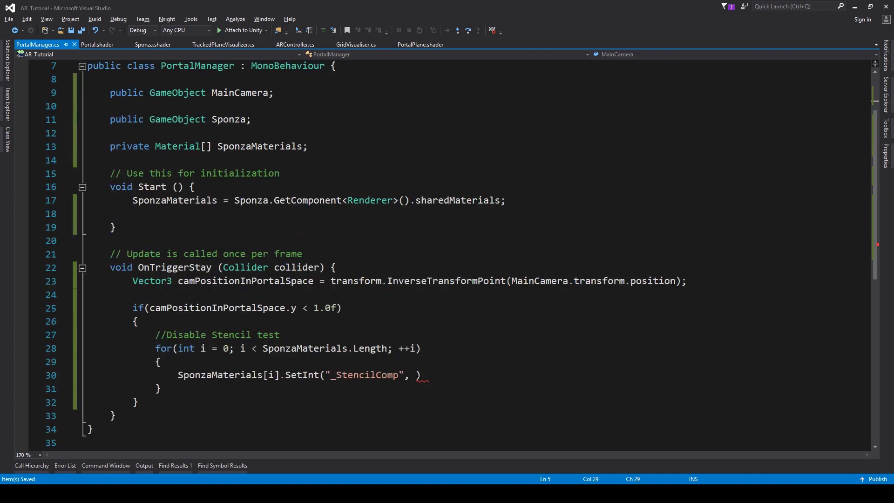
{"action": "type", "text": "CompareFunction.Always"}
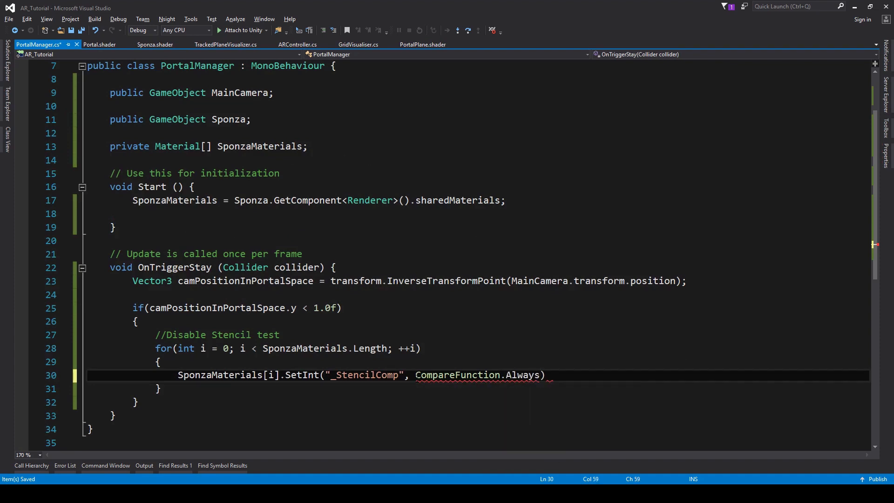
{"action": "type", "text": "(int)"}
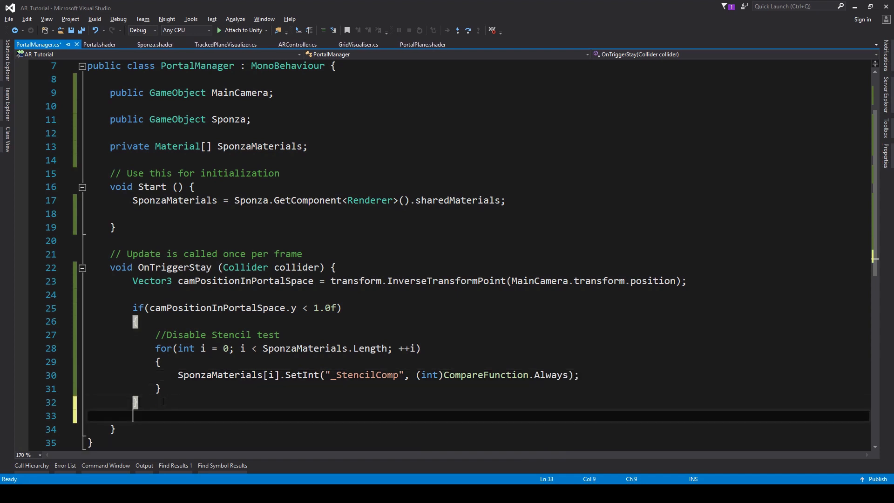
{"action": "type", "text": "else { }"}
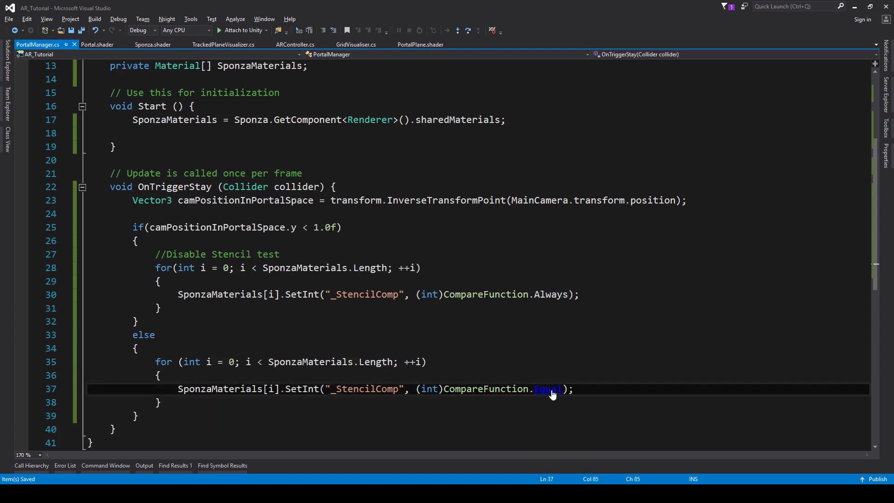
- Label the else branch with the comment '//Enable stencil test'
{"action": "left_click", "coordinate": [137, 348]}
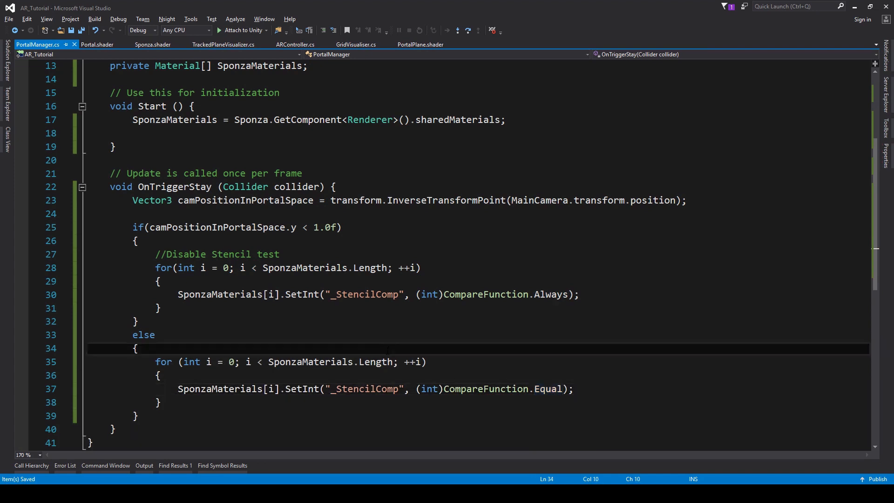
{"action": "type", "text": "//"}
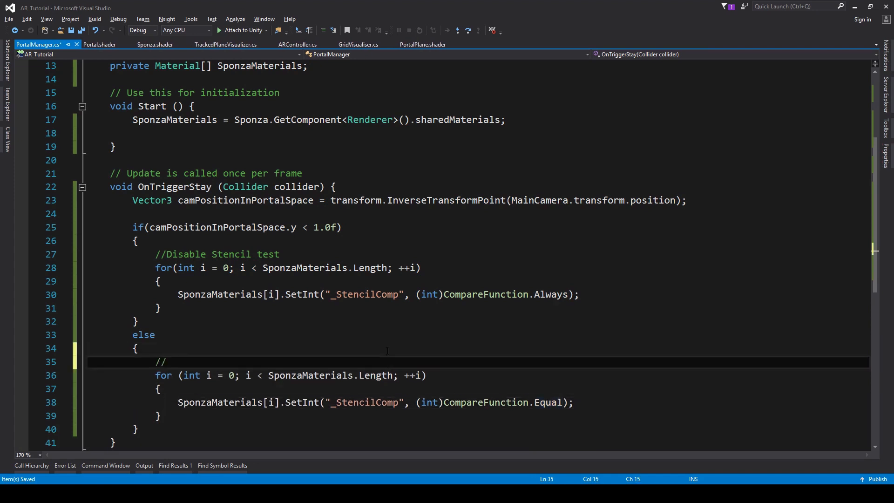
{"action": "type", "text": "Enable stencil"}
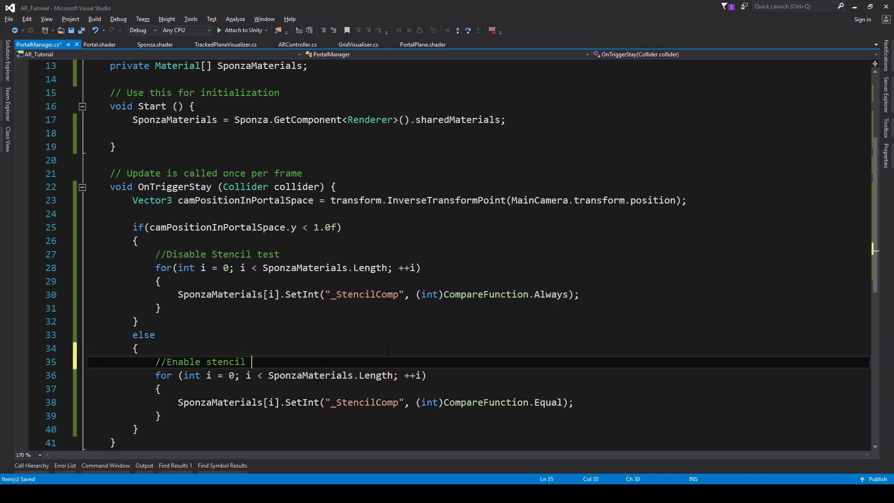
{"action": "type", "text": "test"}
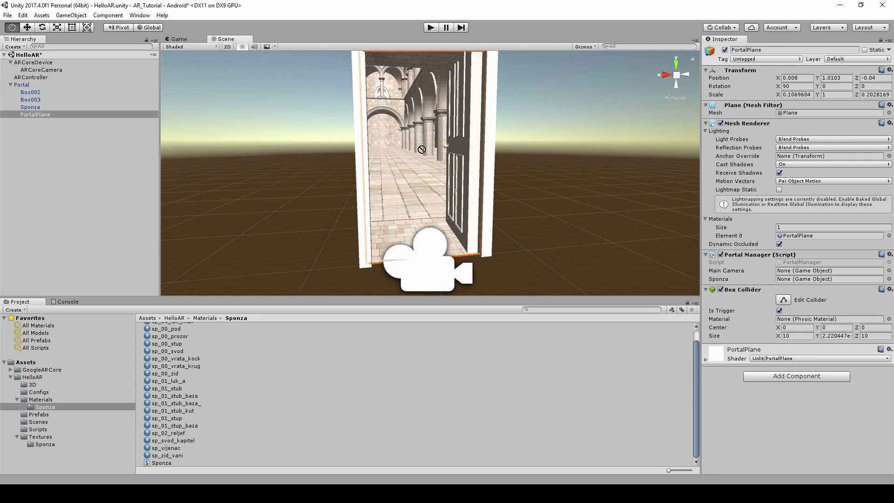
- Set Portal Manager's Main Camera to ARCoreCamera and its Sponza field to Sponza, then select ARCoreCamera
{"action": "left_click", "coordinate": [828, 270]}
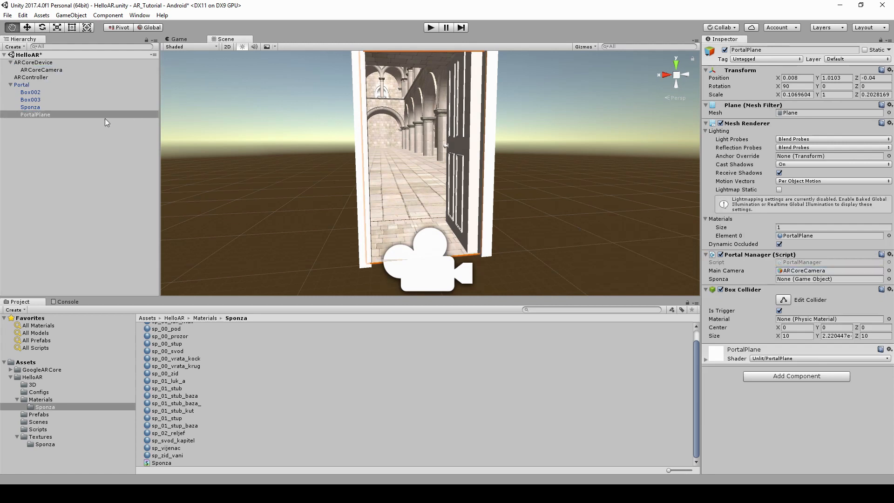
{"action": "left_click", "coordinate": [829, 279]}
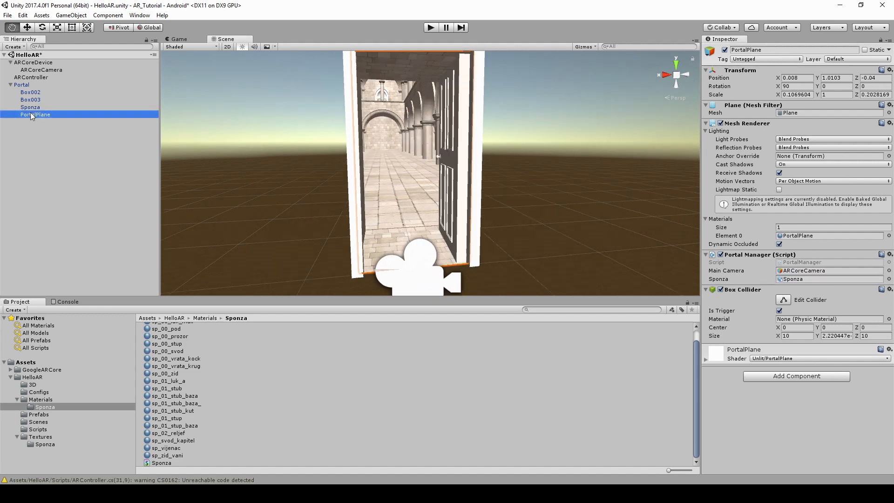
{"action": "left_click", "coordinate": [41, 70]}
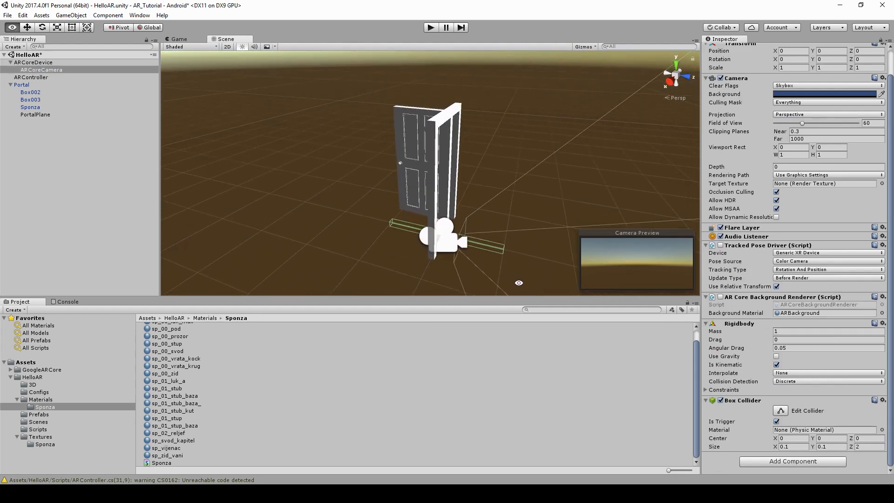
{"action": "mouse_move", "coordinate": [577, 264]}
{"action": "type", "text": ".5"}
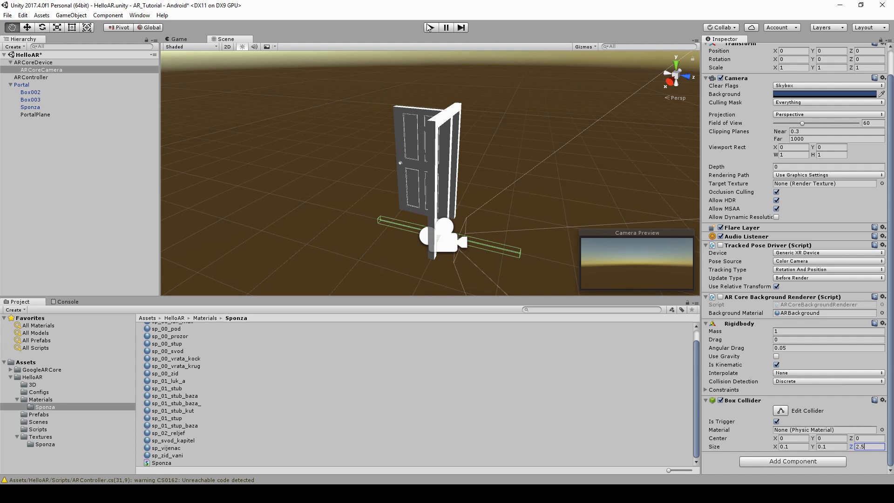
- Play-test moving ARCoreCamera through the door in Scene view, then open PortalManager from Assets/HelloAR/Scripts
{"action": "left_click", "coordinate": [429, 27]}
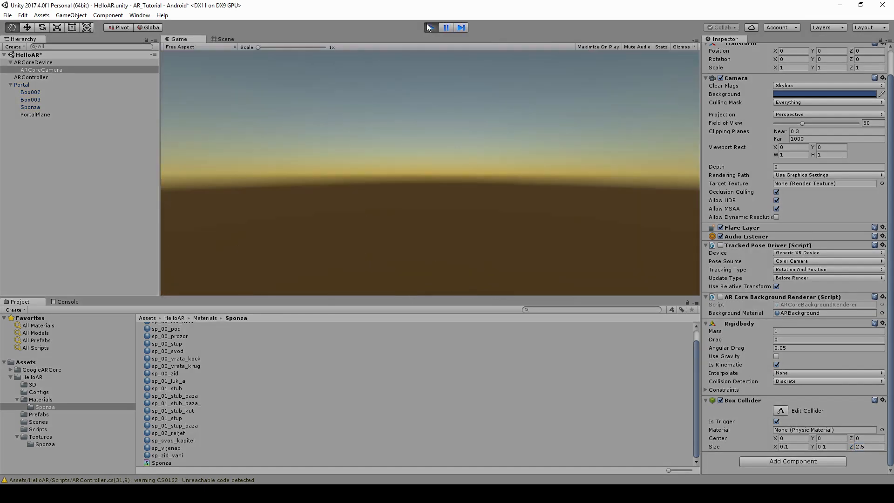
{"action": "left_click", "coordinate": [226, 39]}
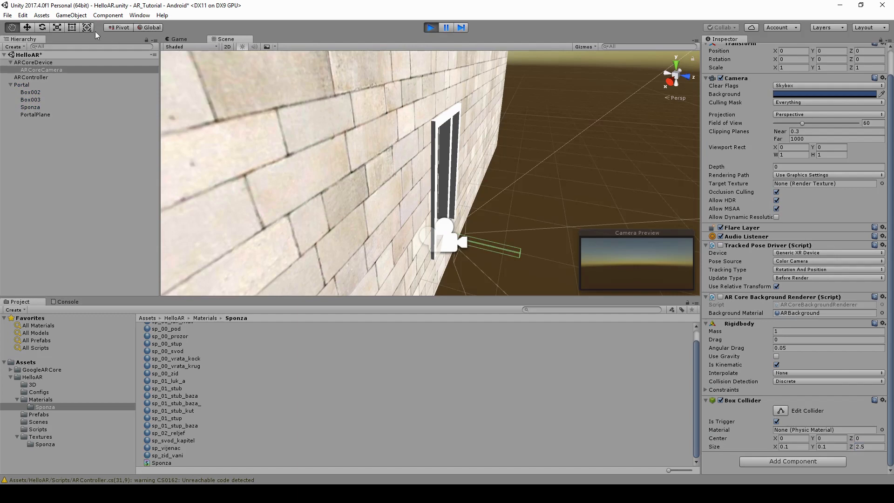
{"action": "left_click", "coordinate": [42, 70]}
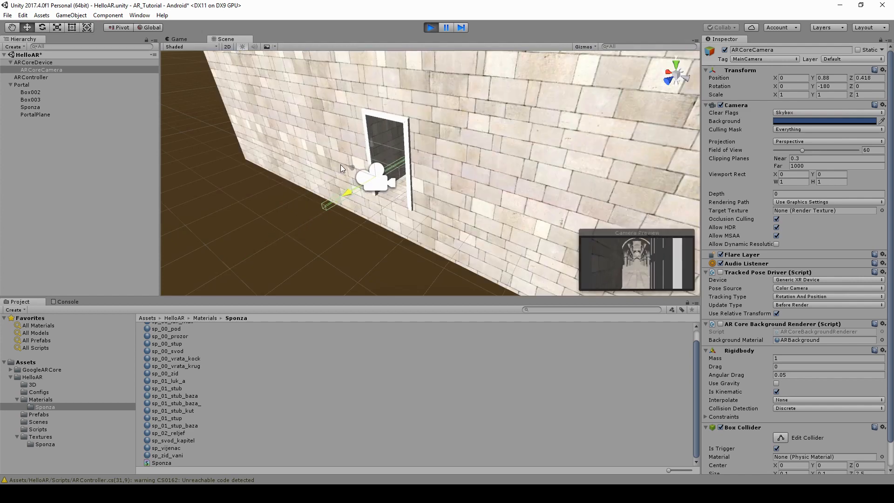
{"action": "left_click", "coordinate": [38, 429]}
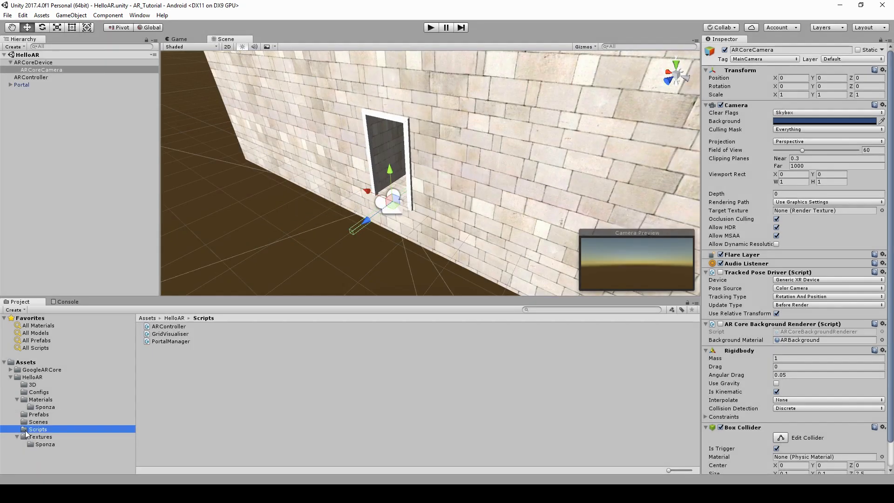
{"action": "left_click", "coordinate": [169, 326]}
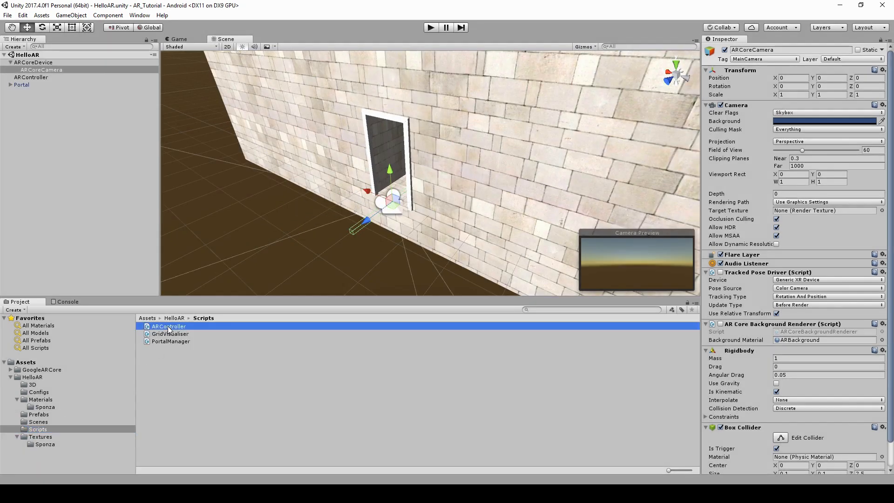
{"action": "left_click", "coordinate": [169, 326]}
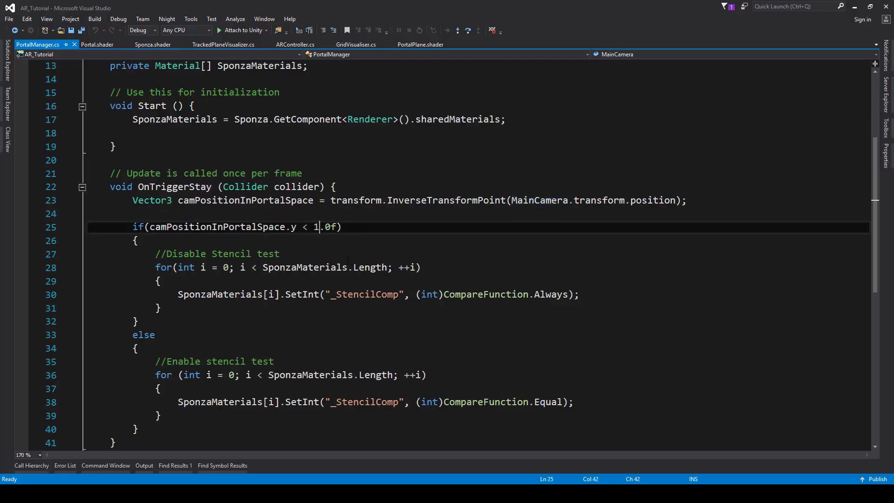
- Change the camPositionInPortalSpace.y threshold in OnTriggerStay from 1.0f to 0.5f
{"action": "double_click", "coordinate": [317, 227]}
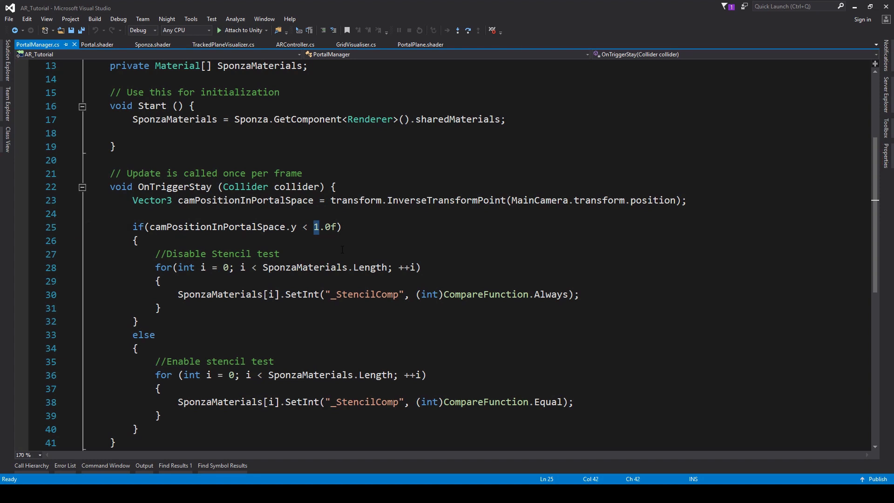
{"action": "type", "text": "0.5"}
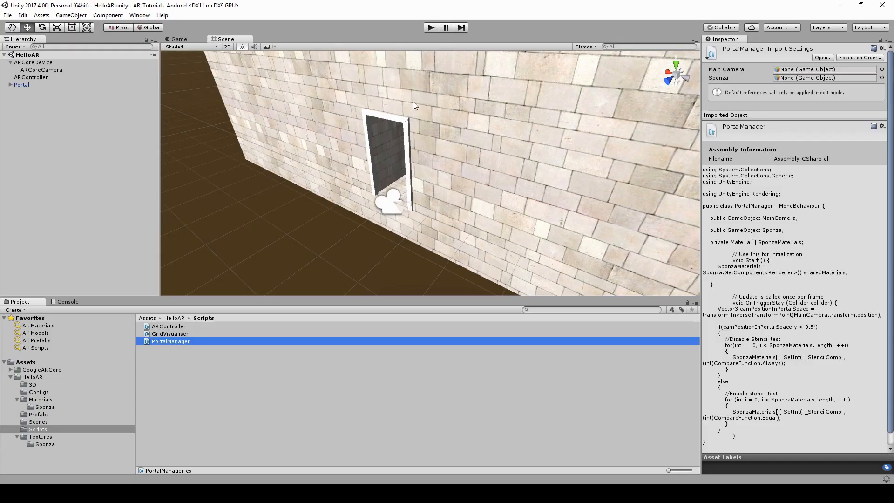
- Play-test the 0.5 threshold by moving ARCoreCamera through the doorway into the Sponza corridor
{"action": "left_click", "coordinate": [430, 27]}
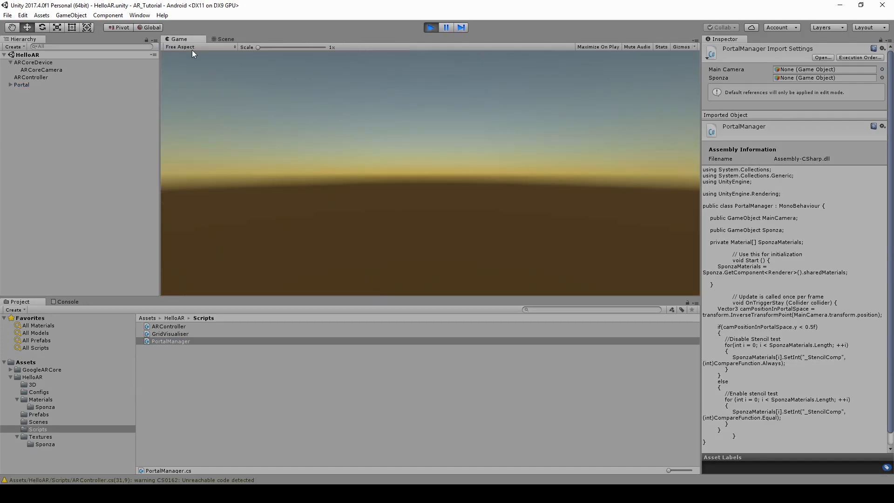
{"action": "left_click", "coordinate": [41, 69]}
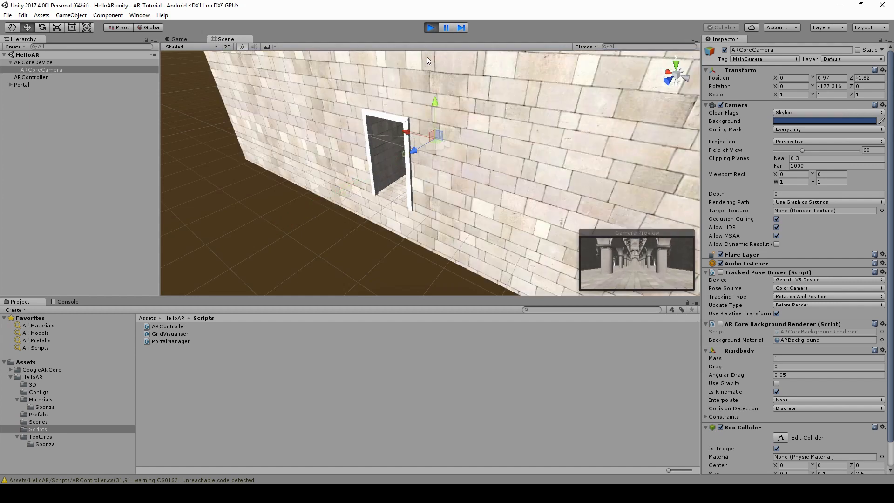
{"action": "left_click", "coordinate": [430, 27]}
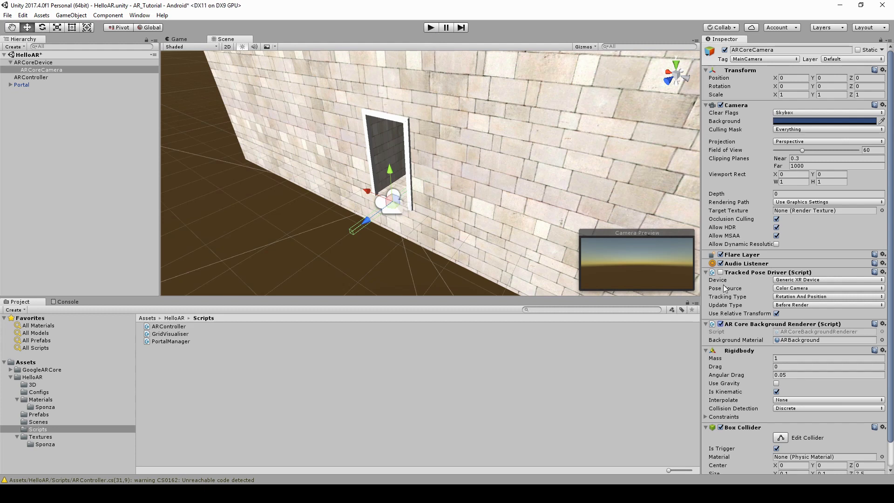
- Re-enable ARCoreDevice's ARCore Session component, then inspect the ARController and Portal objects
{"action": "left_click", "coordinate": [33, 62]}
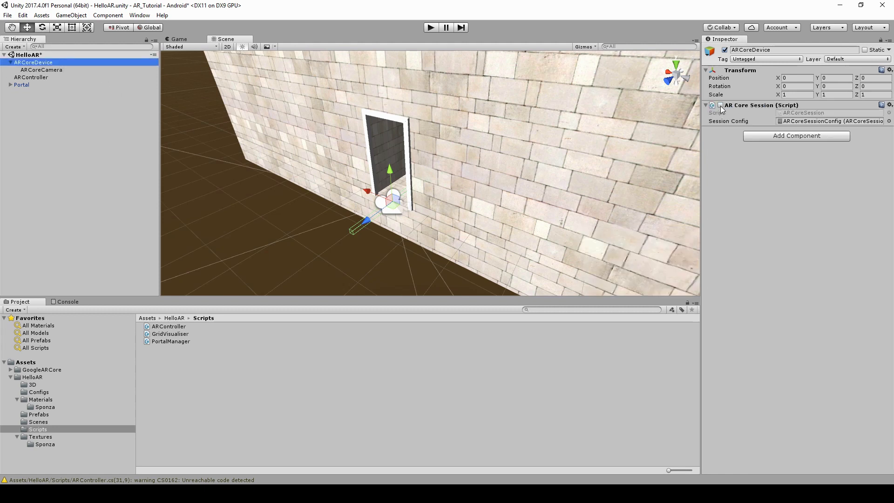
{"action": "left_click", "coordinate": [721, 104]}
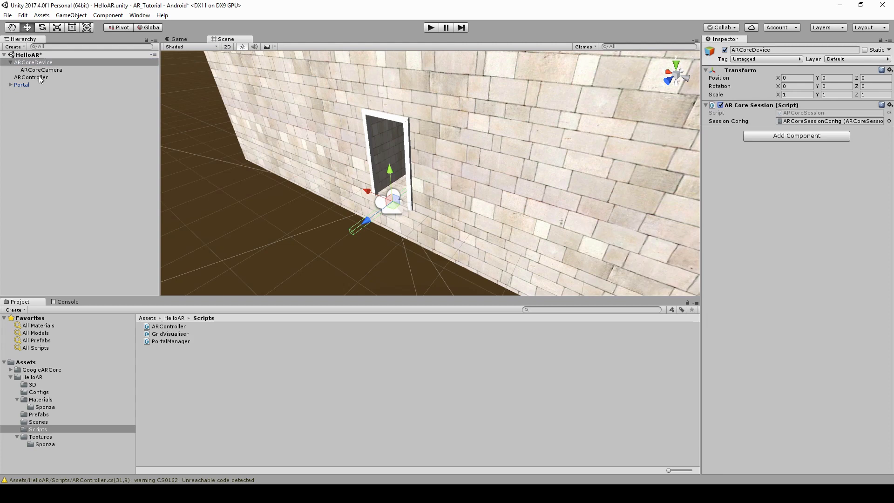
{"action": "left_click", "coordinate": [31, 77]}
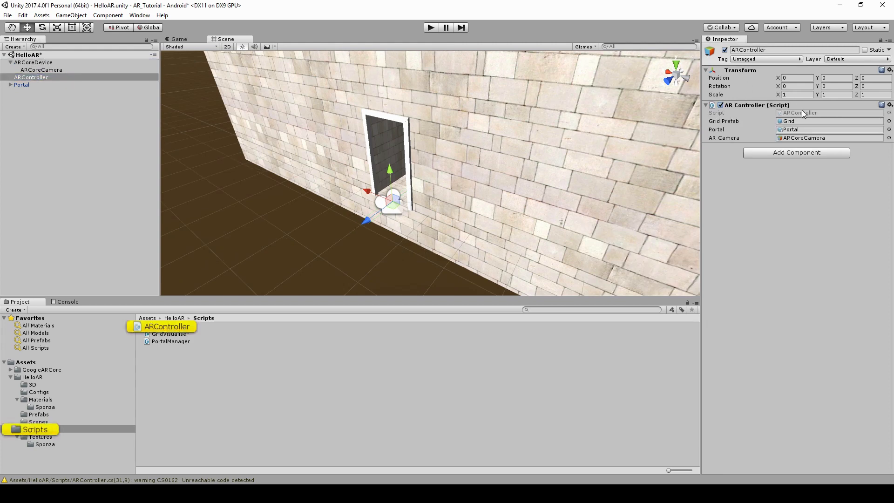
{"action": "double_click", "coordinate": [167, 326]}
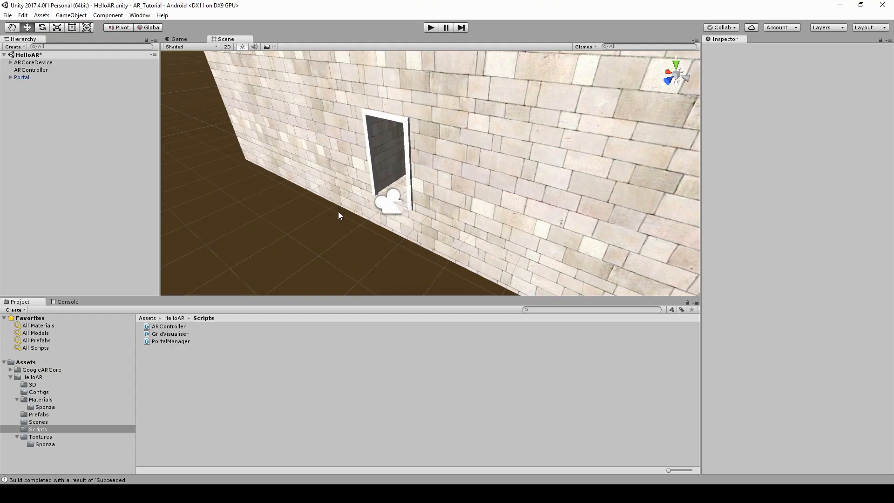
{"action": "left_click", "coordinate": [21, 77]}
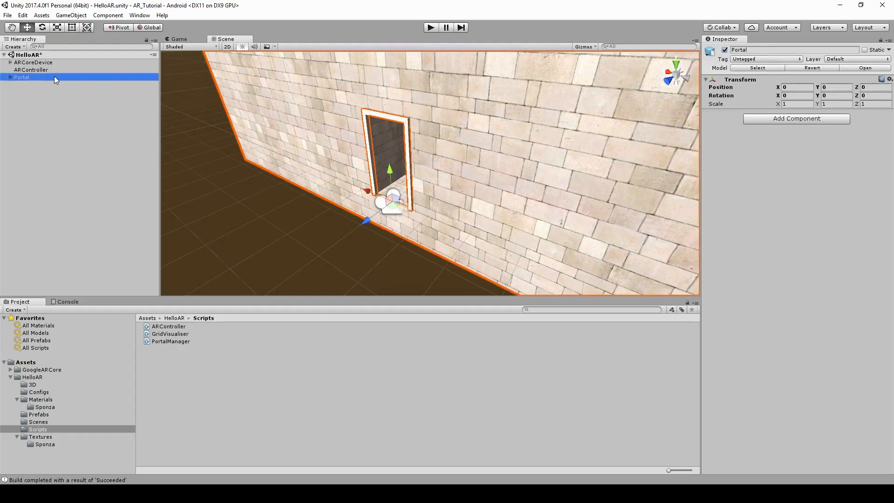